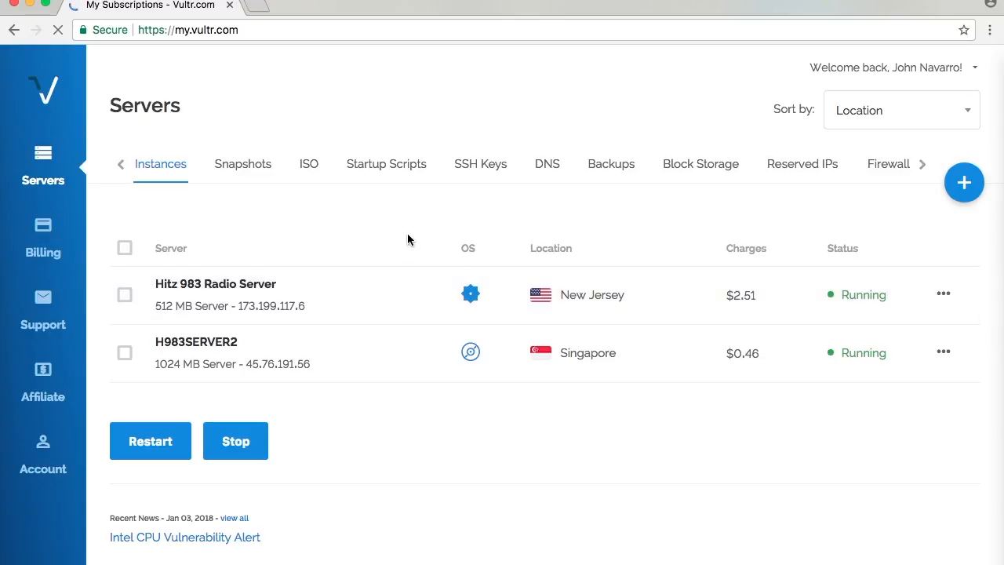
# View the Hitz 983 Radio Server details, then return to the Vultr server list.
pyautogui.click(215, 282)
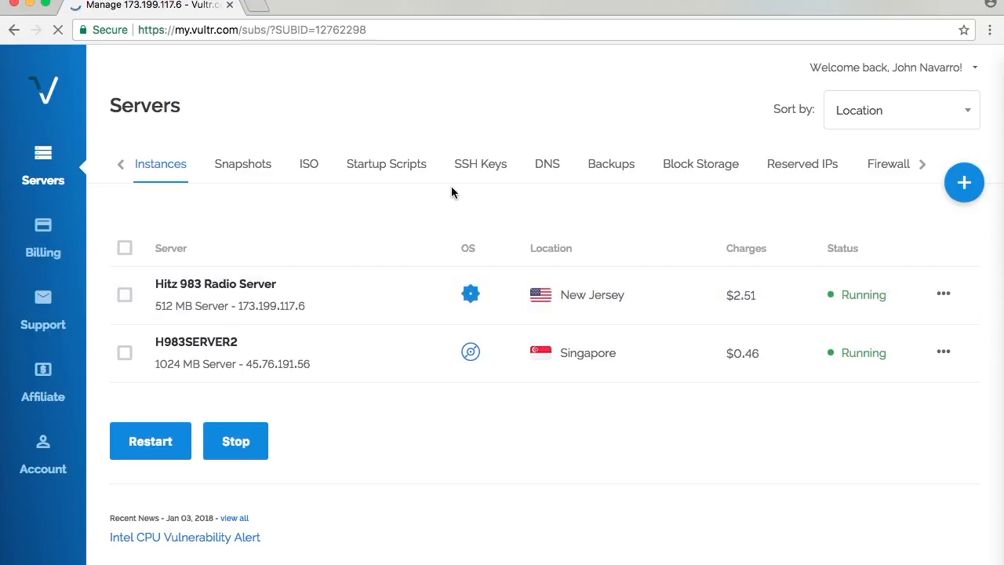
pyautogui.click(215, 283)
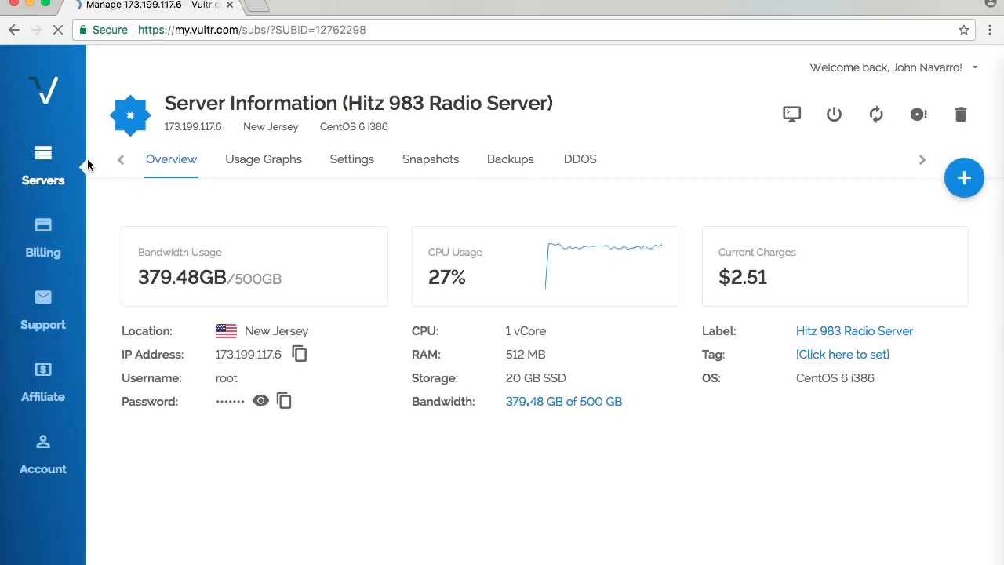
pyautogui.click(42, 165)
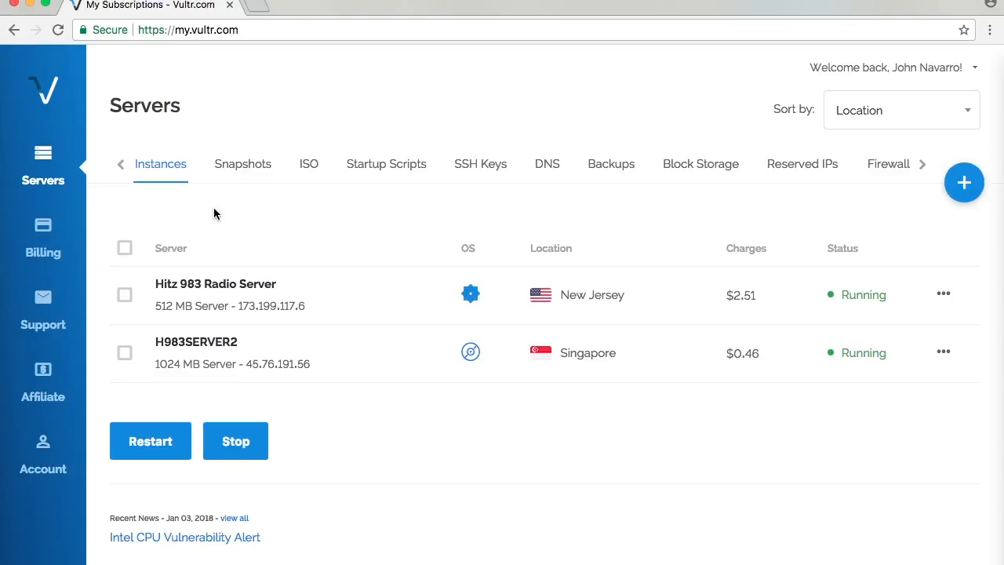
pyautogui.moveTo(264, 223)
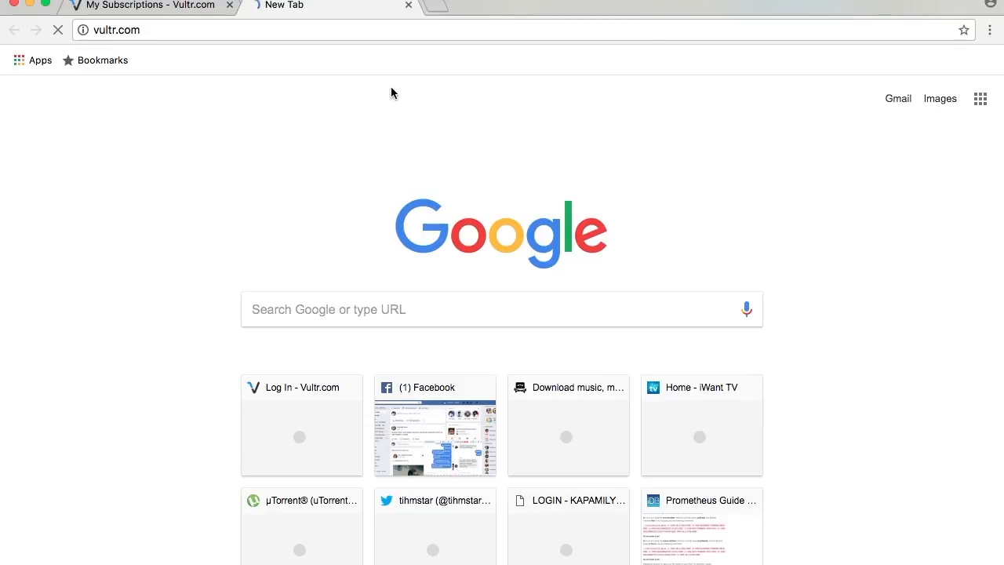
# Load the DigitalOcean website in a new browser tab.
pyautogui.click(448, 6)
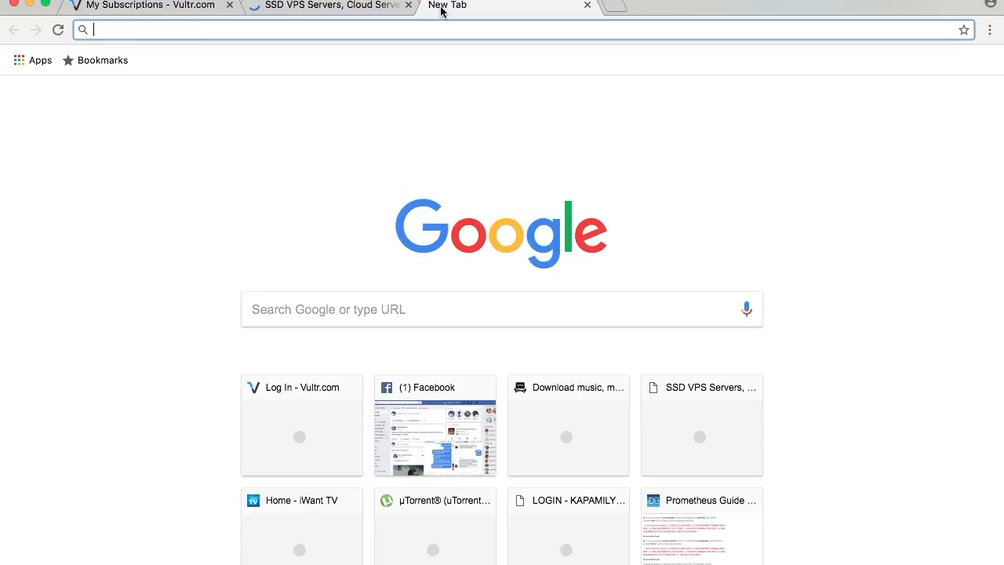
pyautogui.write('digitalocea')
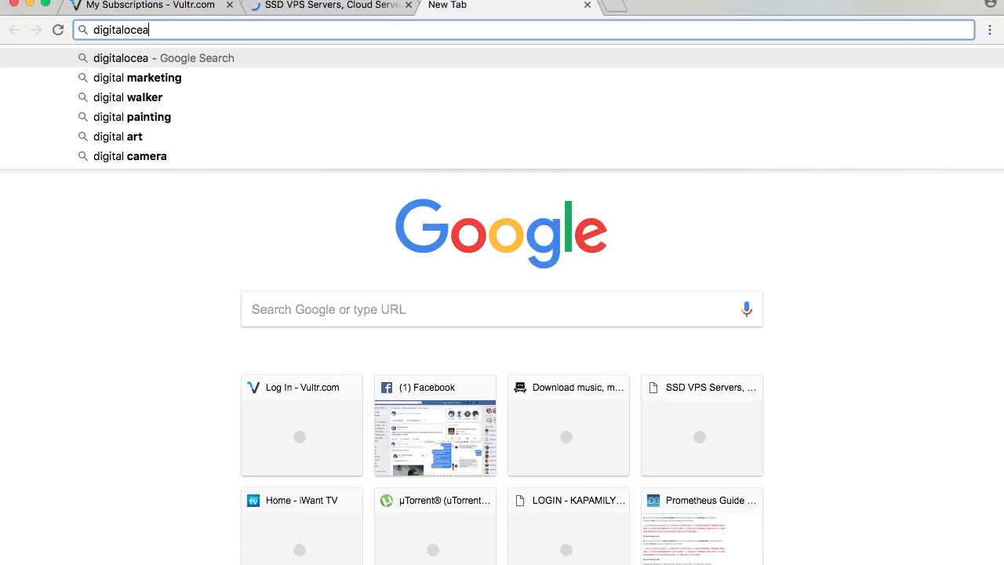
pyautogui.press('Return')
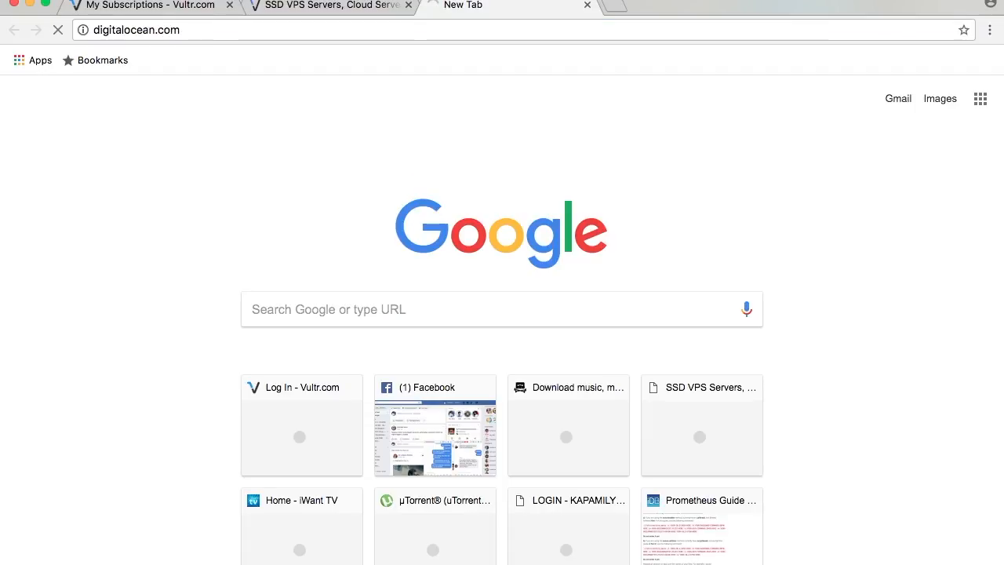
pyautogui.moveTo(295, 84)
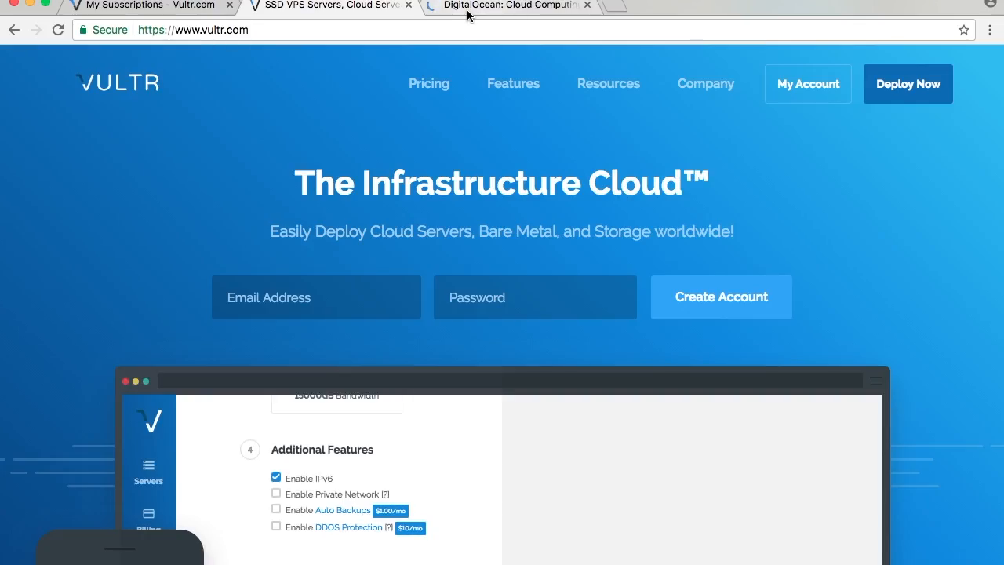
pyautogui.moveTo(295, 6)
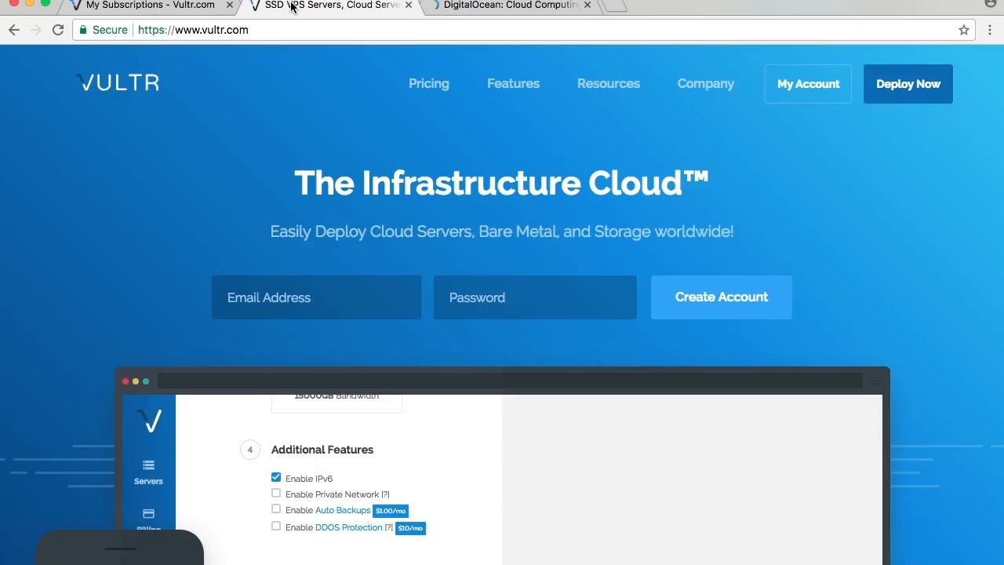
# Show DigitalOcean's Pricing page scrolled to the Standard and Optimized Droplets tables.
pyautogui.click(505, 7)
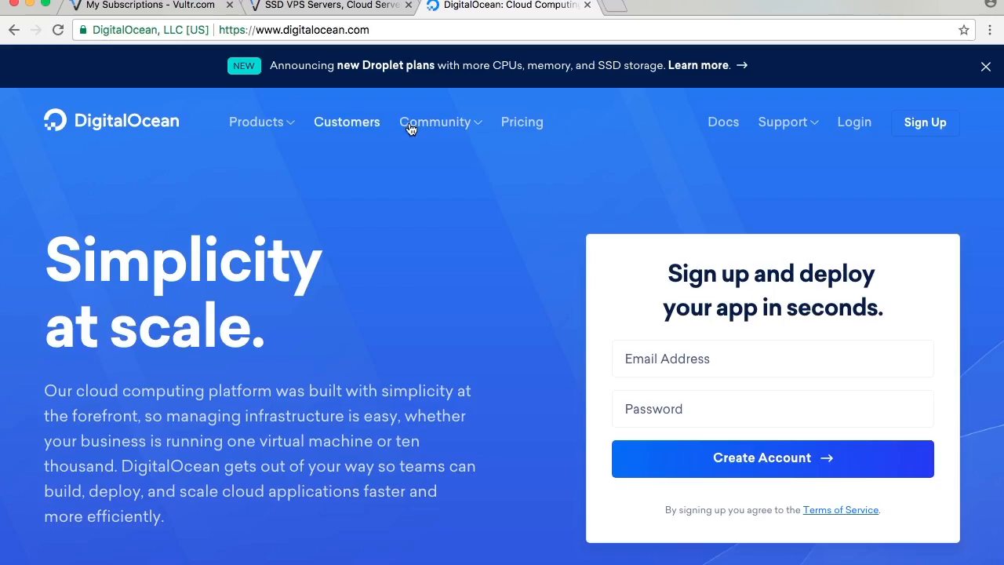
pyautogui.click(521, 122)
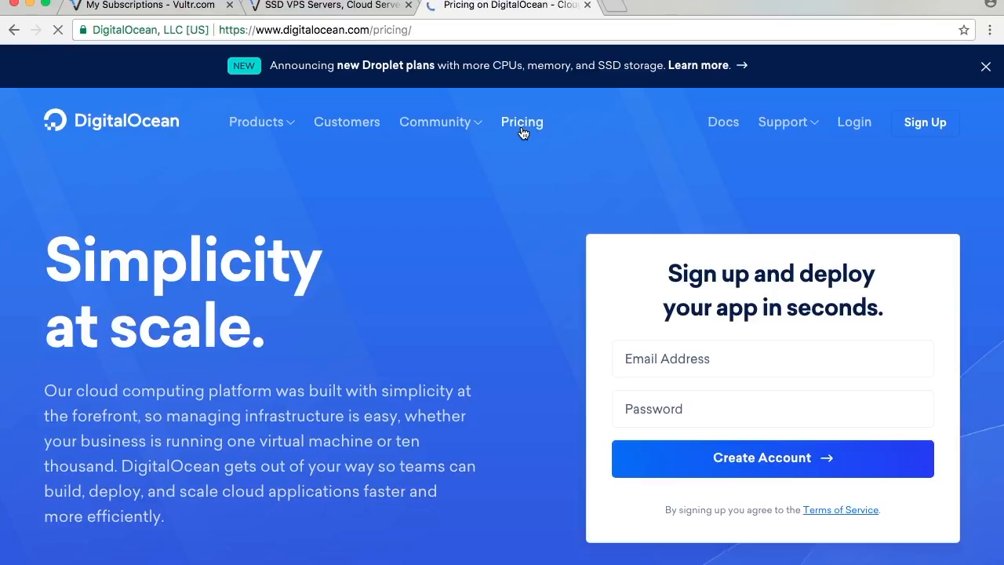
pyautogui.click(521, 122)
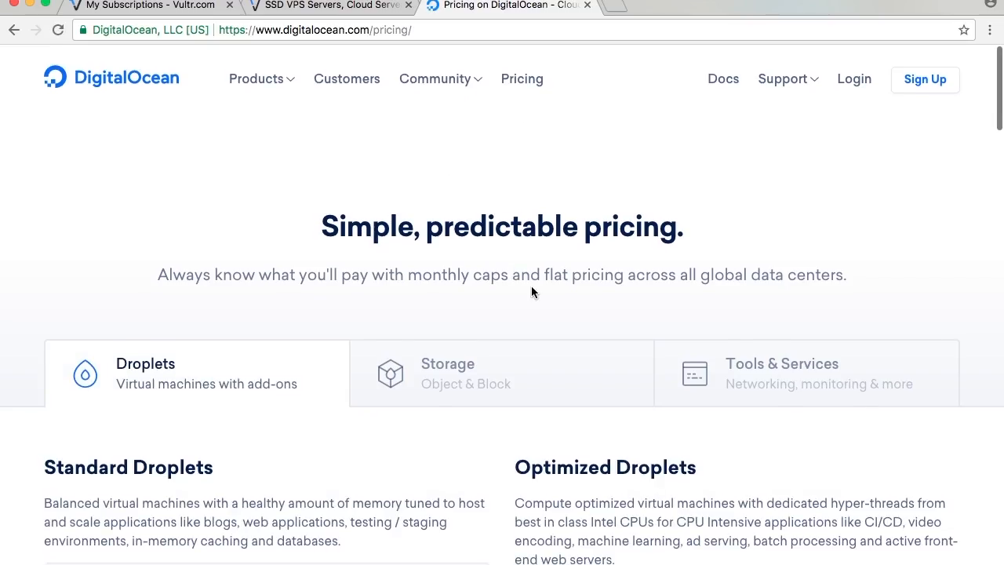
pyautogui.scroll(-3)
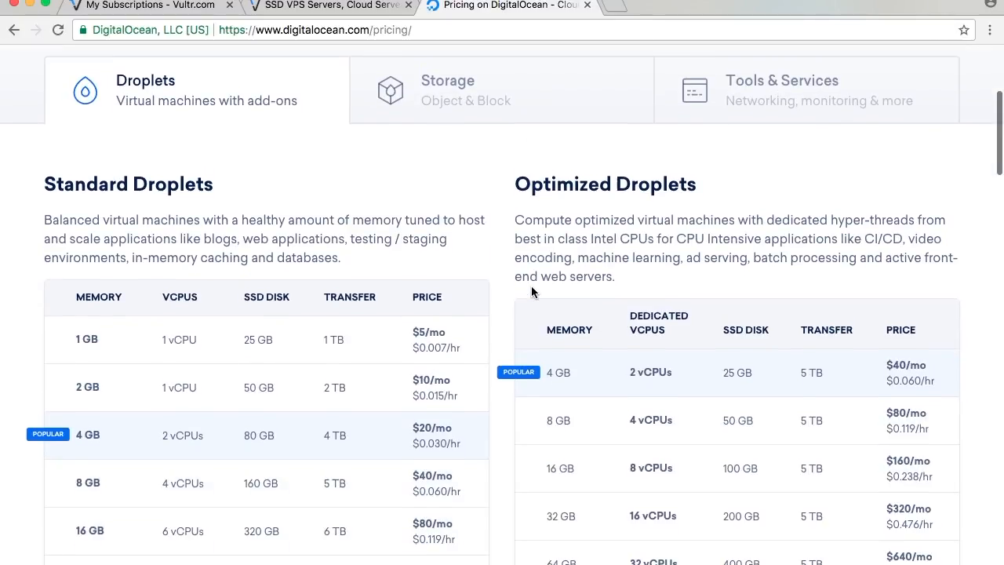
pyautogui.scroll(-3)
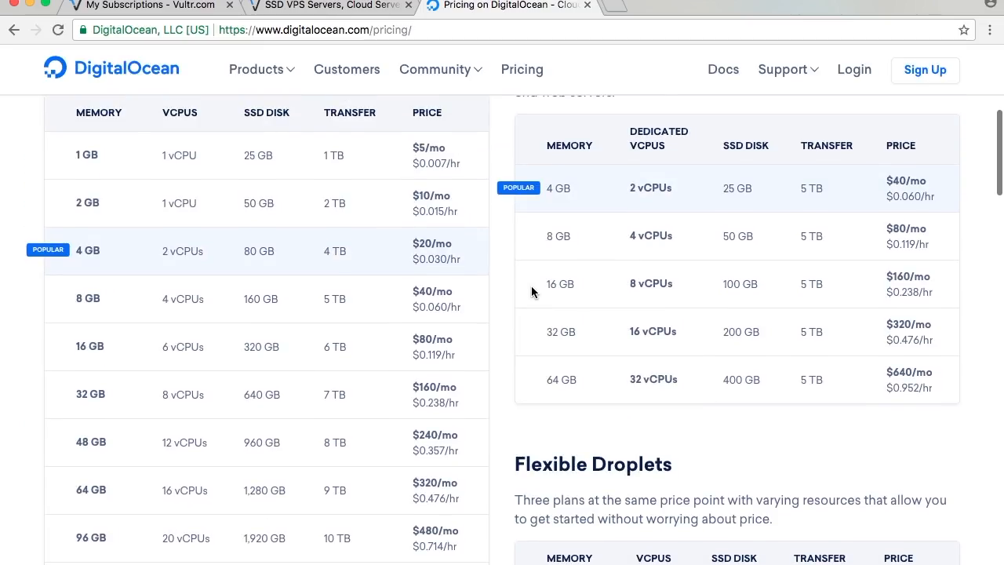
# View Vultr's pricing plans and switch them to hourly rates.
pyautogui.click(145, 7)
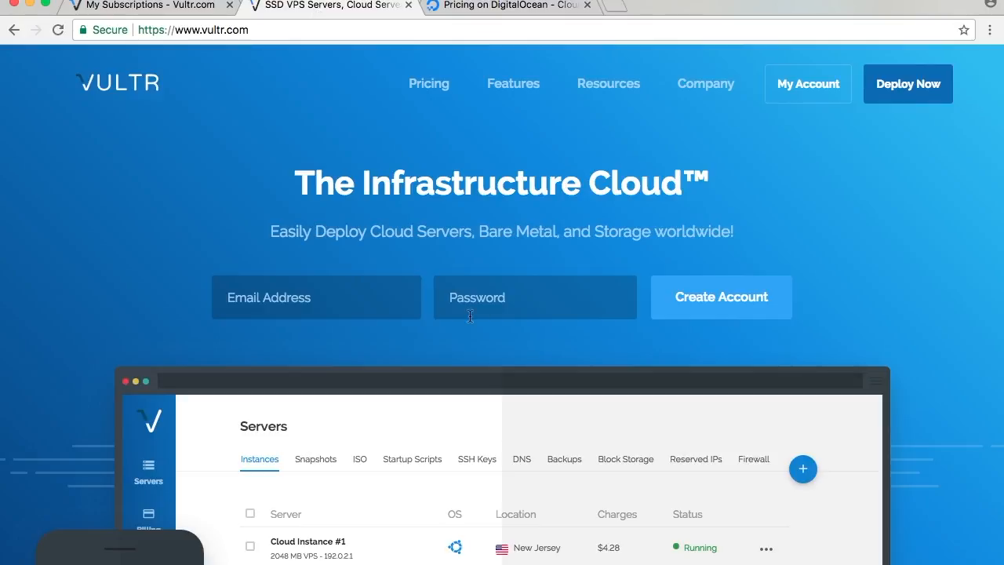
pyautogui.scroll(-3)
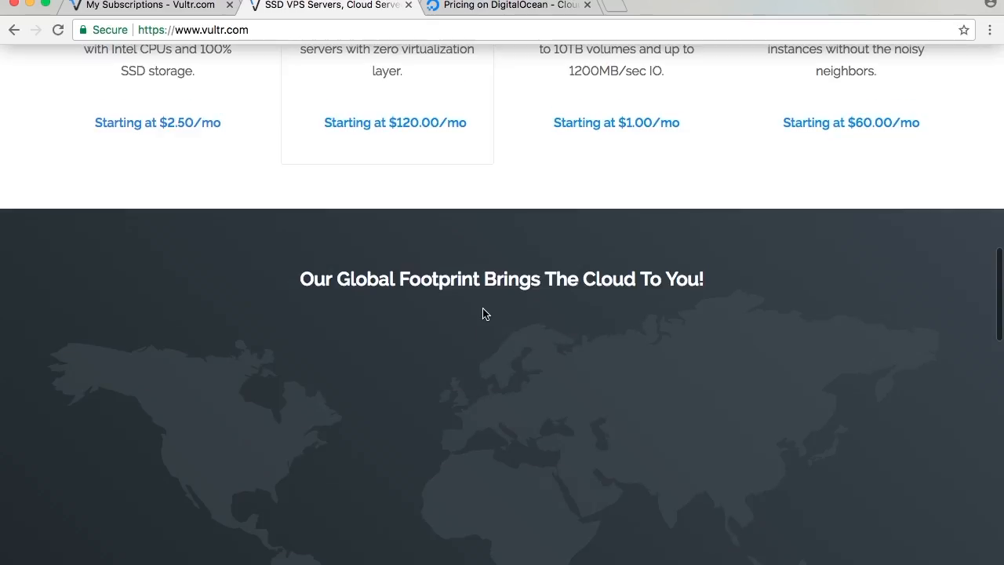
pyautogui.moveTo(189, 126)
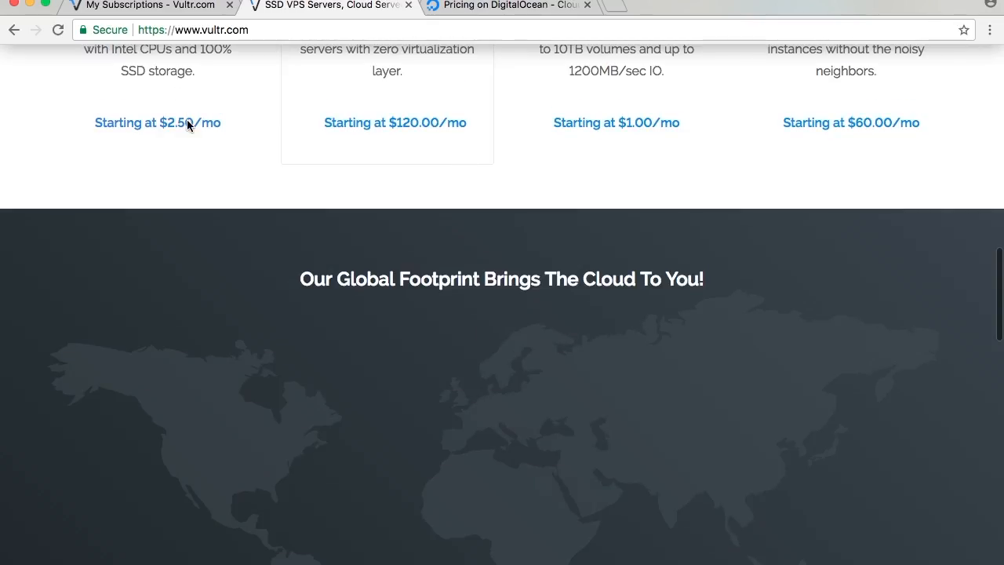
pyautogui.scroll(3)
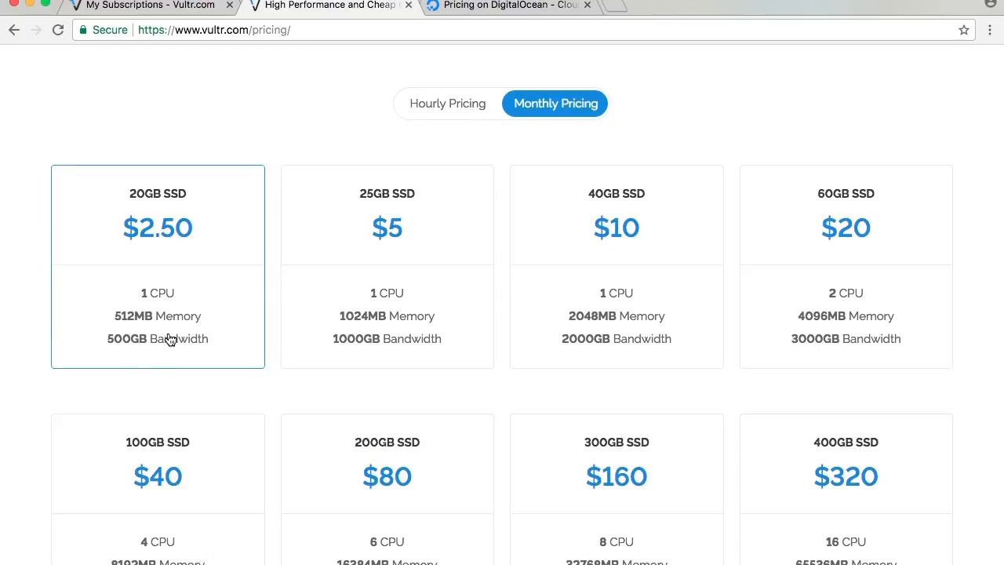
pyautogui.moveTo(437, 118)
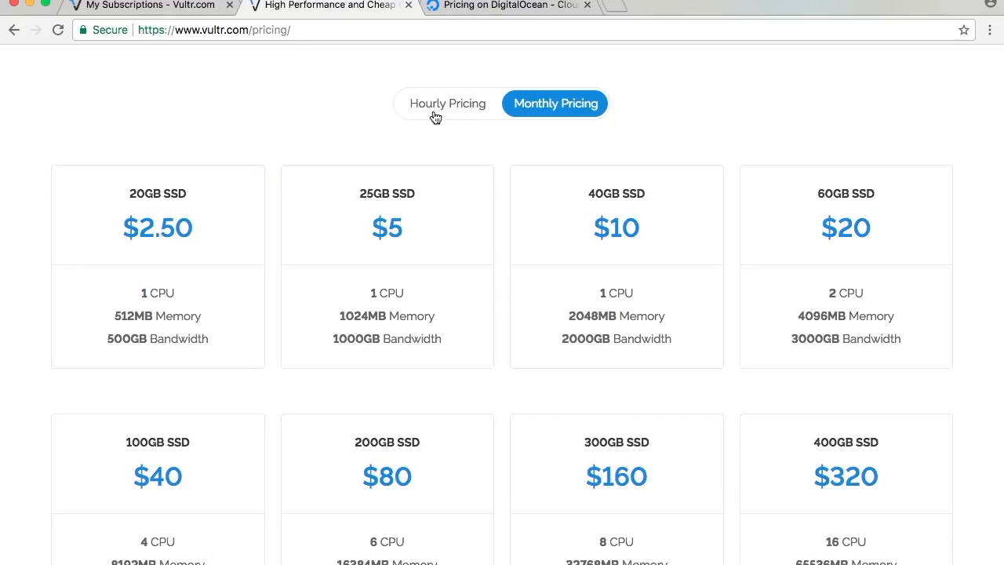
pyautogui.click(449, 104)
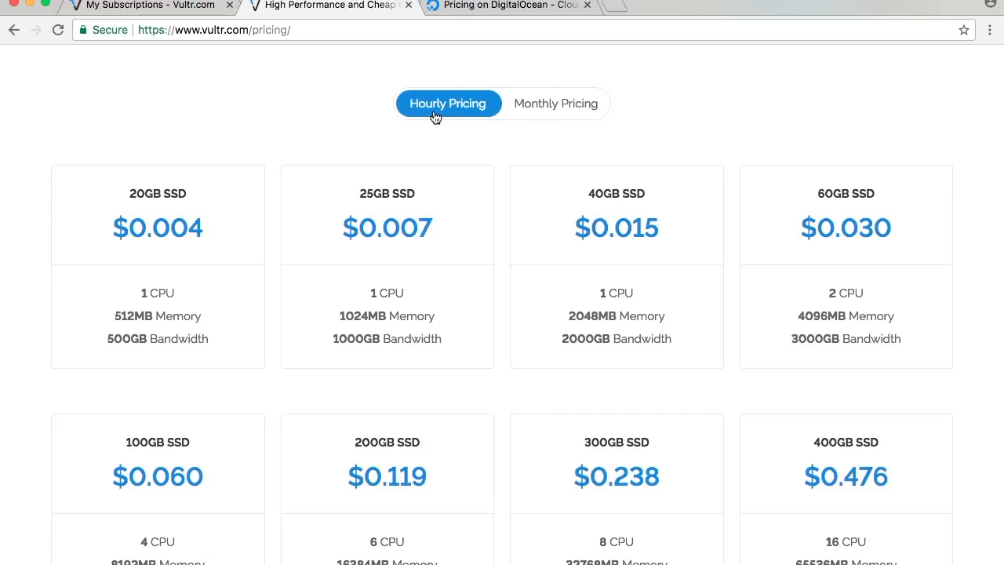
pyautogui.moveTo(509, 7)
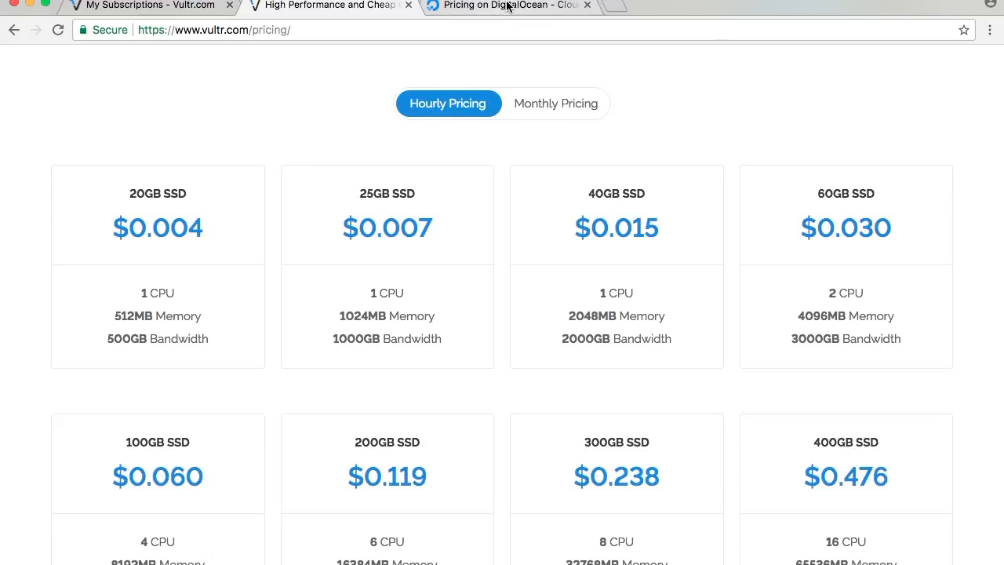
# Compare the DigitalOcean and Vultr pricing pages, then close the DigitalOcean tab.
pyautogui.click(509, 6)
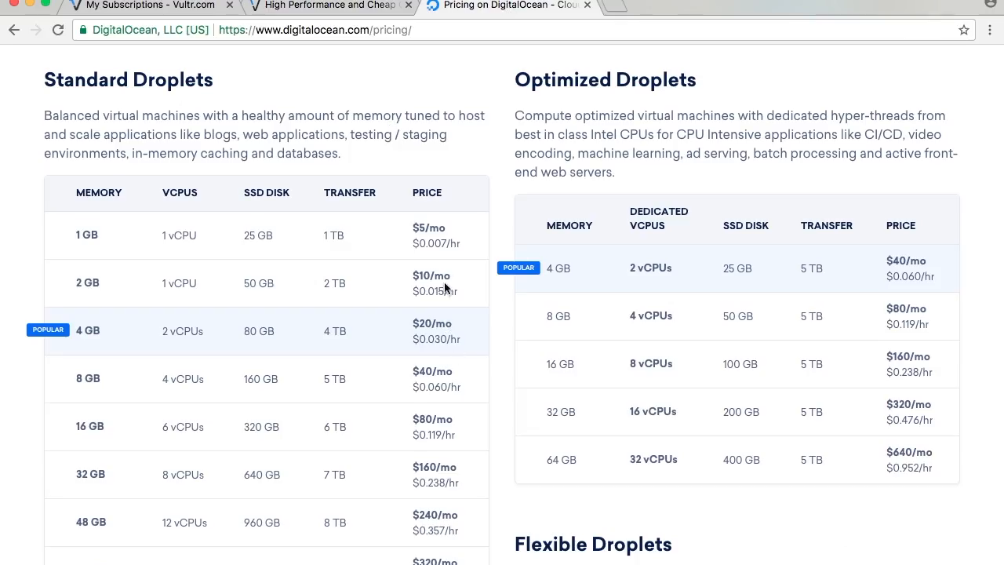
pyautogui.moveTo(428, 349)
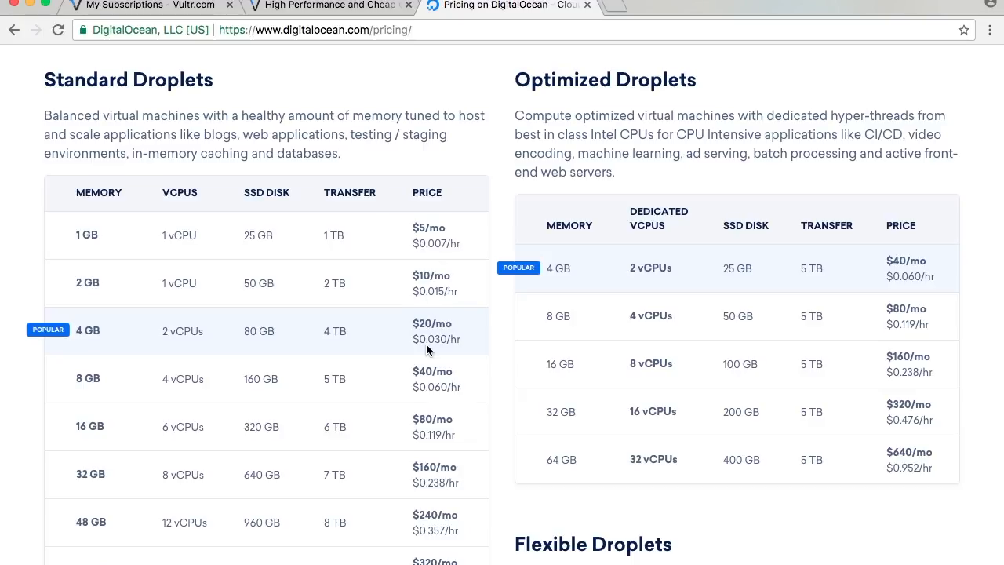
pyautogui.click(329, 6)
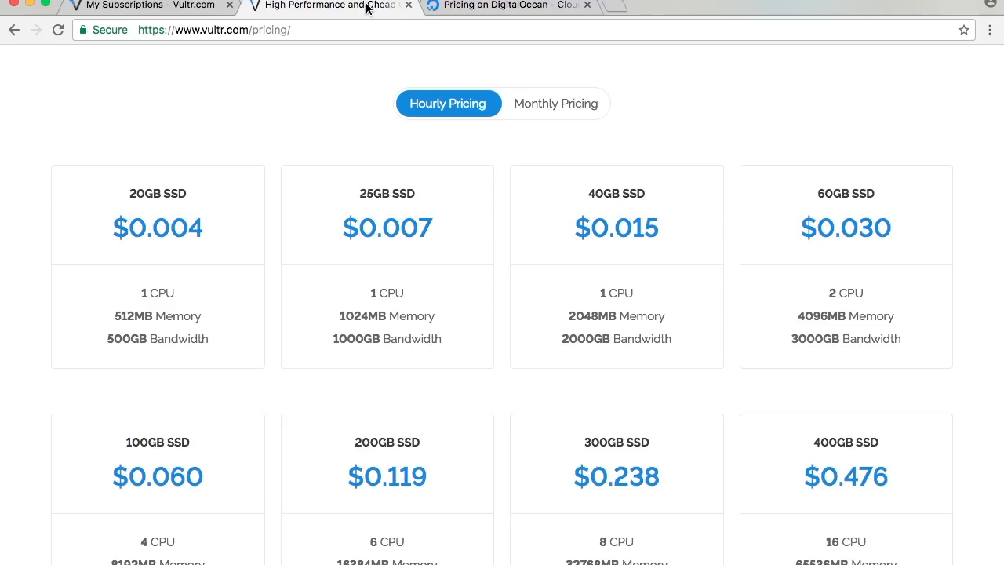
pyautogui.moveTo(308, 8)
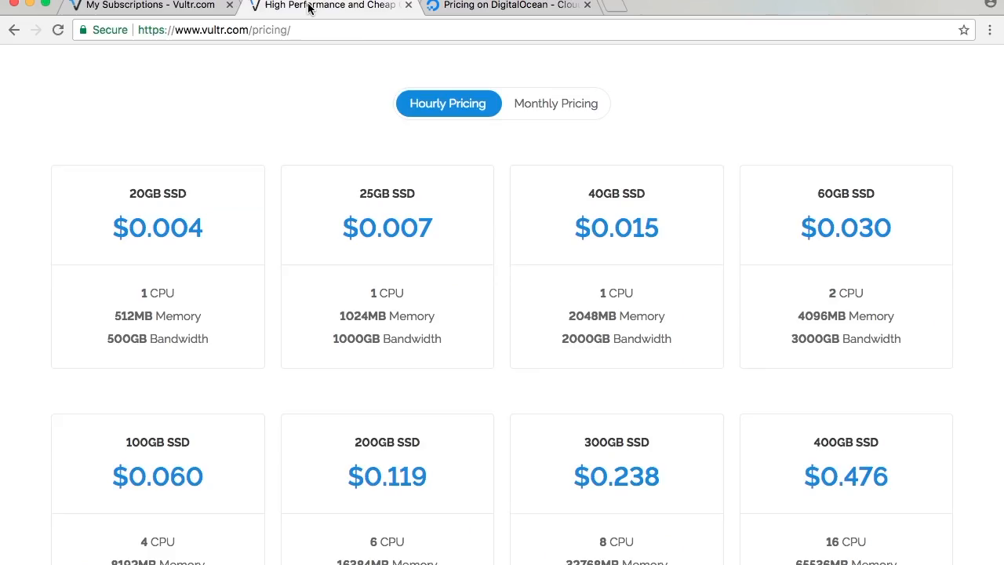
pyautogui.click(509, 6)
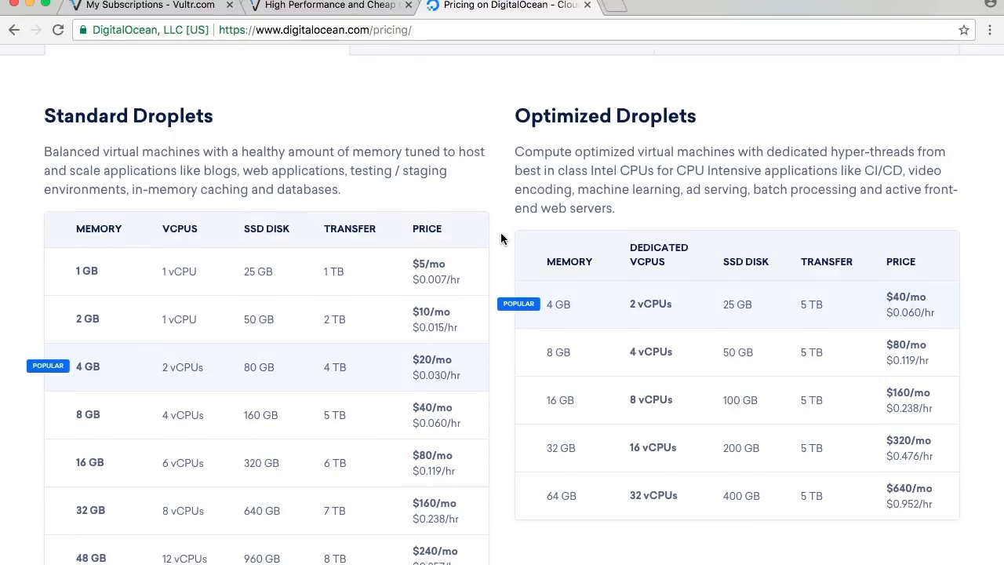
pyautogui.moveTo(554, 80)
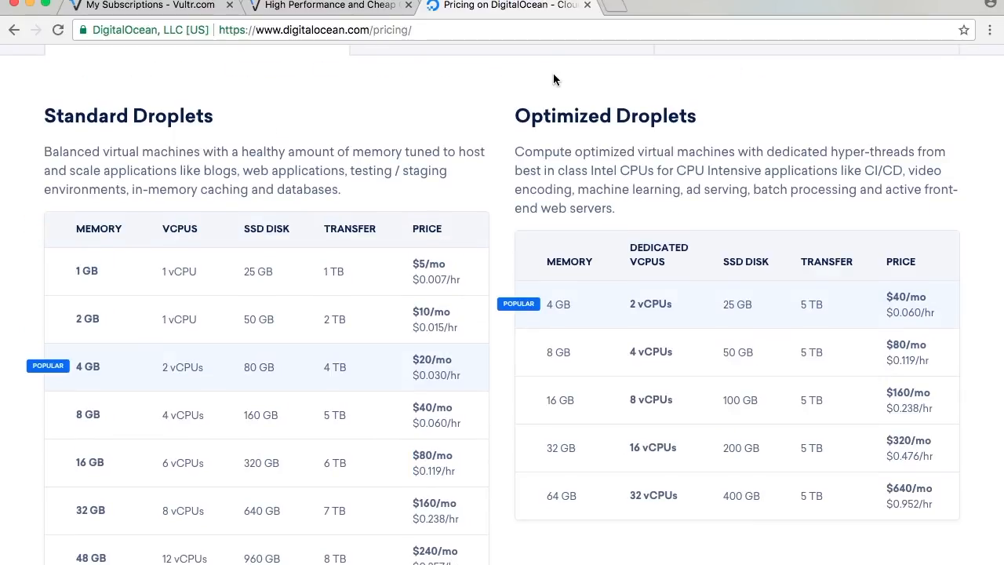
pyautogui.moveTo(530, 72)
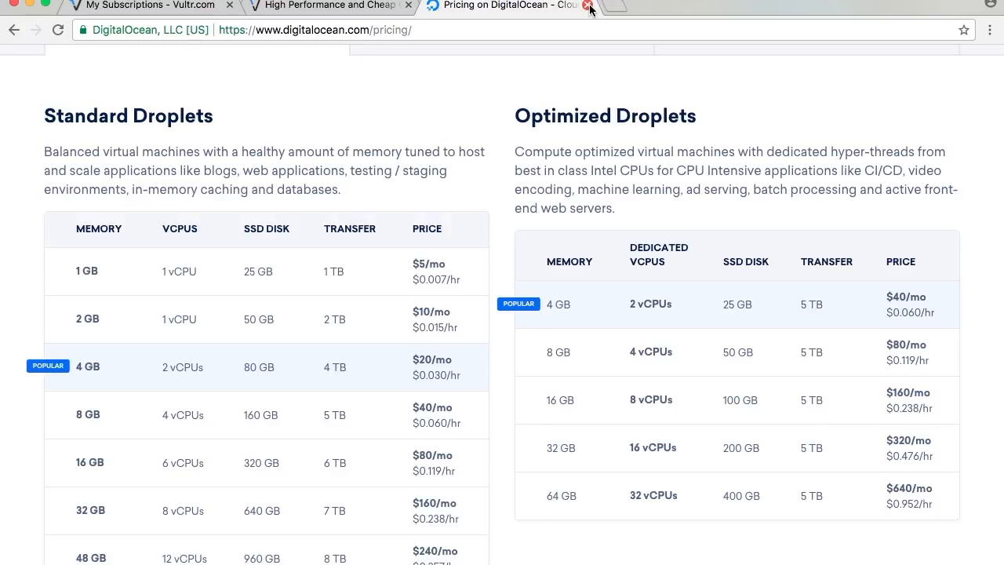
pyautogui.click(589, 10)
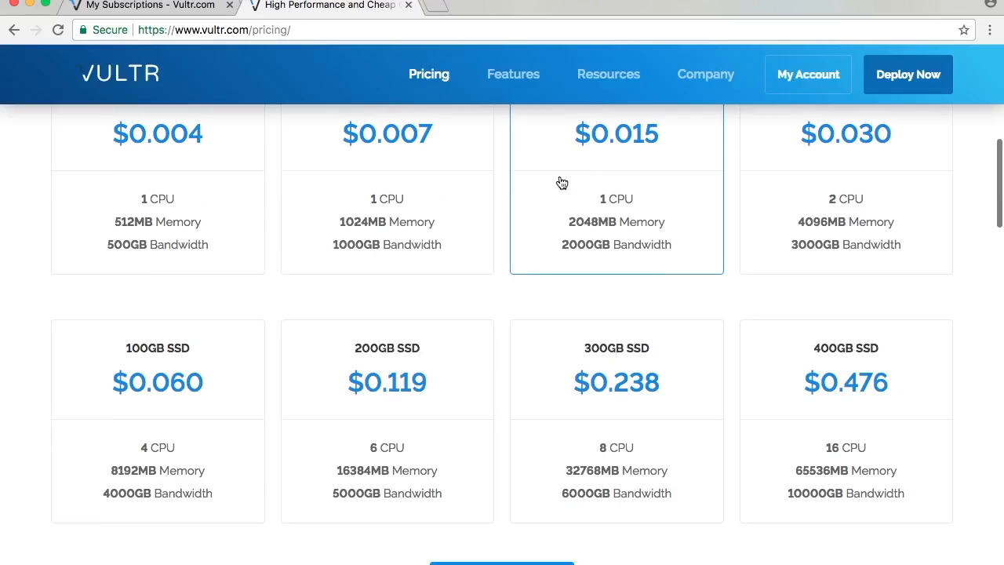
# Switch Vultr's prices back to monthly and return to the server list.
pyautogui.scroll(3)
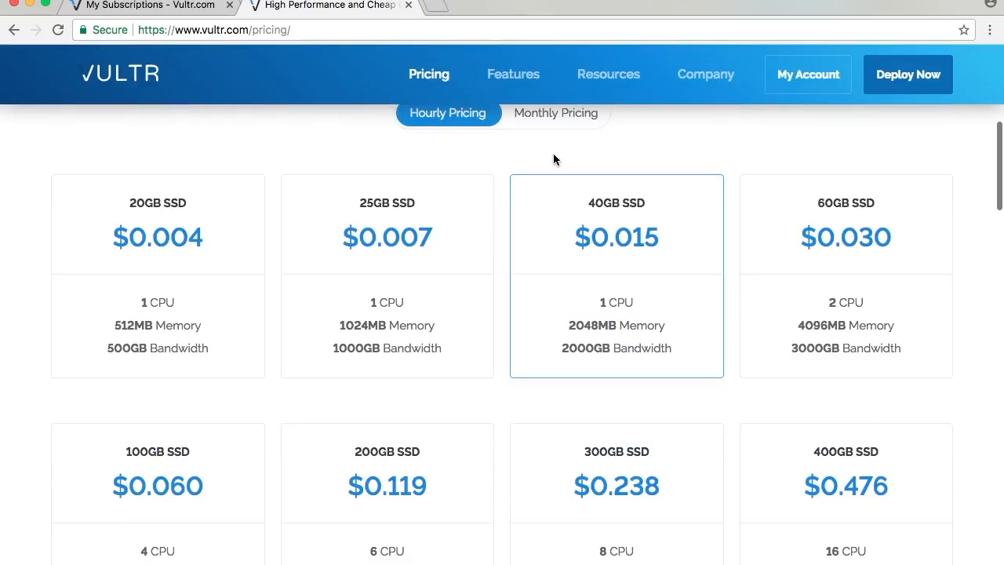
pyautogui.click(556, 113)
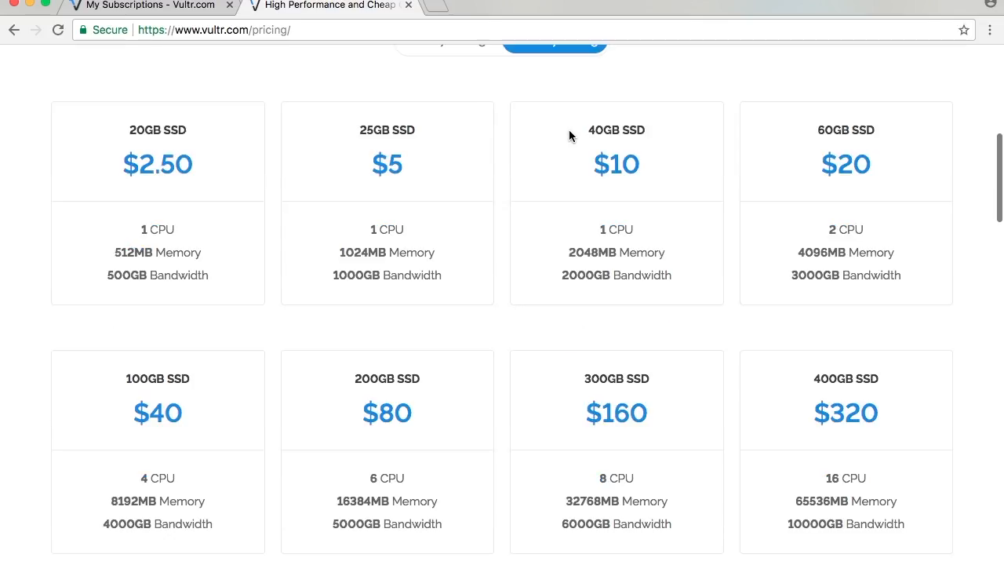
pyautogui.scroll(-3)
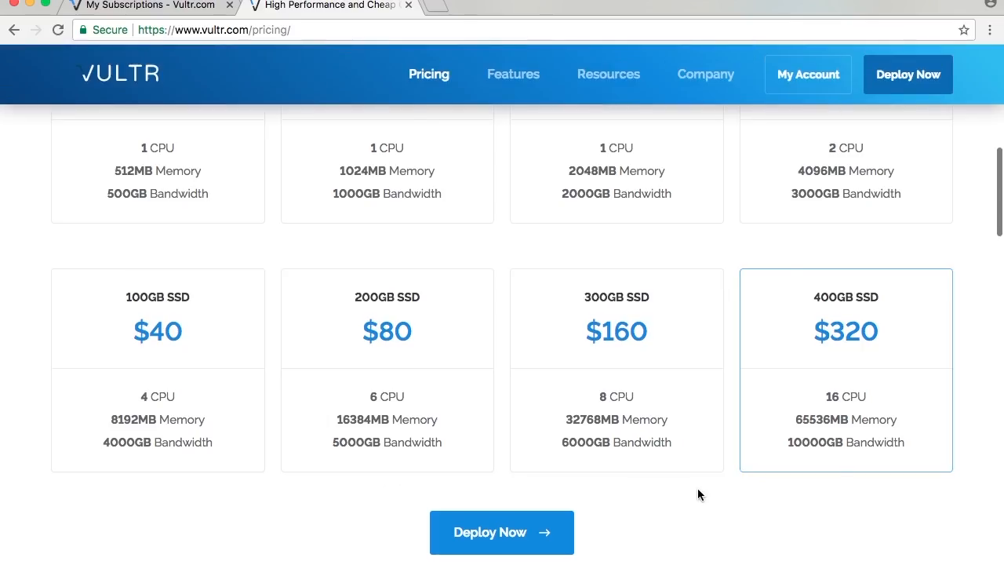
pyautogui.scroll(3)
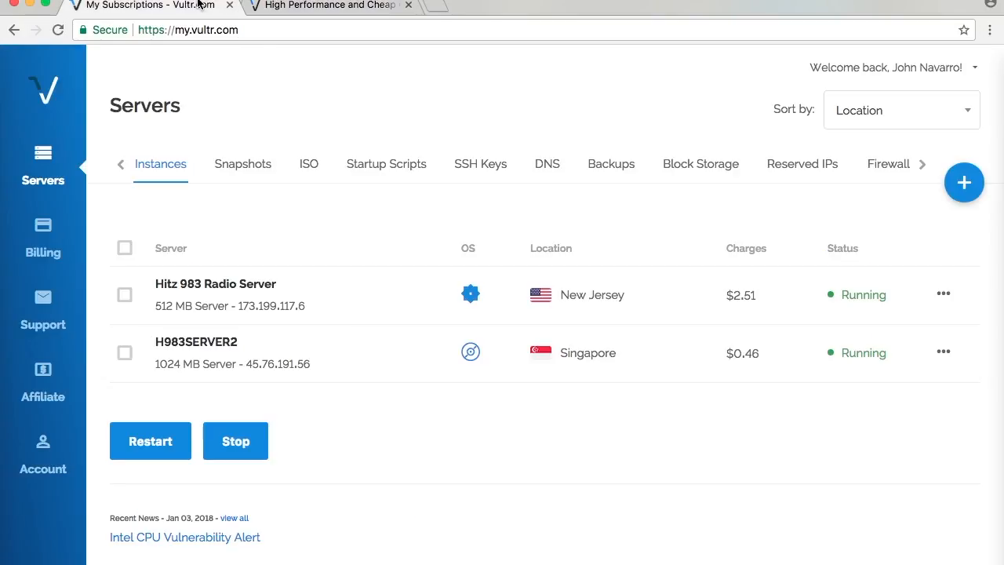
pyautogui.moveTo(964, 182)
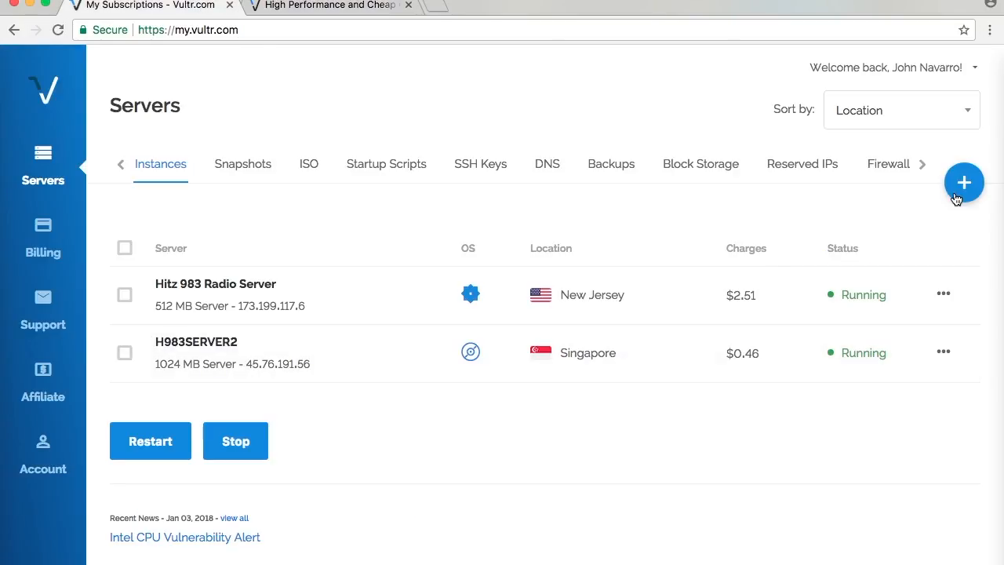
# Begin a new server deployment with Tokyo as the location, glancing at monthly pricing.
pyautogui.click(964, 182)
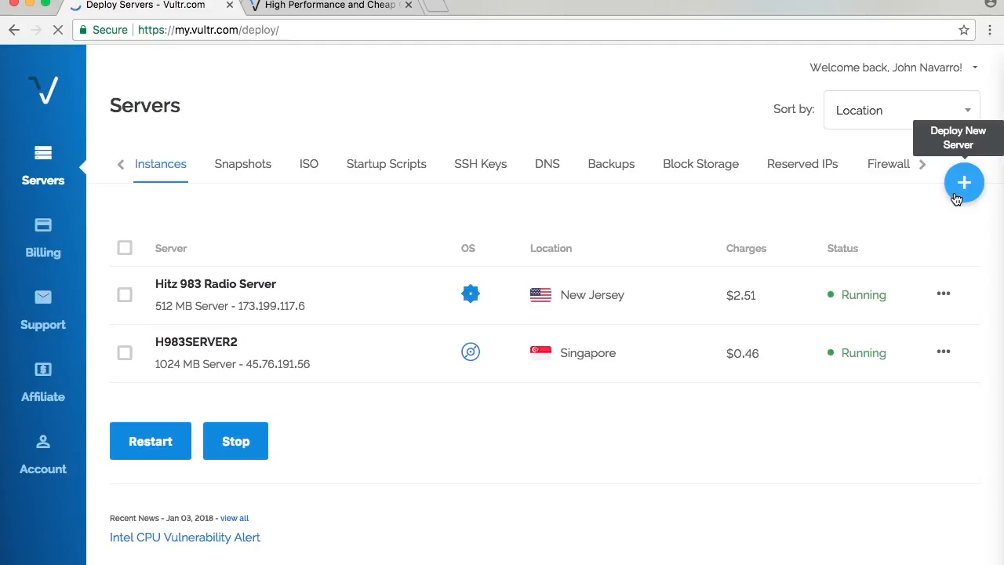
pyautogui.click(964, 182)
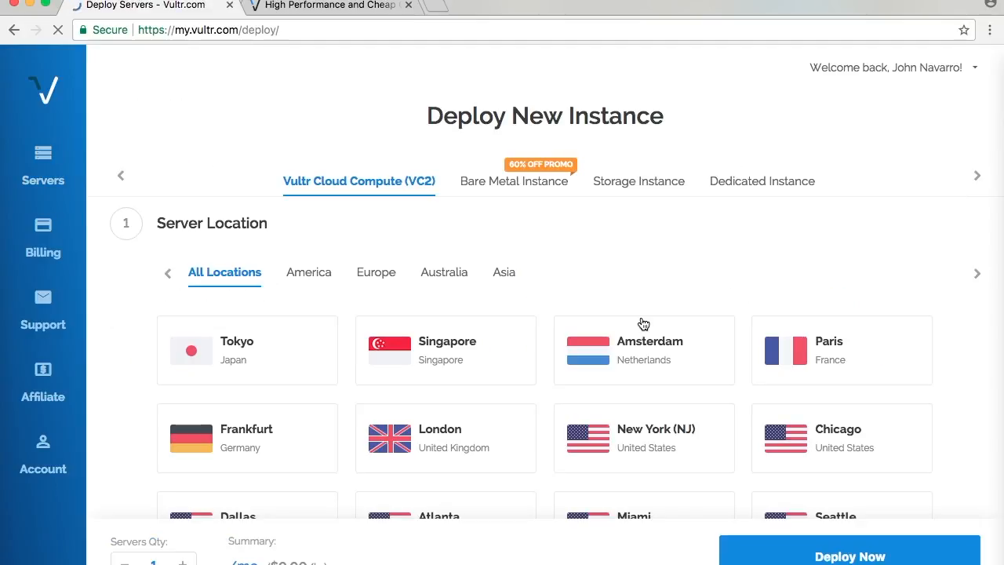
pyautogui.click(247, 350)
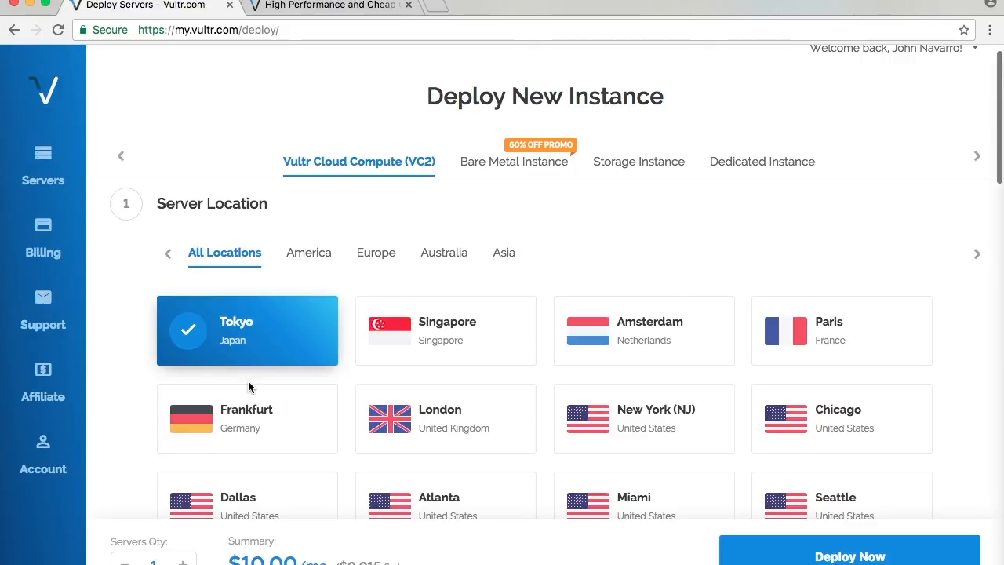
pyautogui.scroll(-3)
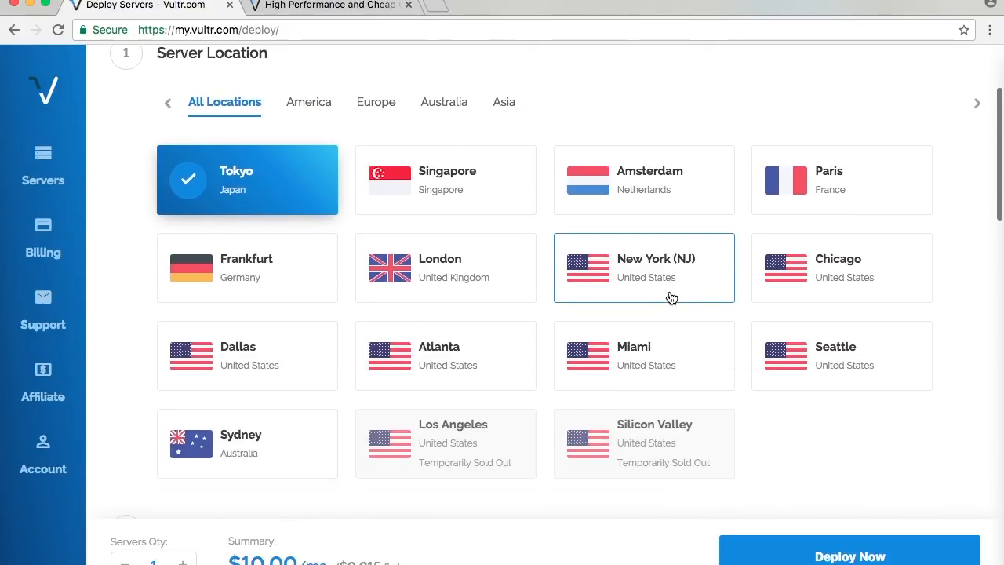
pyautogui.moveTo(173, 236)
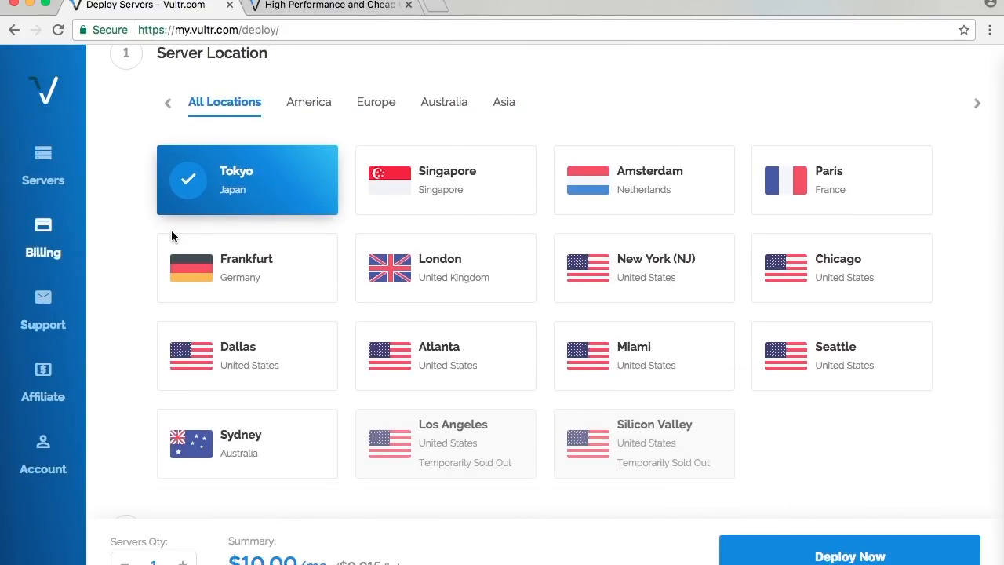
pyautogui.moveTo(39, 228)
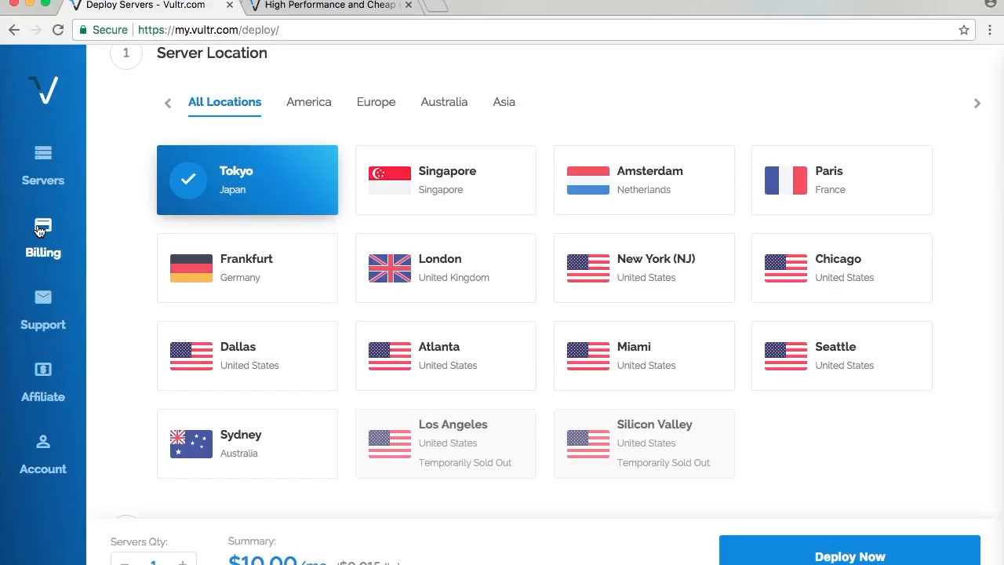
pyautogui.scroll(-3)
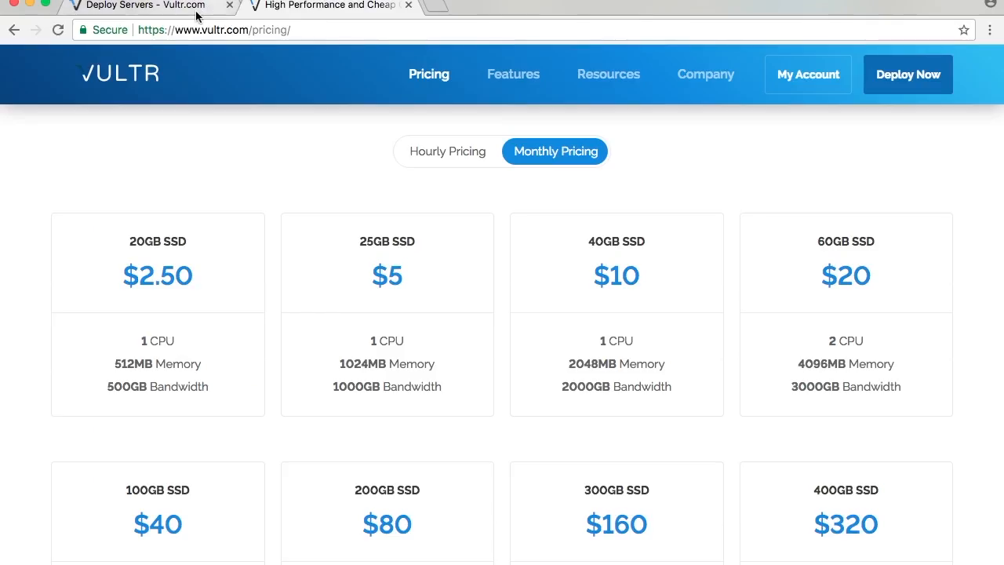
pyautogui.click(907, 75)
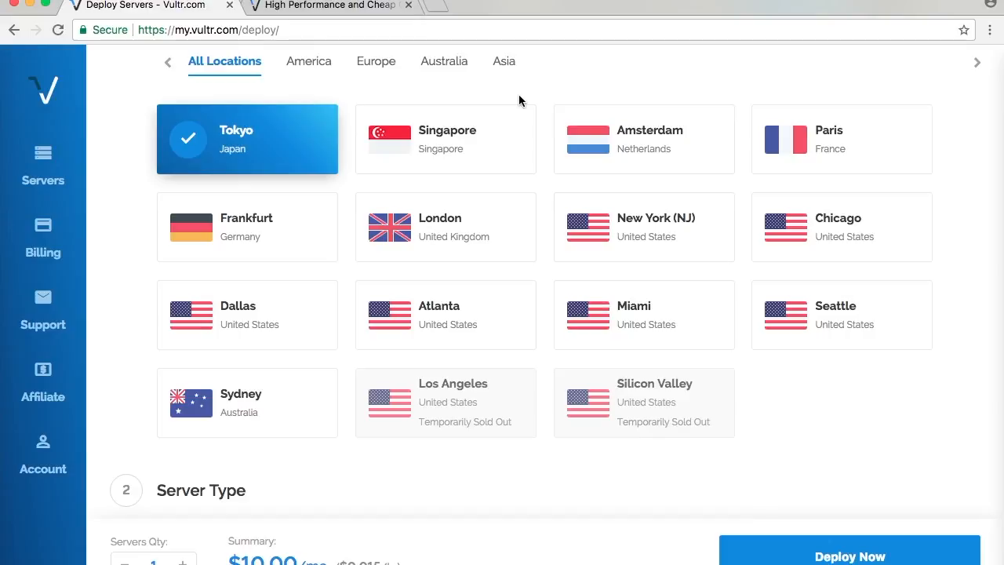
pyautogui.moveTo(347, 103)
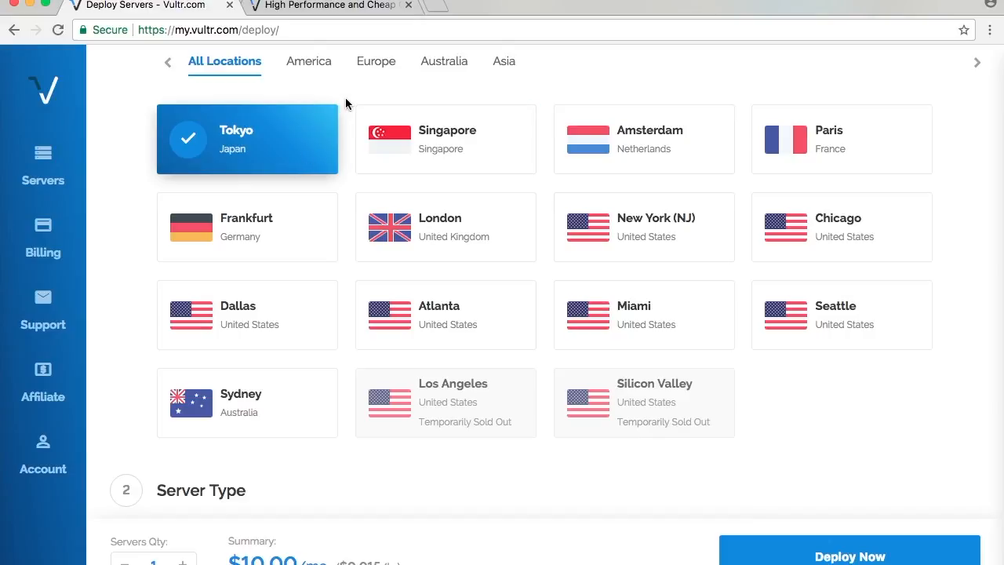
pyautogui.moveTo(301, 135)
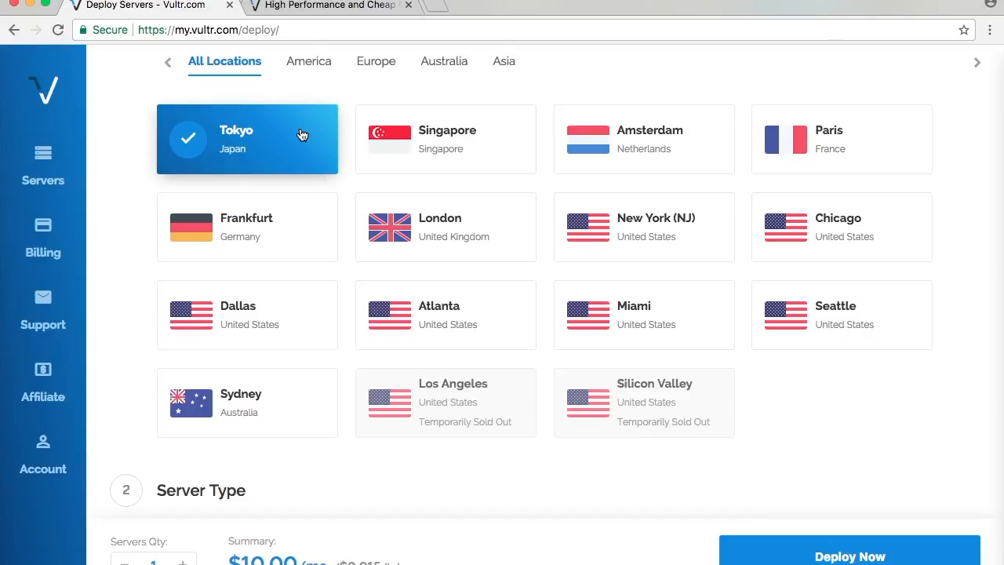
pyautogui.moveTo(946, 441)
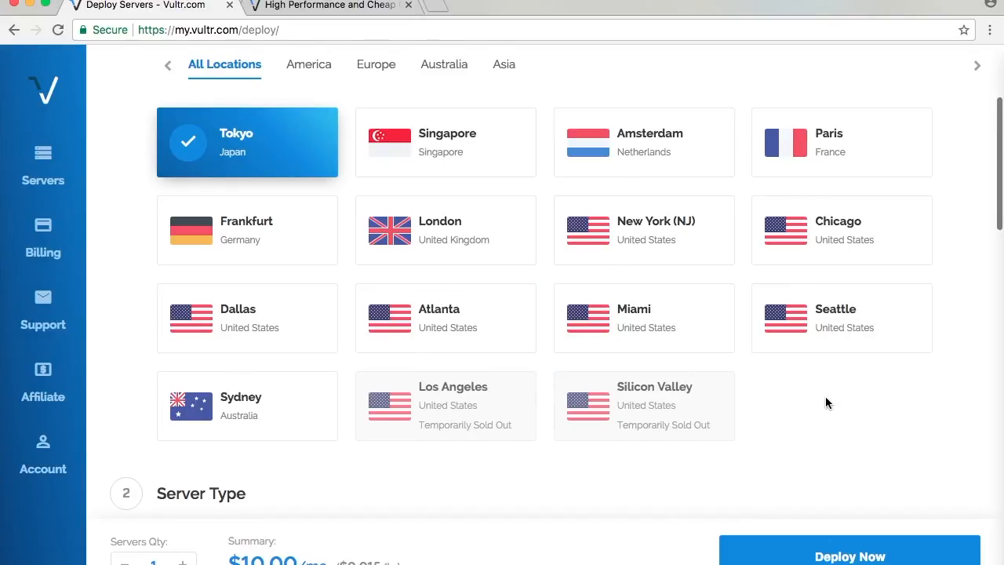
# Scroll Vultr's Plans & Pricing page through the plan tables down to the footer.
pyautogui.click(328, 7)
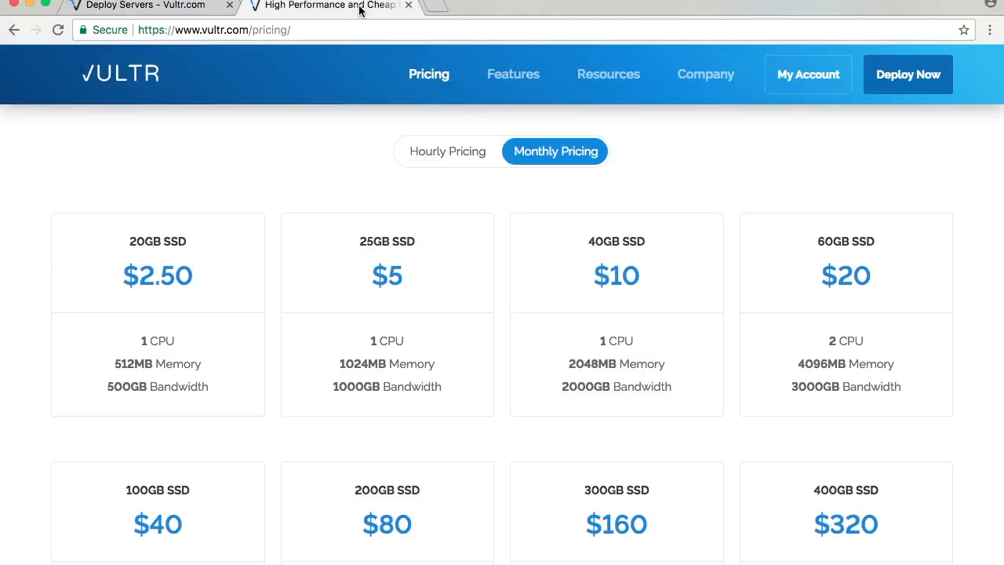
pyautogui.scroll(-3)
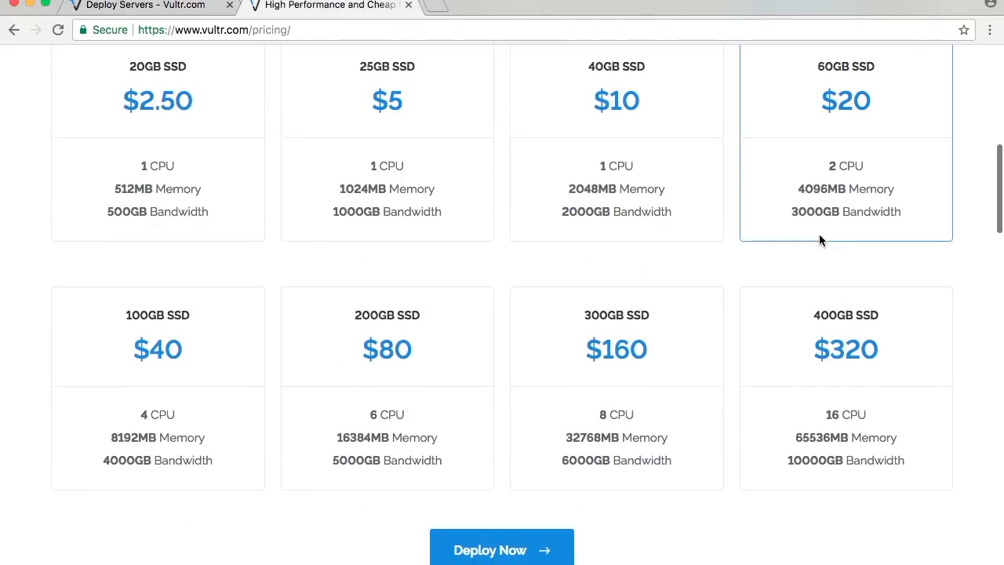
pyautogui.scroll(3)
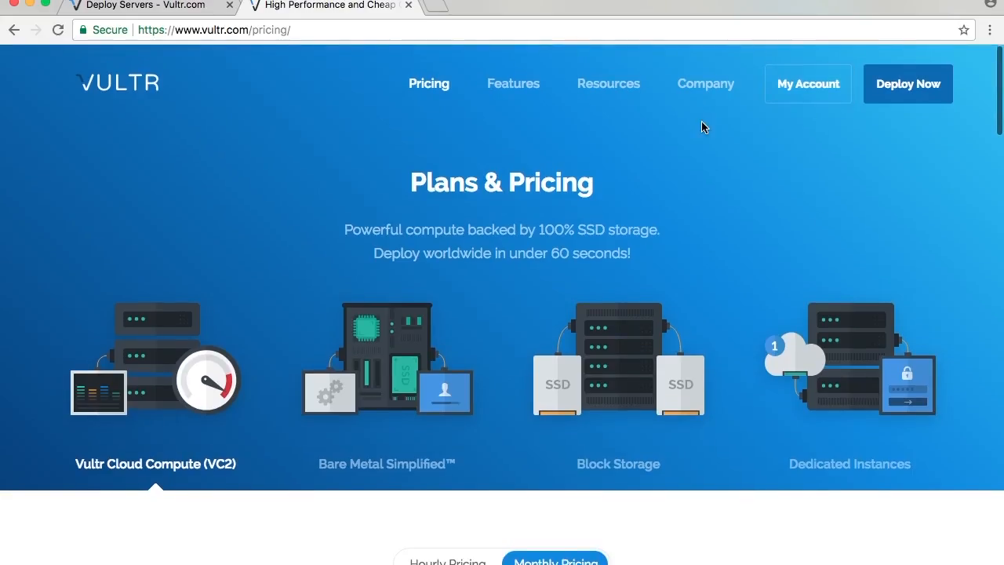
pyautogui.scroll(-3)
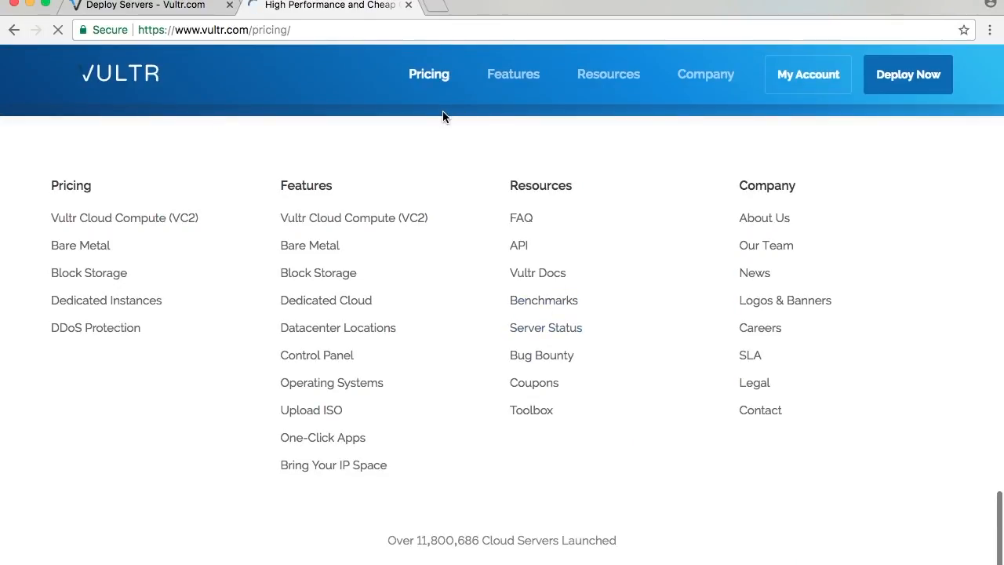
# Review the Server Status location cards with their OK status and compute availability.
pyautogui.click(547, 328)
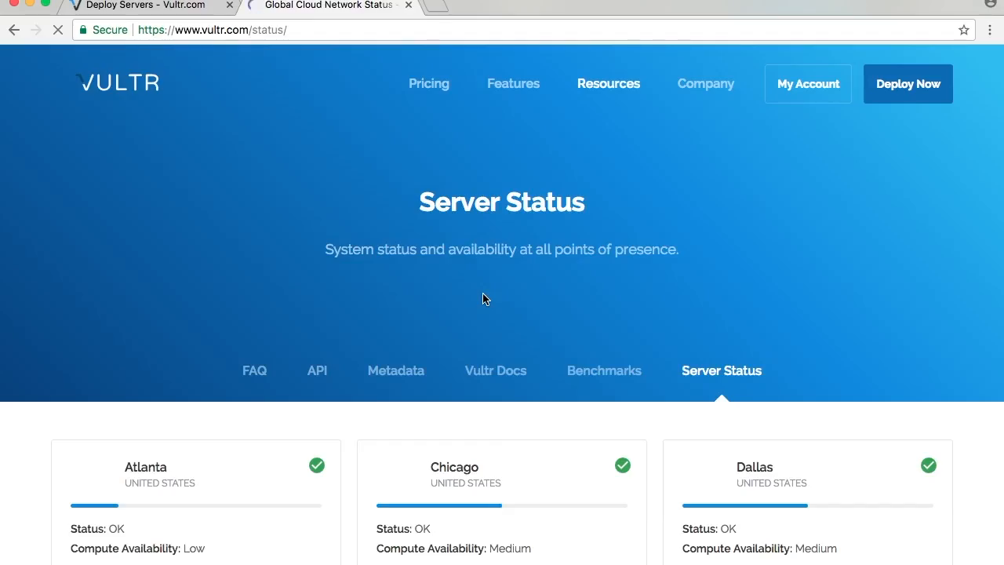
pyautogui.scroll(-3)
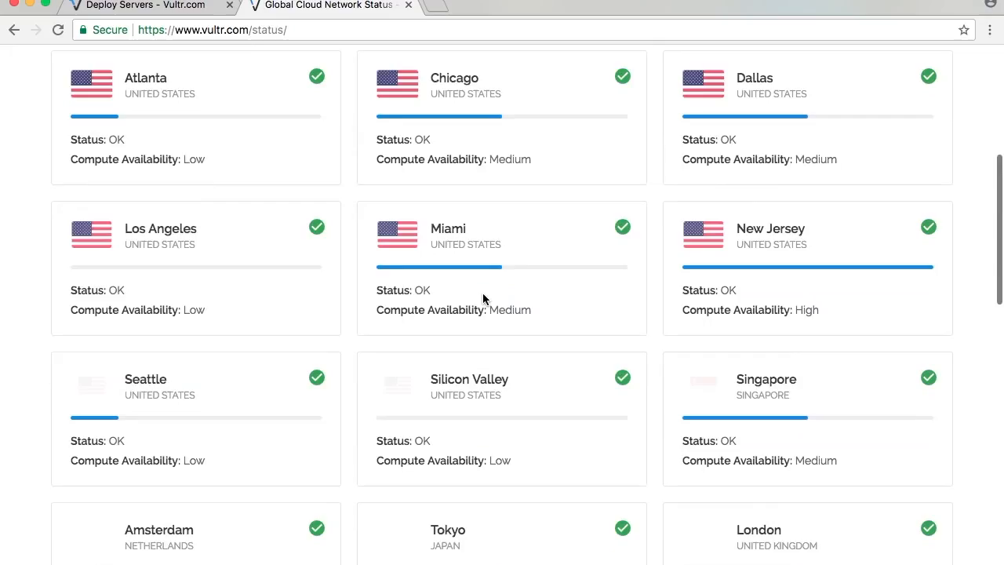
pyautogui.scroll(3)
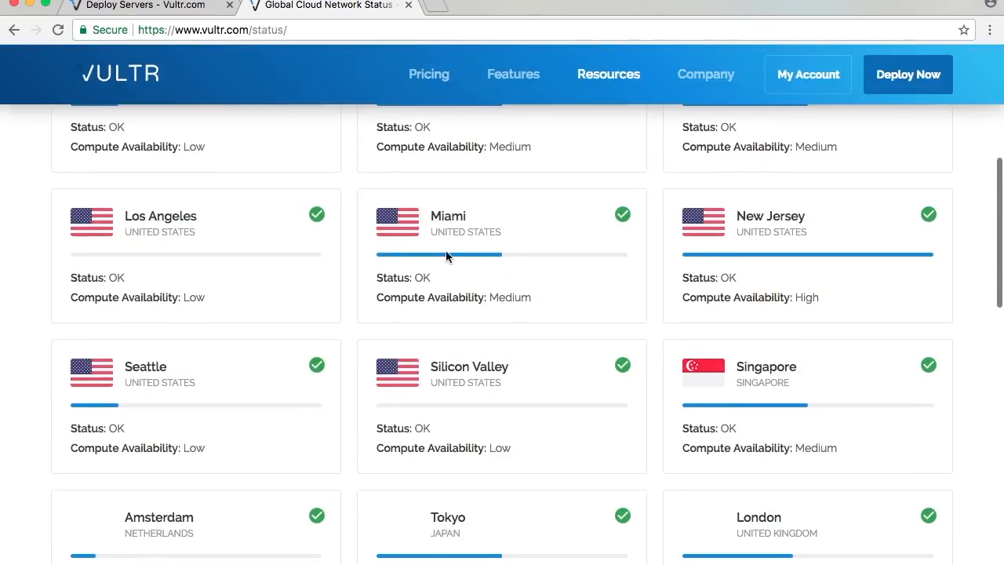
pyautogui.moveTo(220, 315)
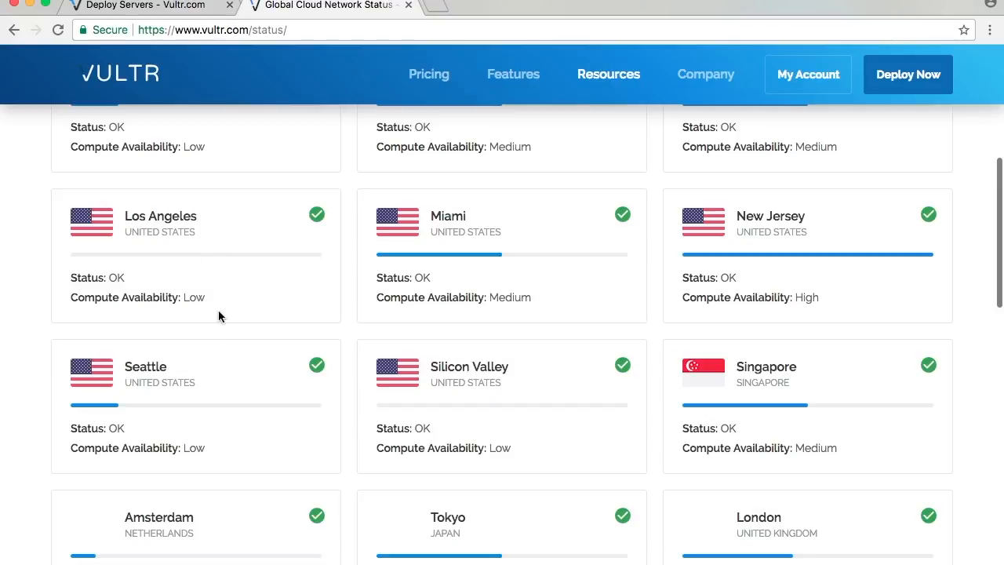
pyautogui.moveTo(154, 263)
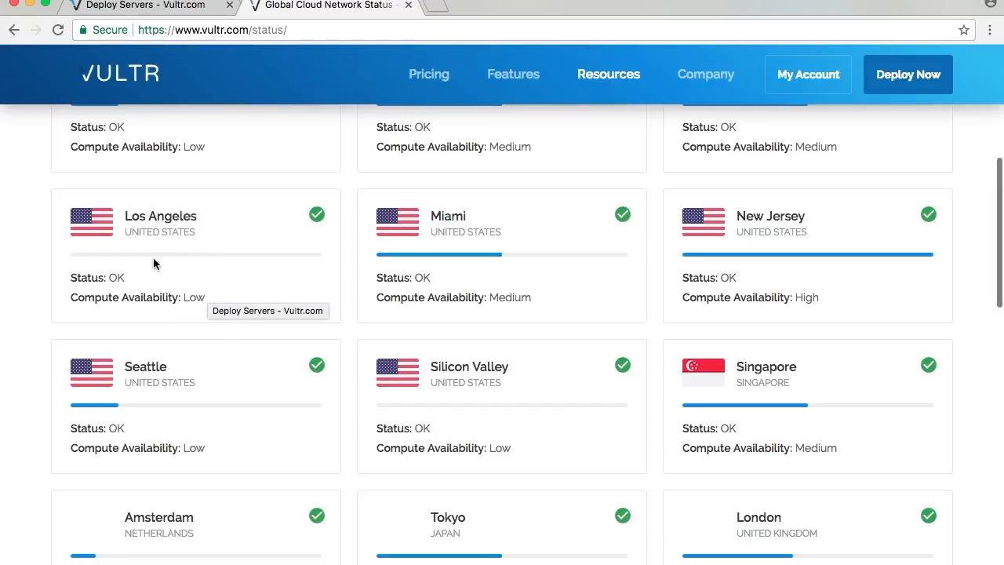
pyautogui.scroll(-3)
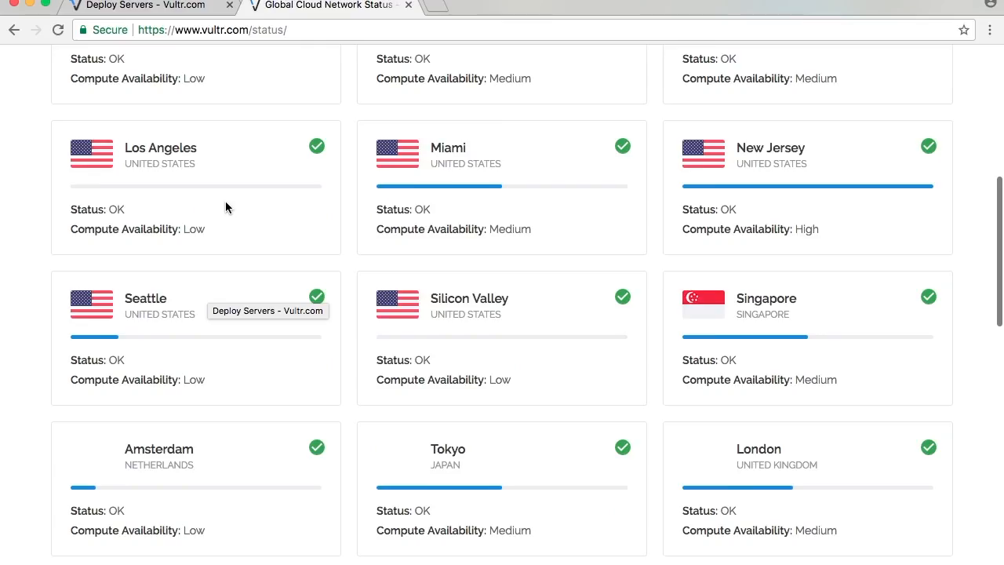
pyautogui.scroll(3)
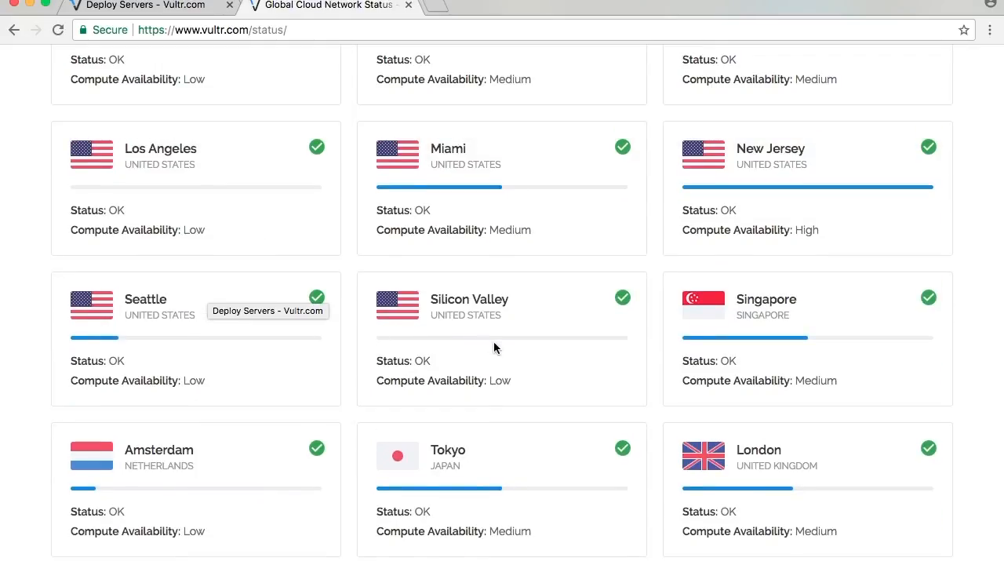
pyautogui.moveTo(363, 15)
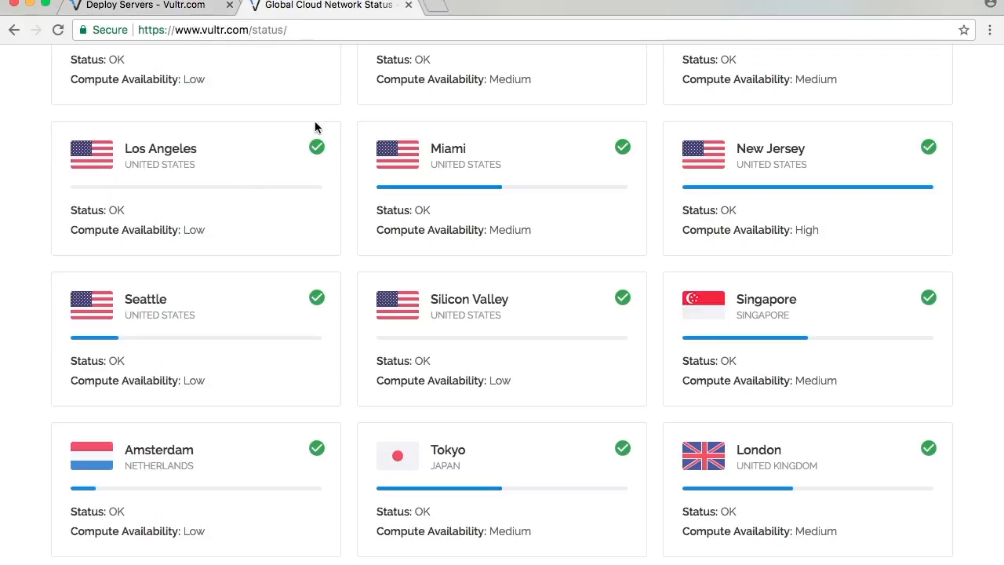
pyautogui.moveTo(417, 16)
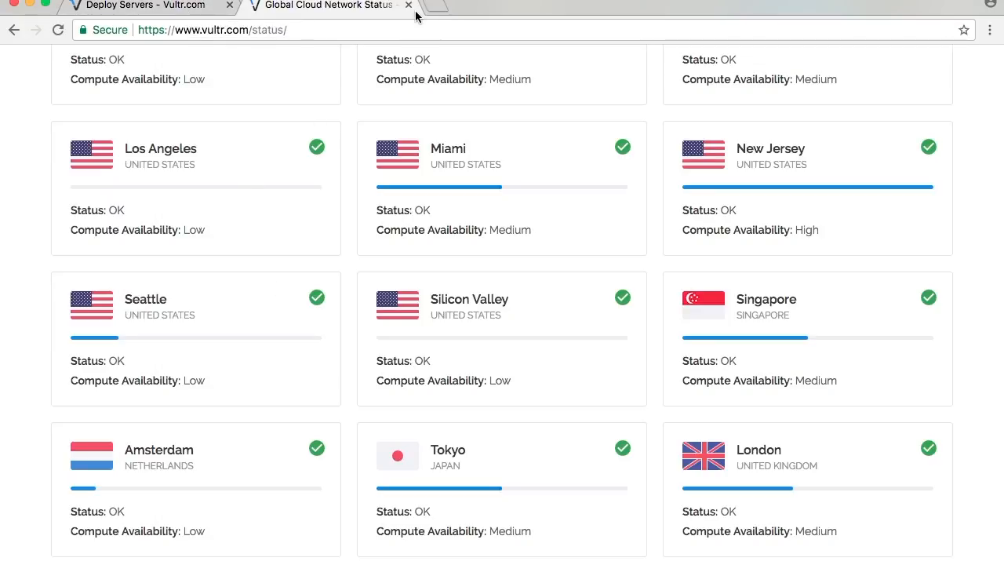
# Select Los Angeles as the server location on the deploy page (shown as temporarily sold out).
pyautogui.click(142, 6)
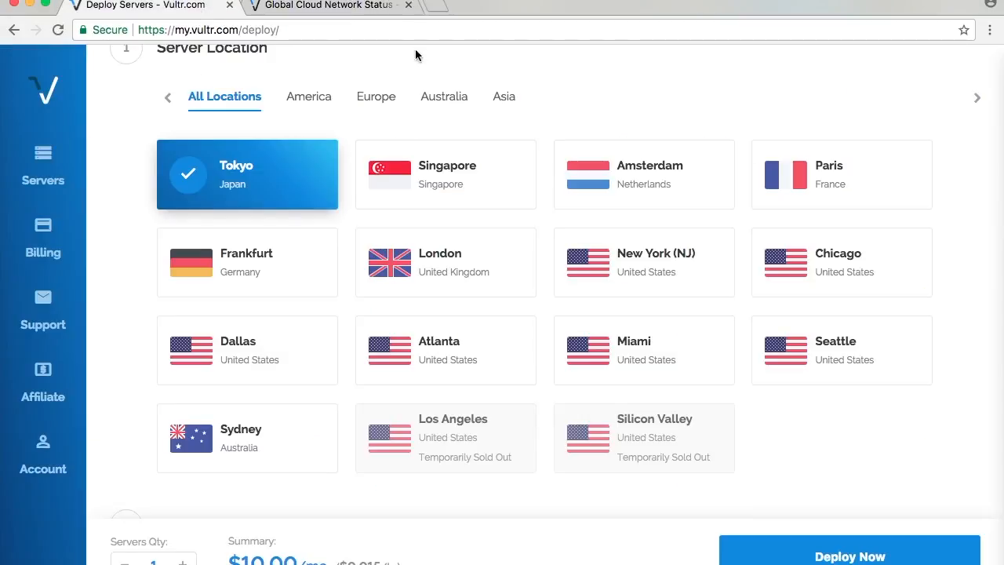
pyautogui.scroll(-3)
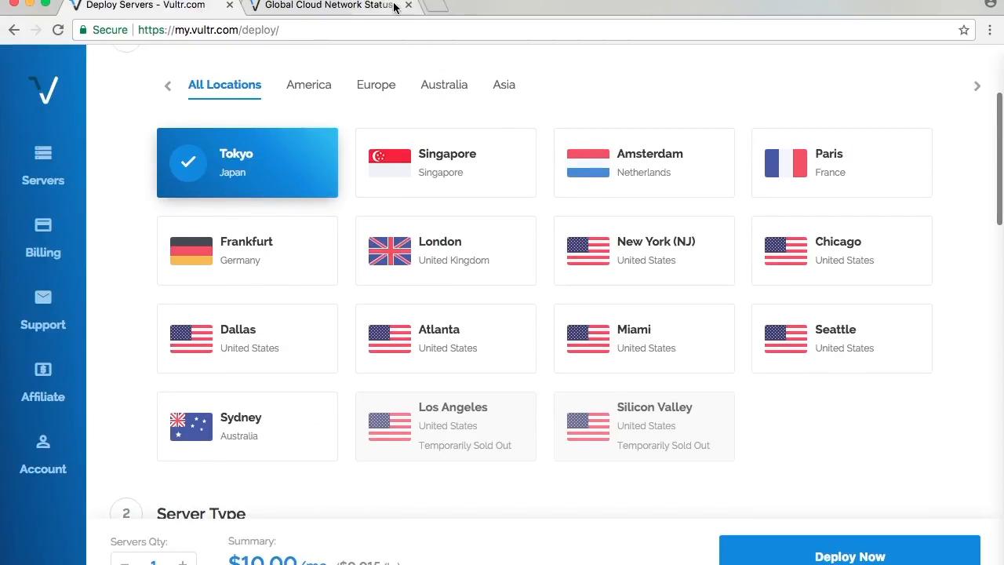
pyautogui.moveTo(323, 5)
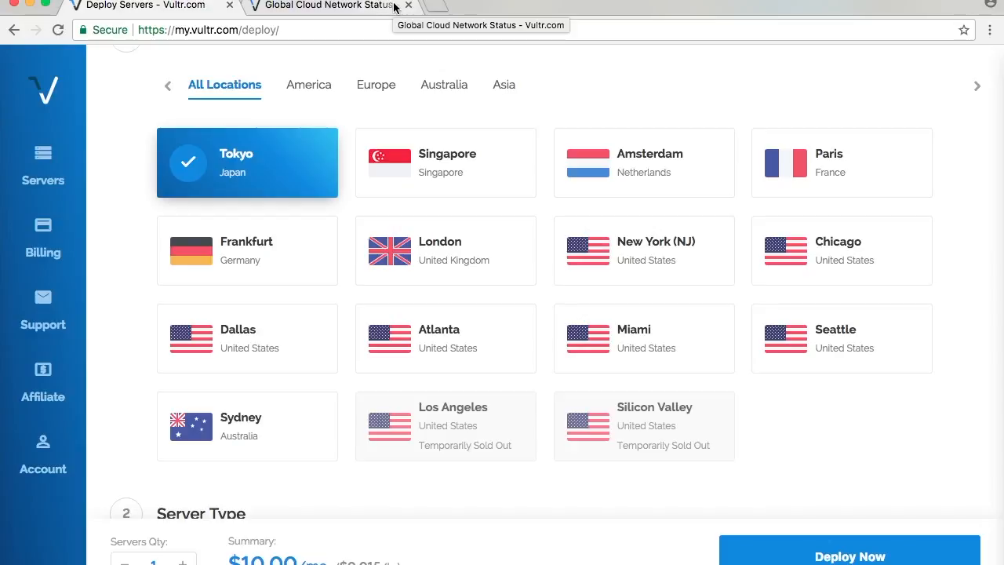
pyautogui.moveTo(484, 454)
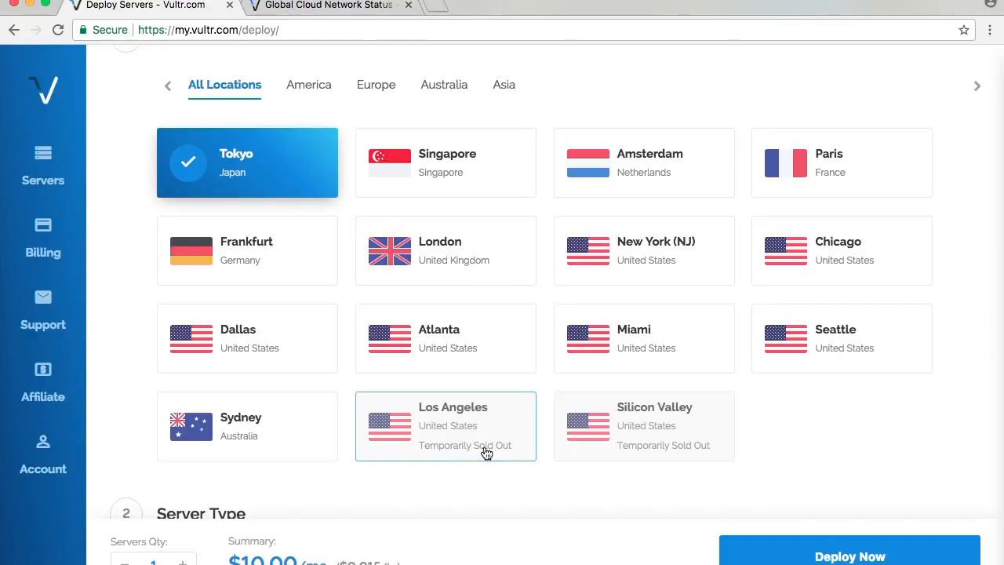
pyautogui.click(446, 427)
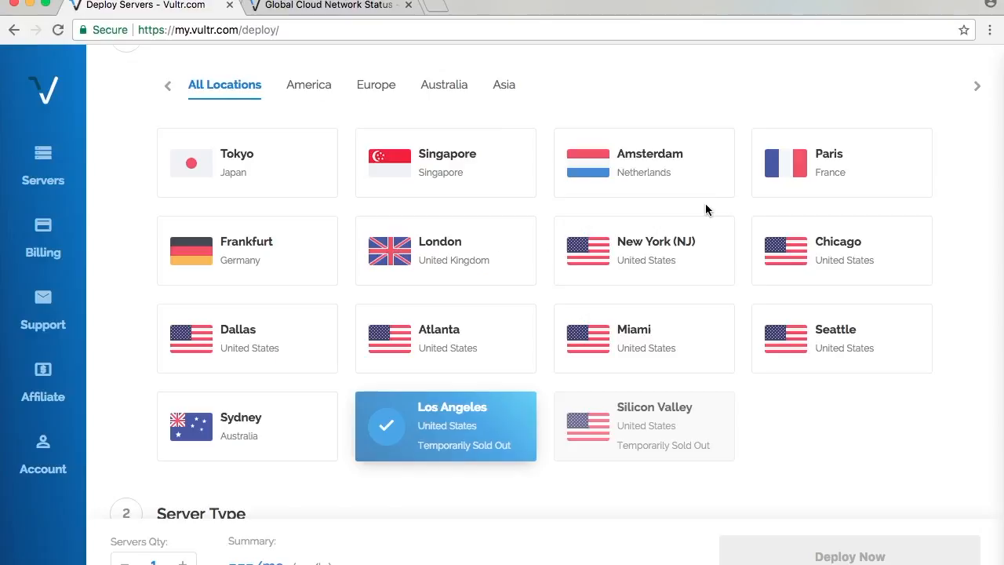
pyautogui.moveTo(820, 431)
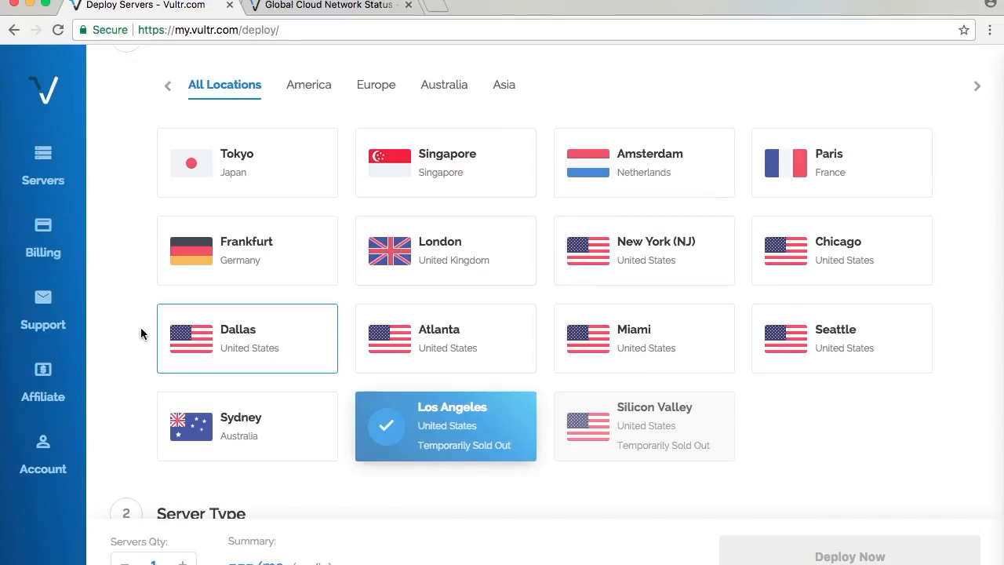
pyautogui.moveTo(557, 96)
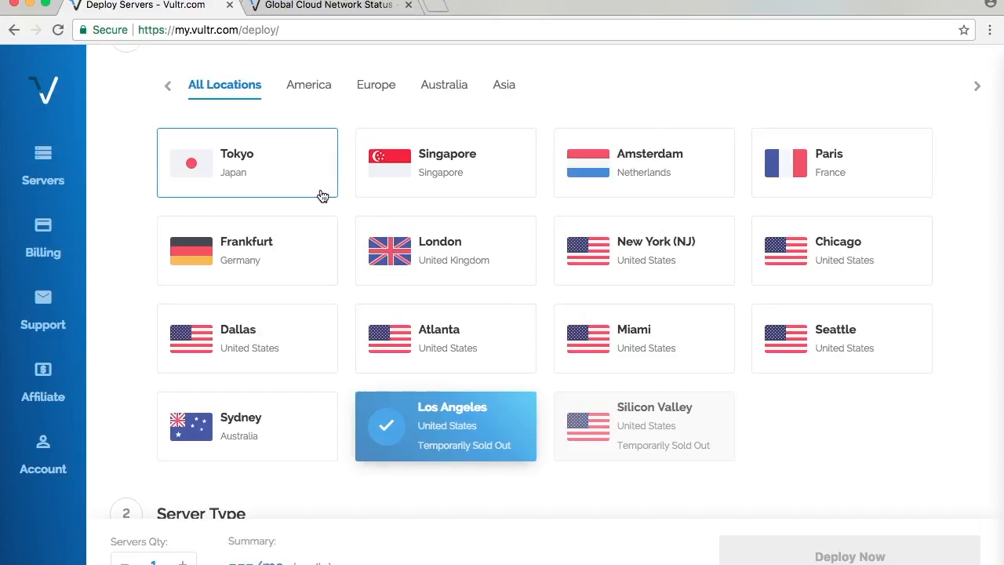
pyautogui.moveTo(411, 123)
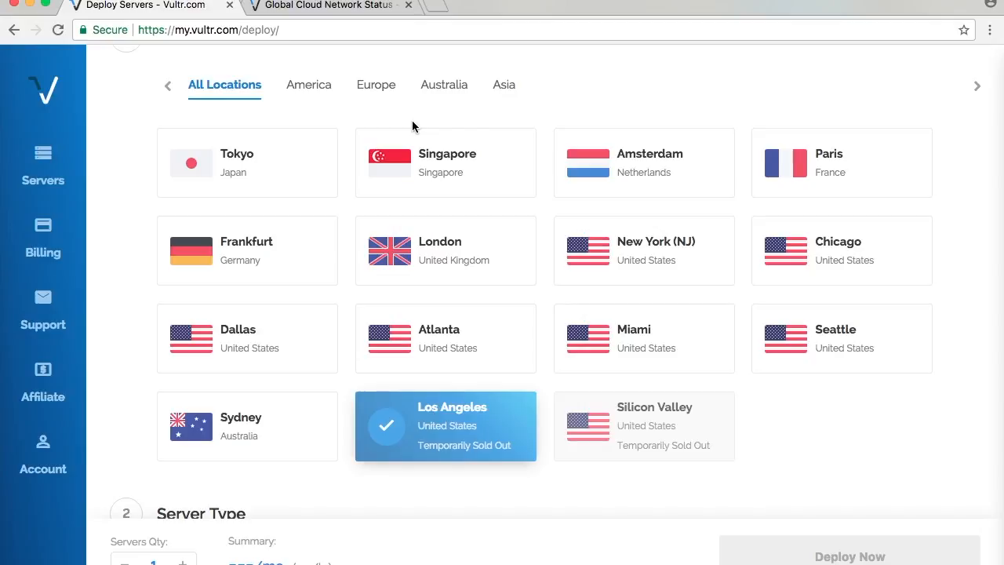
pyautogui.scroll(3)
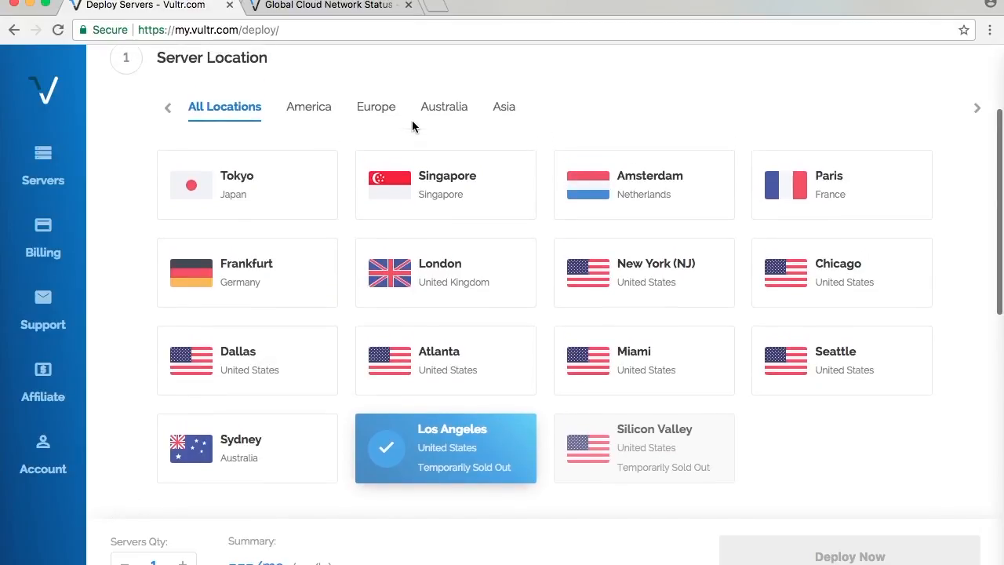
pyautogui.scroll(-3)
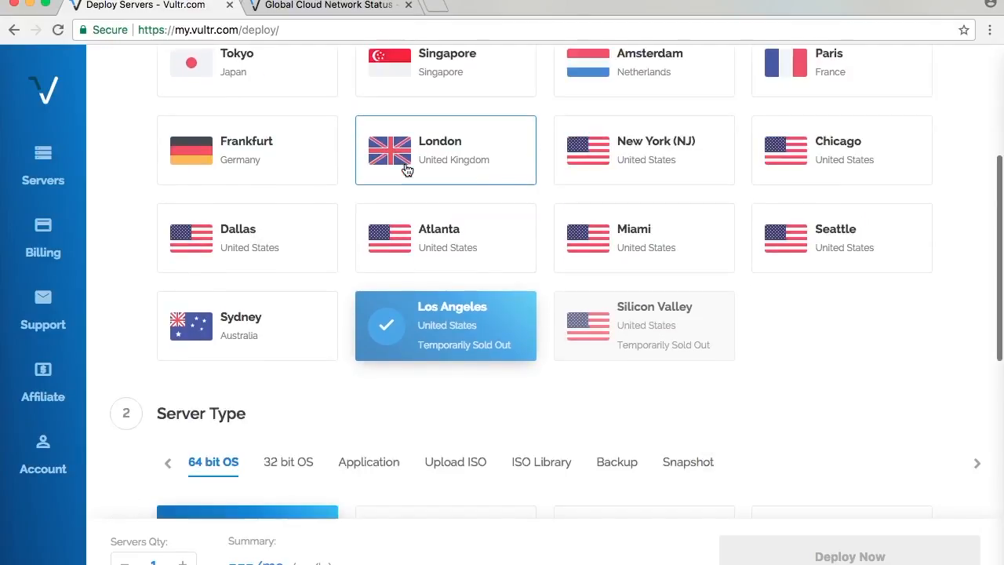
pyautogui.scroll(3)
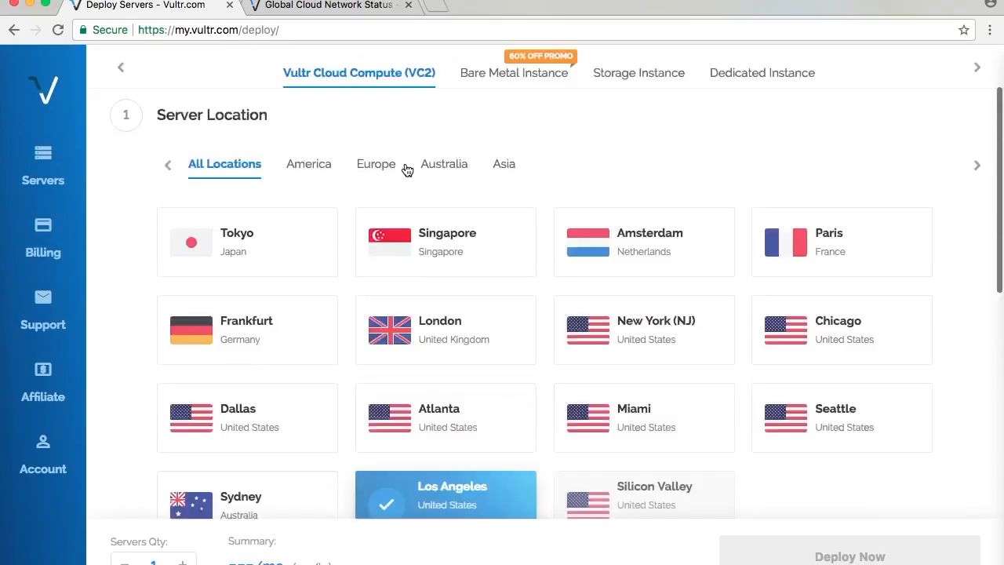
# Select Singapore as the server location and scroll to the Server Type section.
pyautogui.click(446, 242)
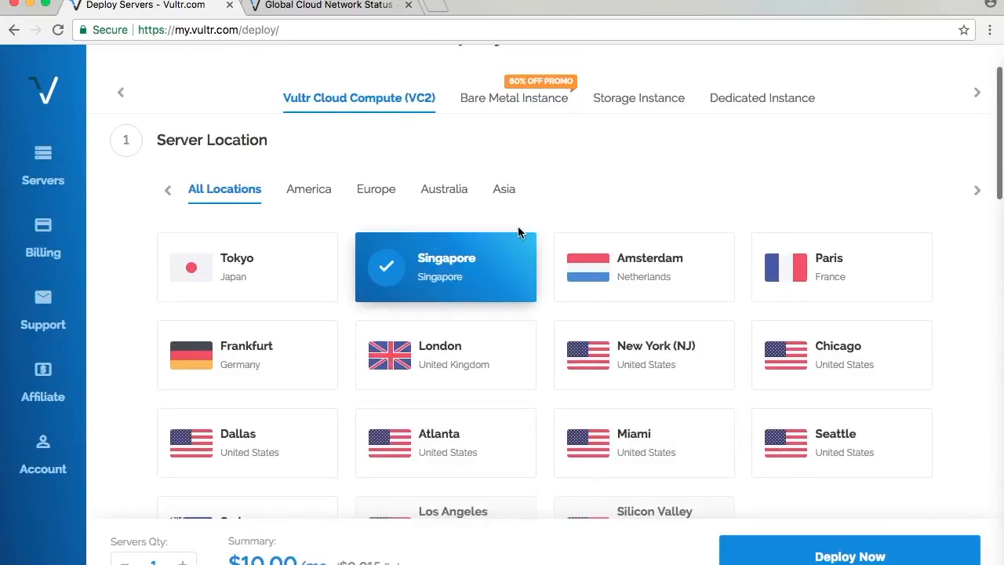
pyautogui.scroll(-3)
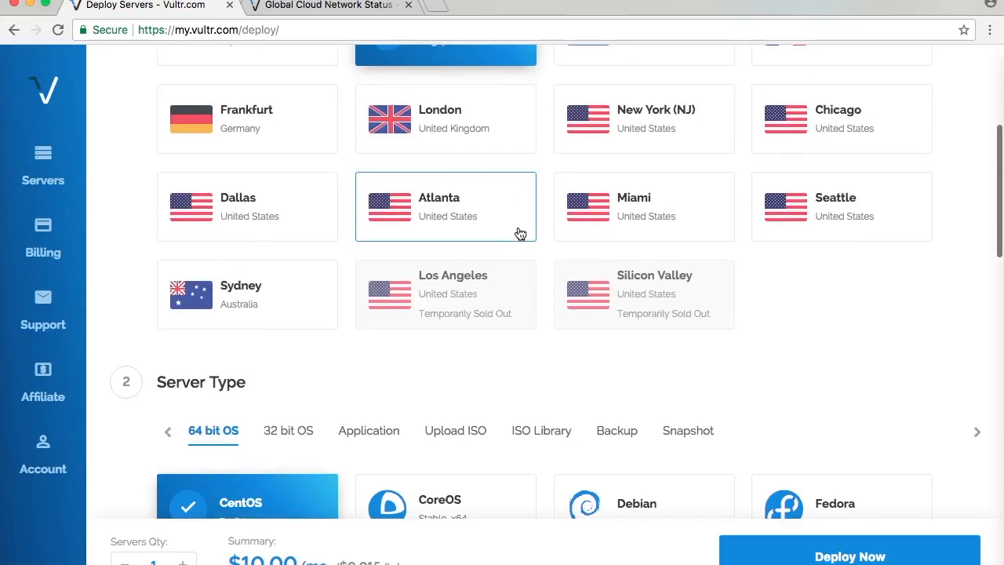
pyautogui.scroll(-3)
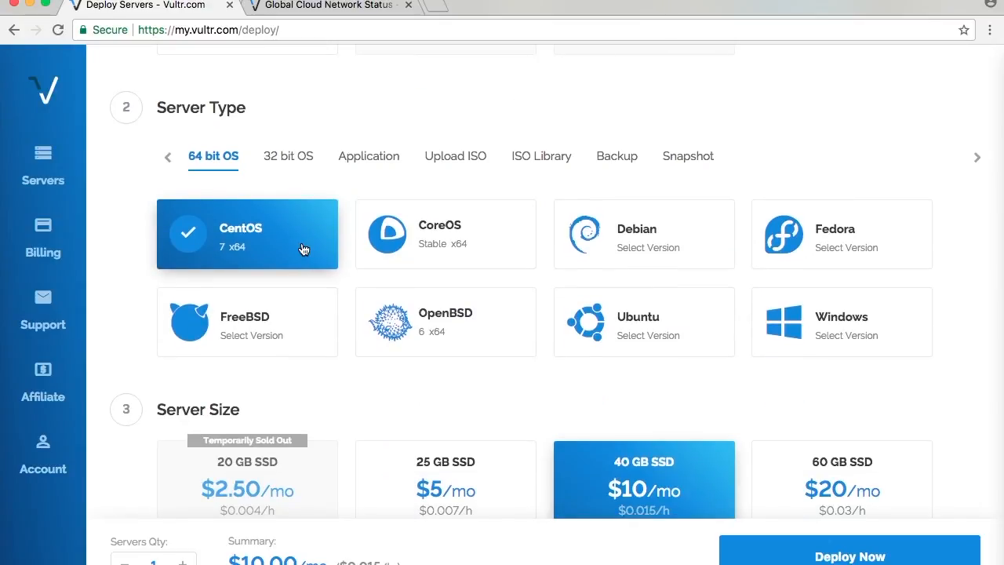
pyautogui.moveTo(364, 369)
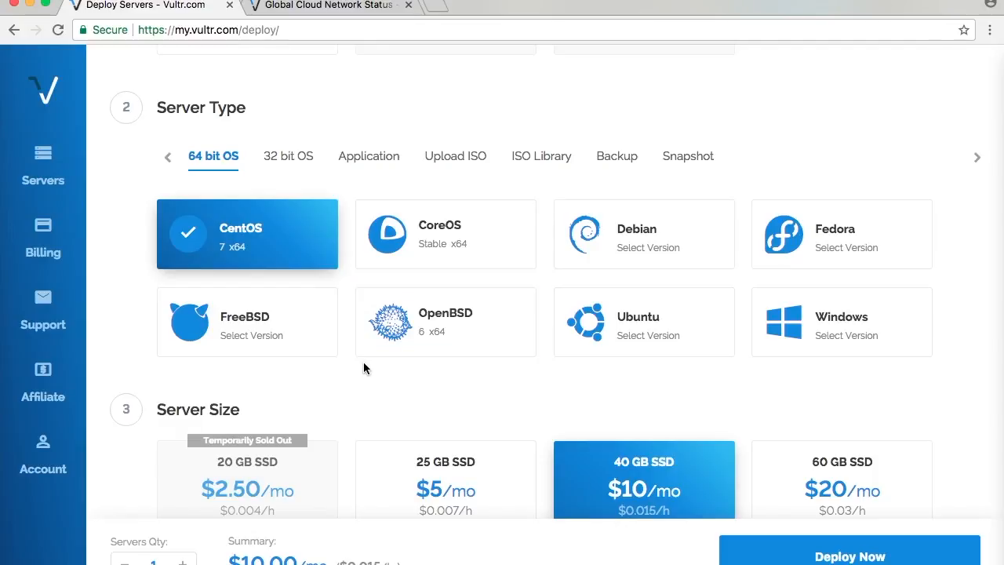
pyautogui.moveTo(286, 145)
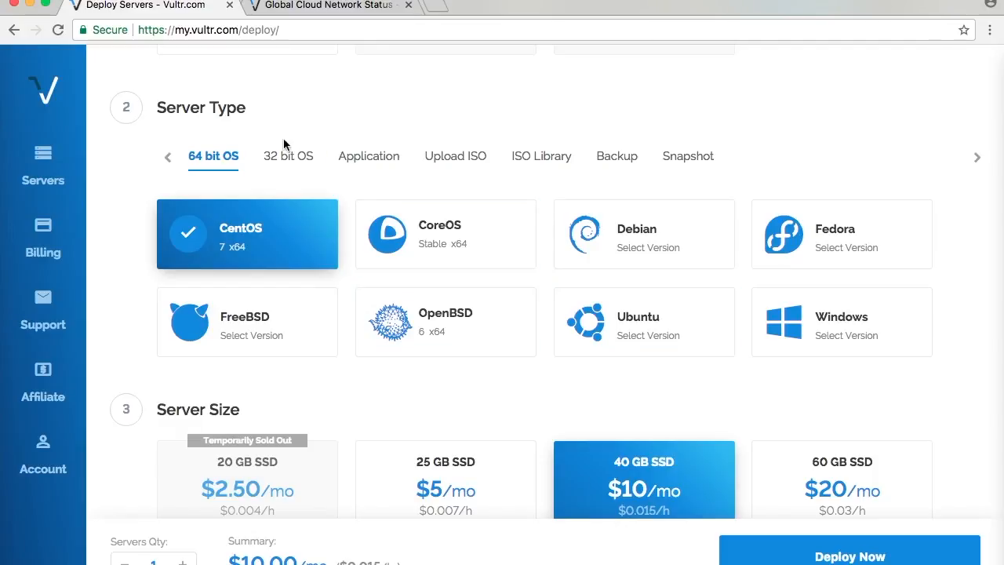
pyautogui.moveTo(264, 166)
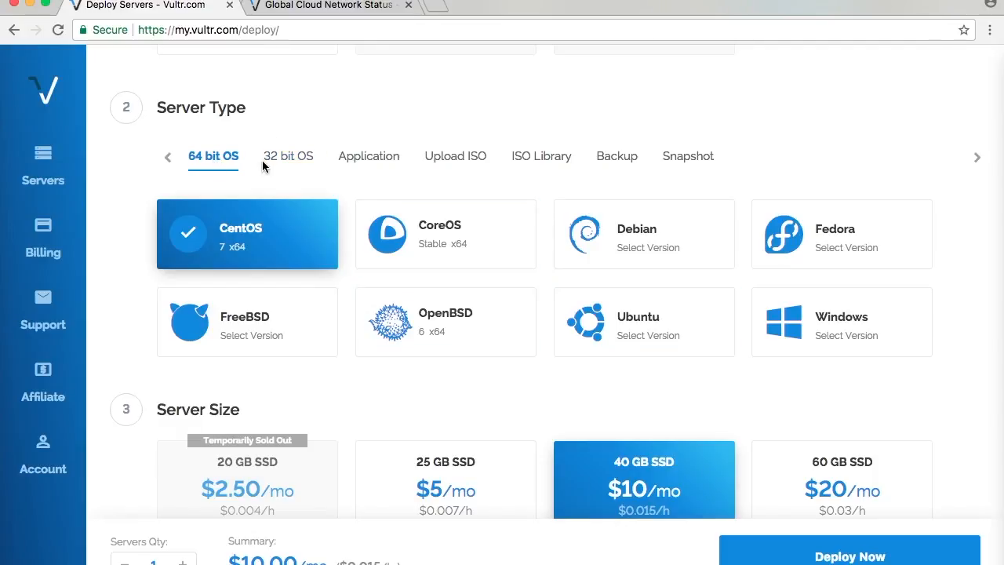
# Browse the 32 bit OS and Application server types and select the Minecraft image.
pyautogui.click(287, 157)
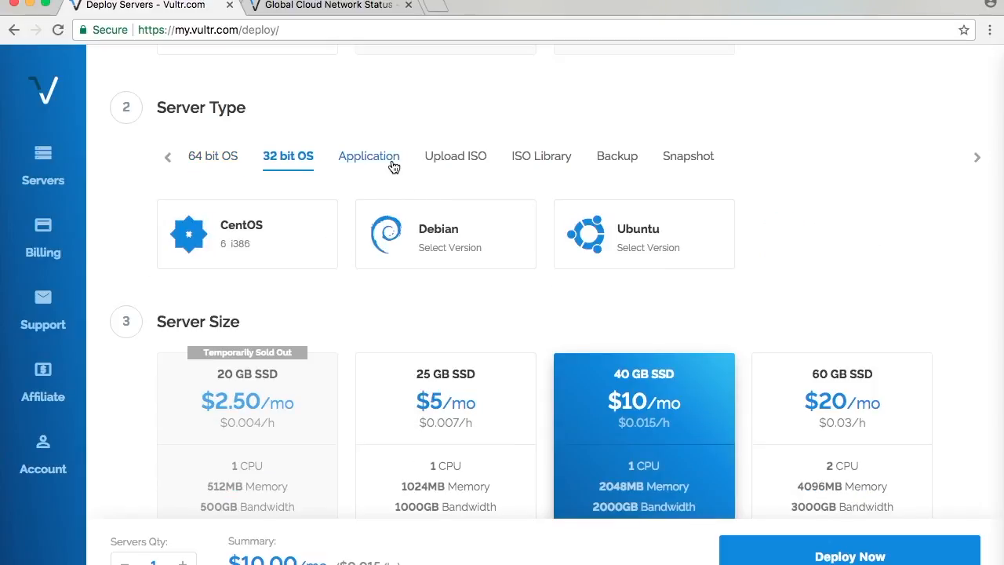
pyautogui.click(369, 155)
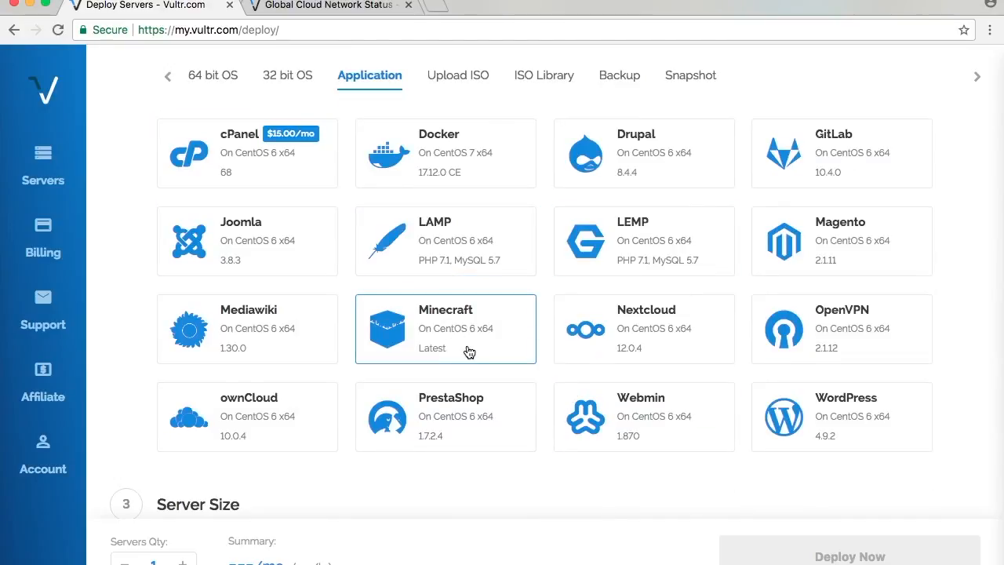
pyautogui.moveTo(494, 312)
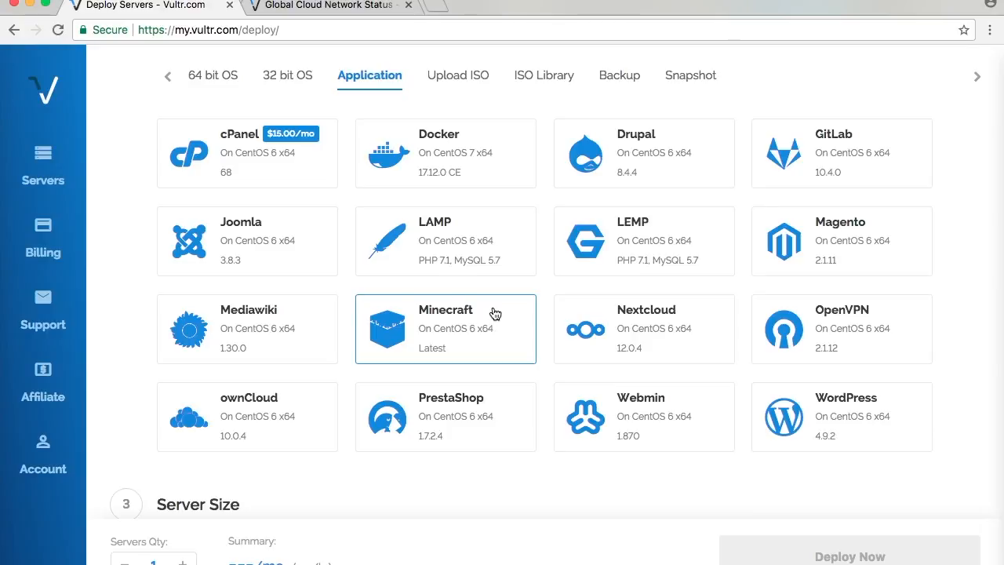
pyautogui.moveTo(390, 322)
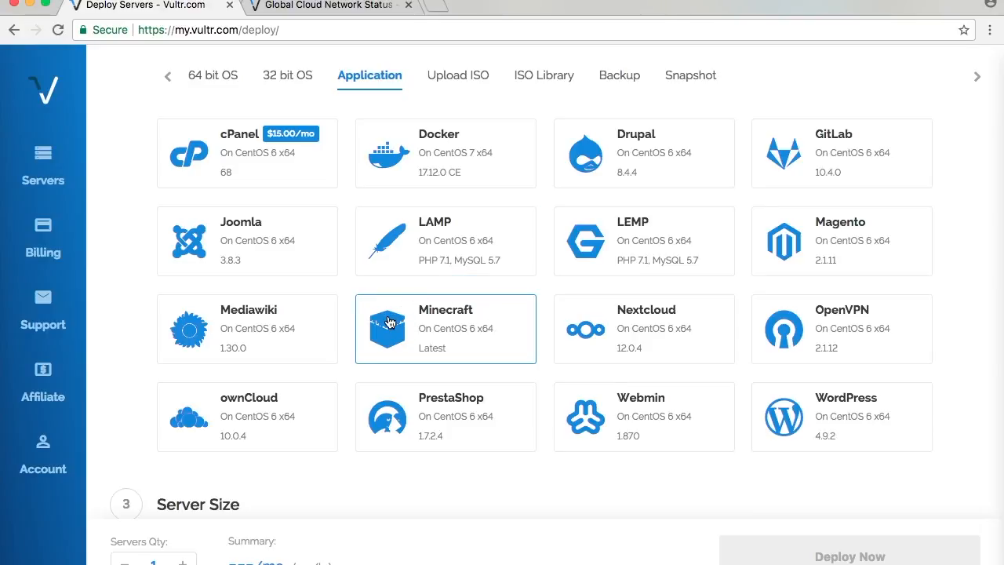
pyautogui.click(445, 328)
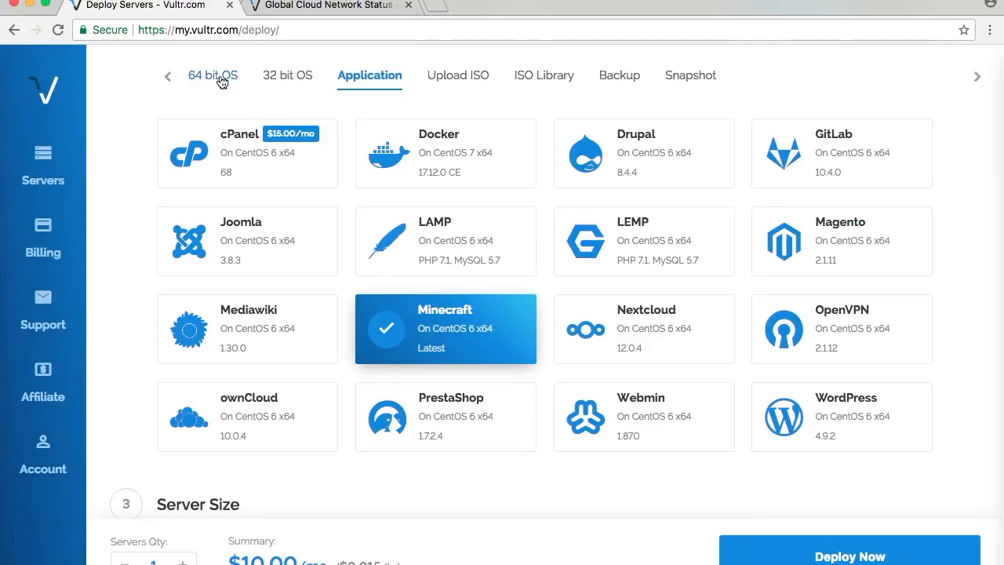
pyautogui.click(287, 76)
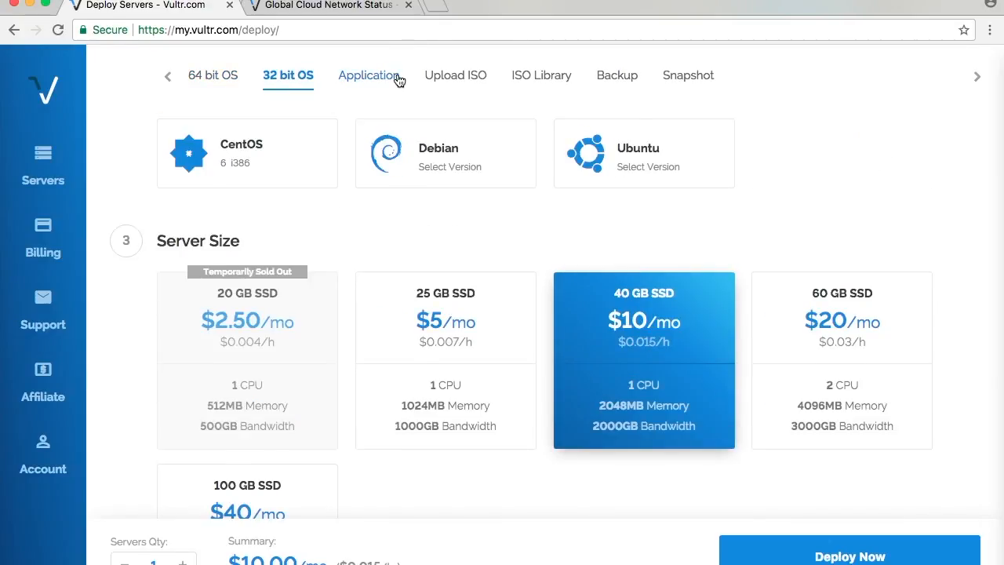
pyautogui.click(369, 75)
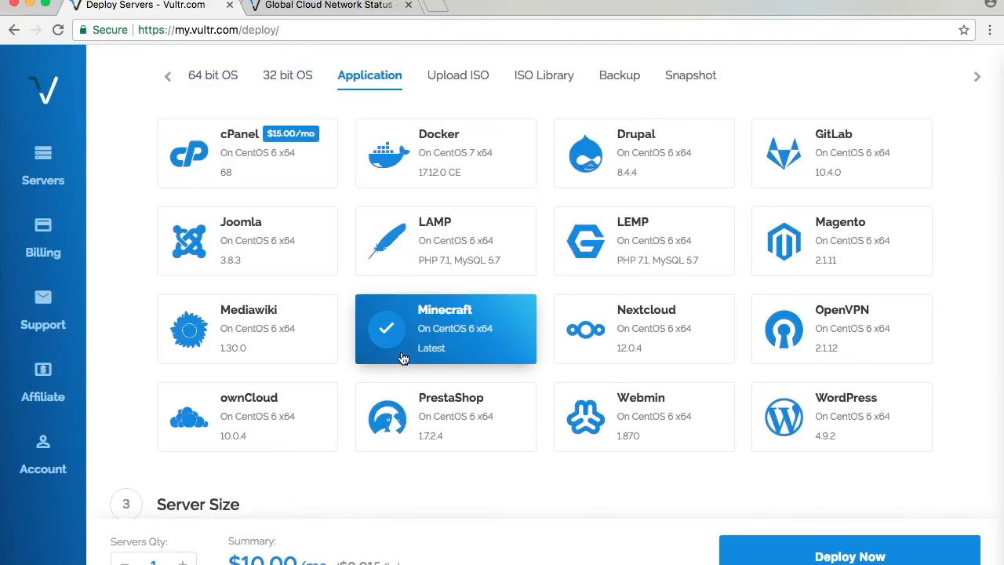
# Review the server sizes and switch to the uploaded ISO images list.
pyautogui.scroll(-3)
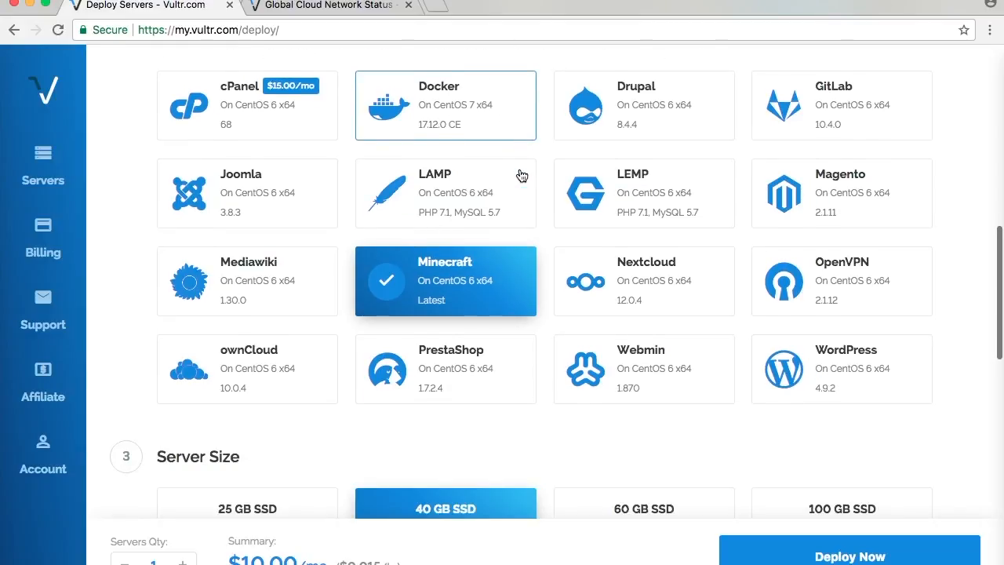
pyautogui.scroll(3)
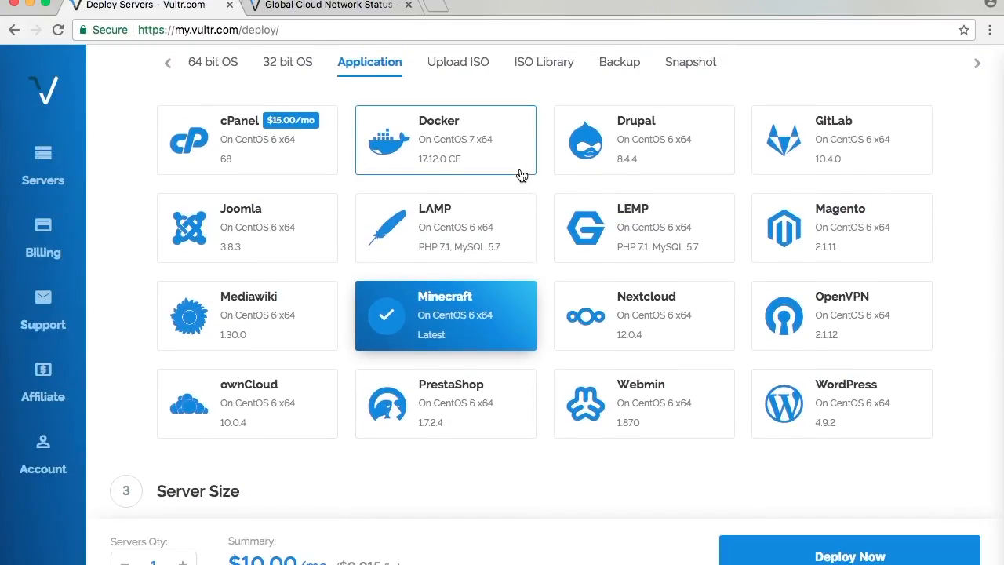
pyautogui.scroll(3)
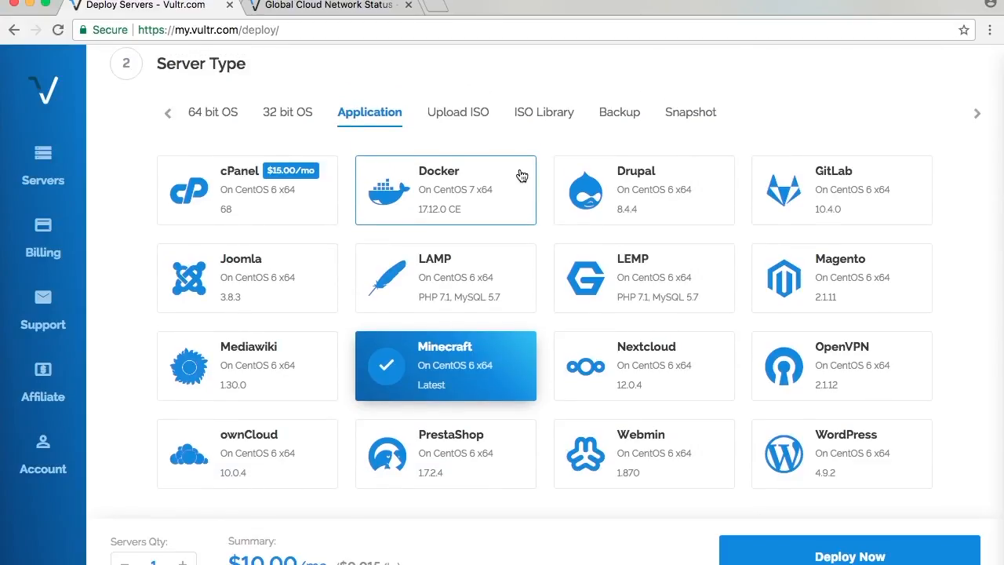
pyautogui.moveTo(459, 113)
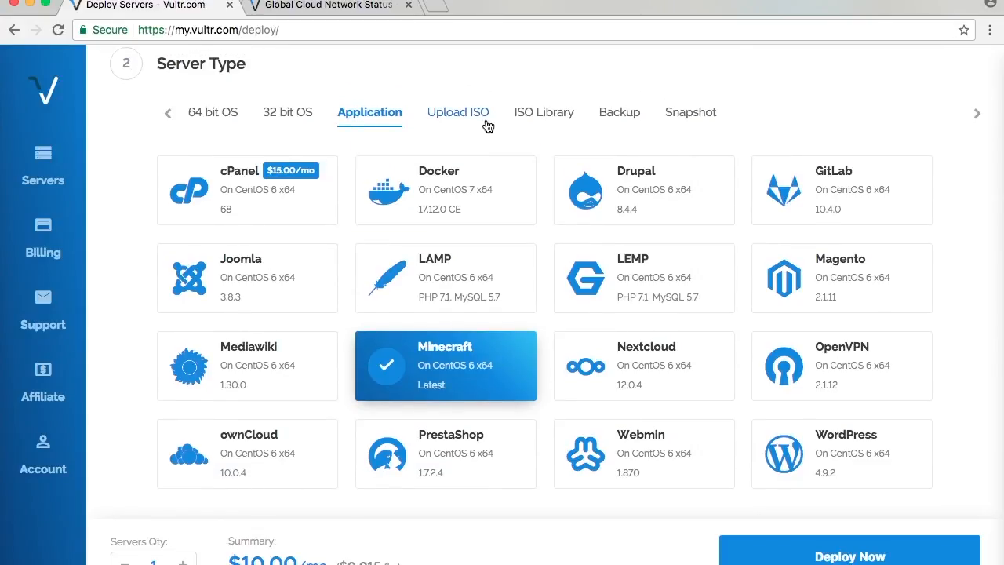
pyautogui.moveTo(490, 195)
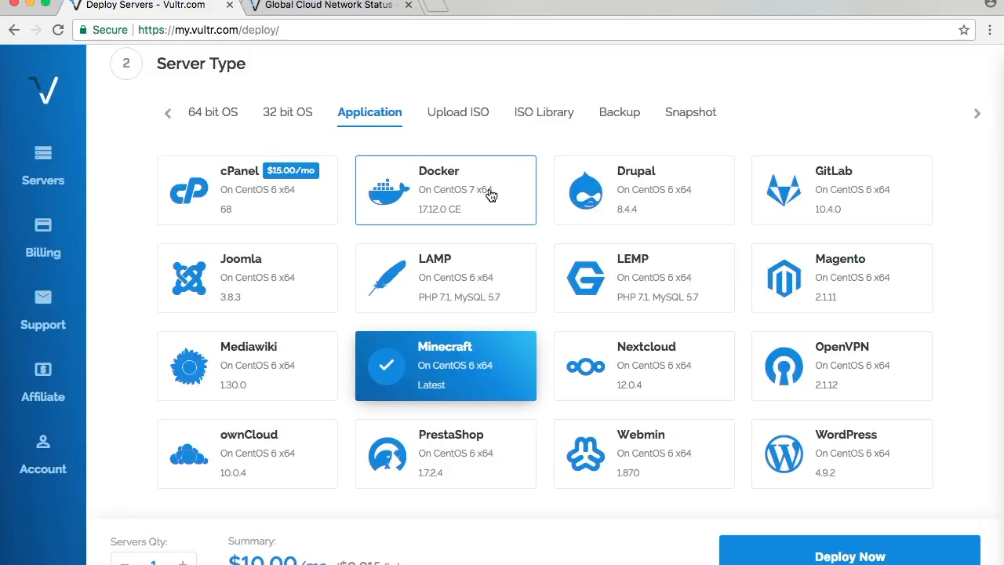
pyautogui.moveTo(468, 122)
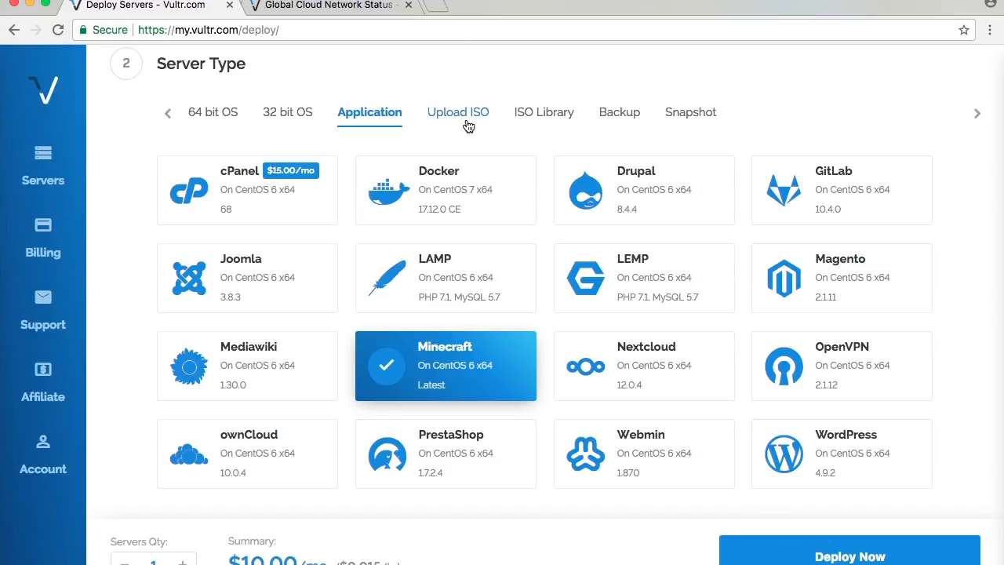
pyautogui.click(455, 113)
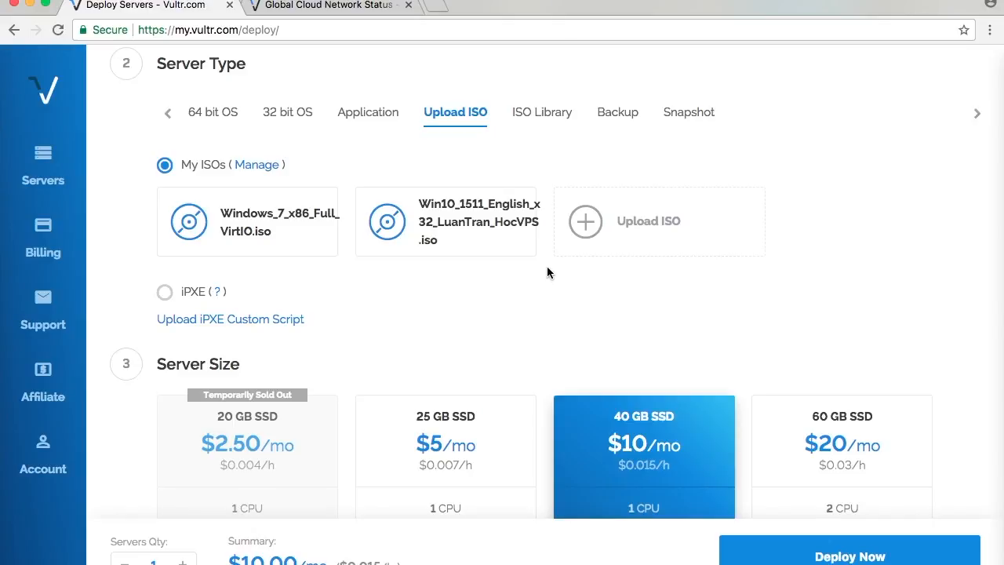
pyautogui.moveTo(389, 273)
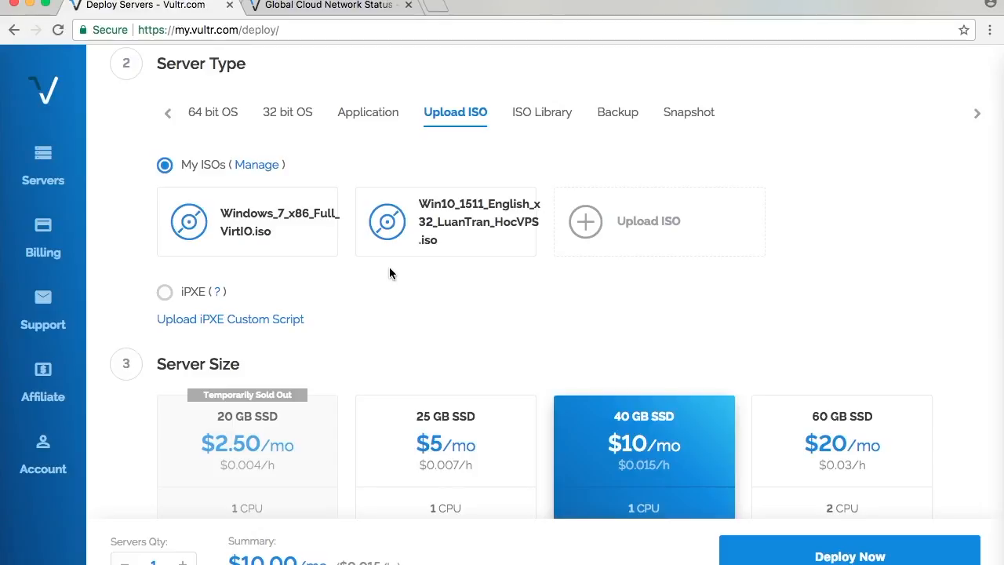
# Review My ISOs and start uploading another ISO, reaching the Add ISO page's 2-ISO limit notice.
pyautogui.click(248, 221)
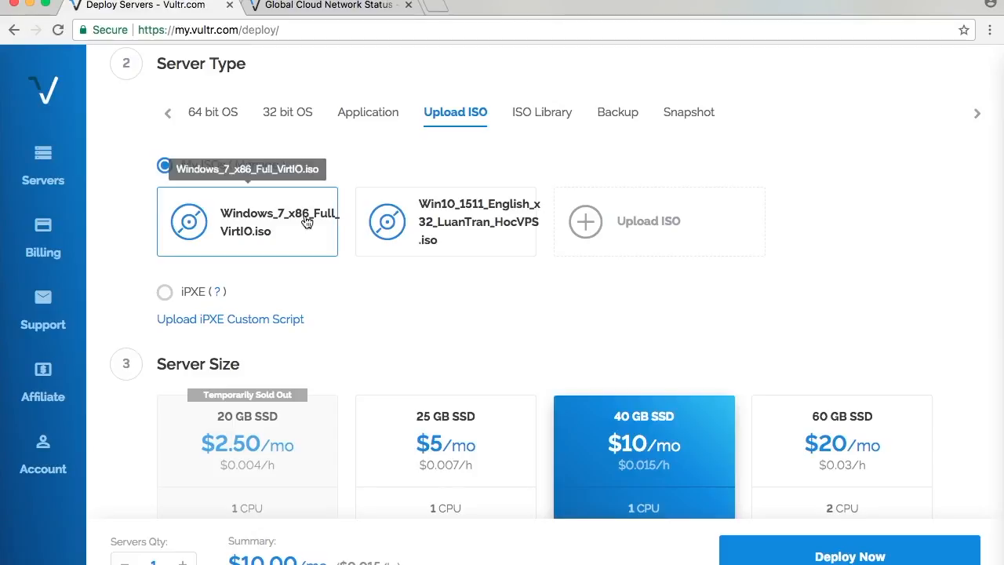
pyautogui.moveTo(393, 309)
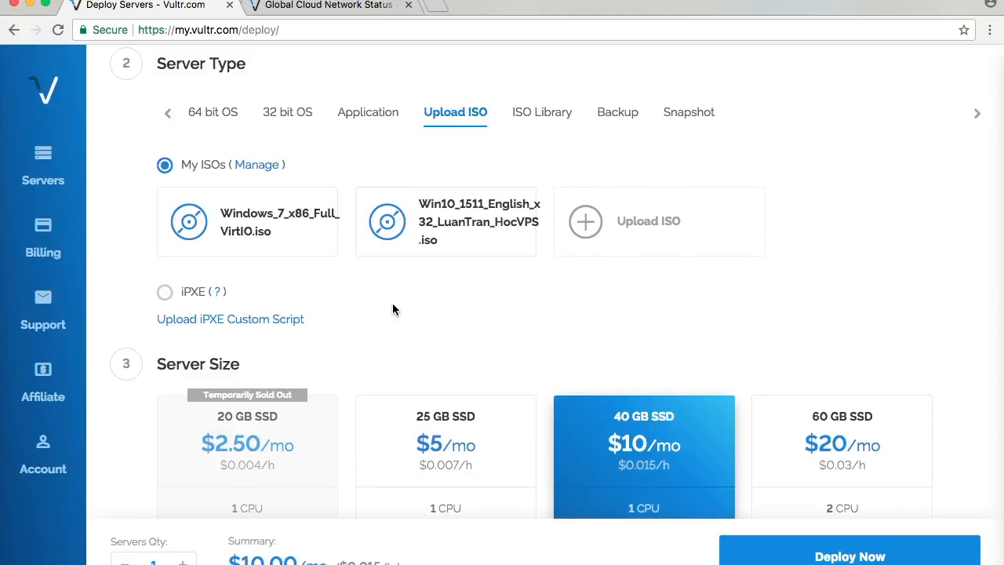
pyautogui.moveTo(439, 292)
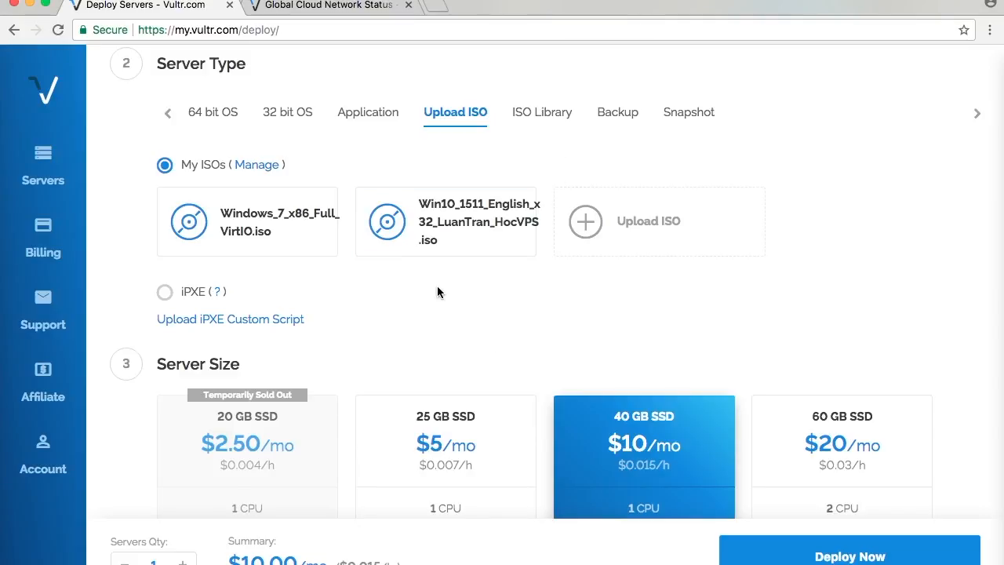
pyautogui.click(648, 220)
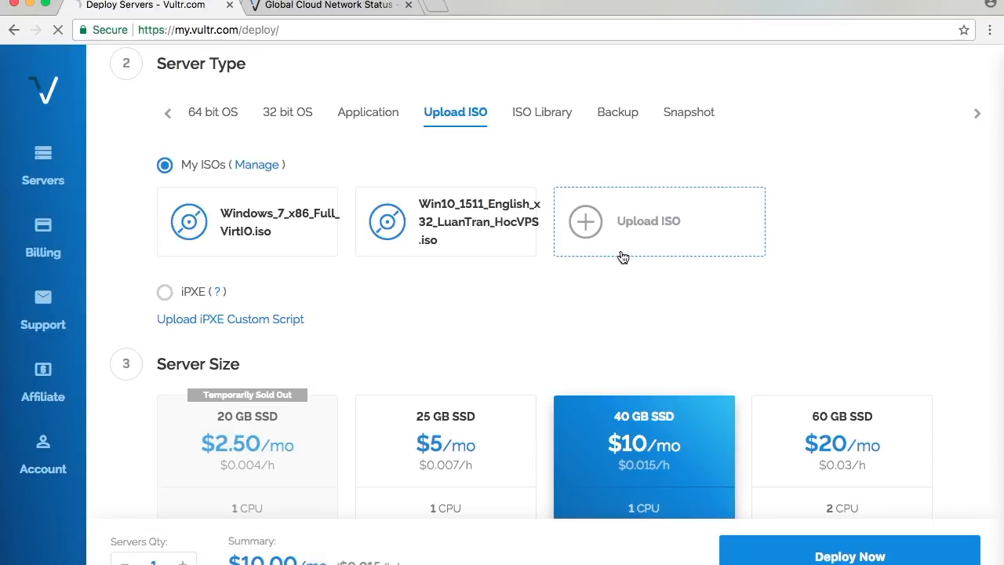
pyautogui.click(659, 220)
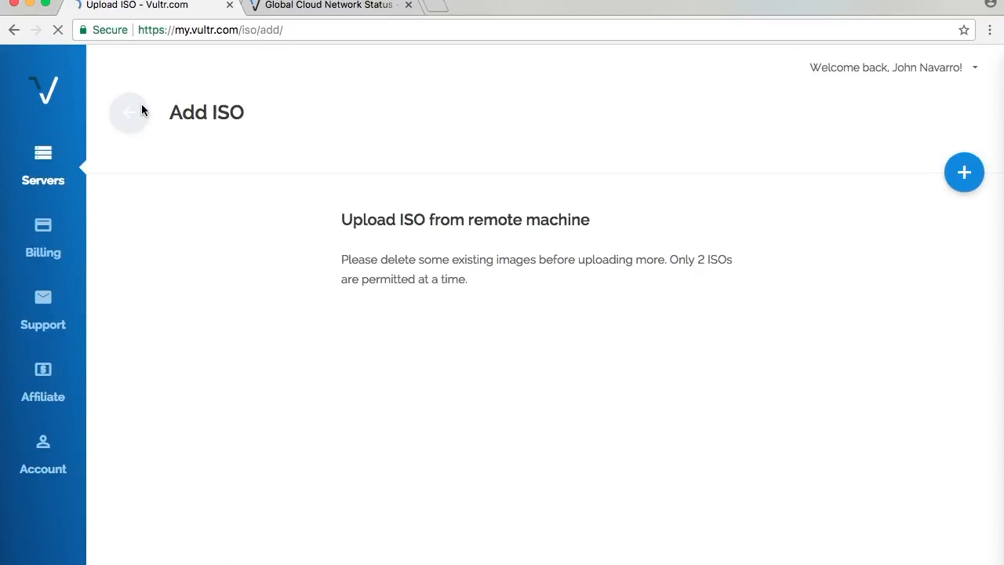
# Return from the Add ISO notice to the list of uploaded ISOs.
pyautogui.click(128, 111)
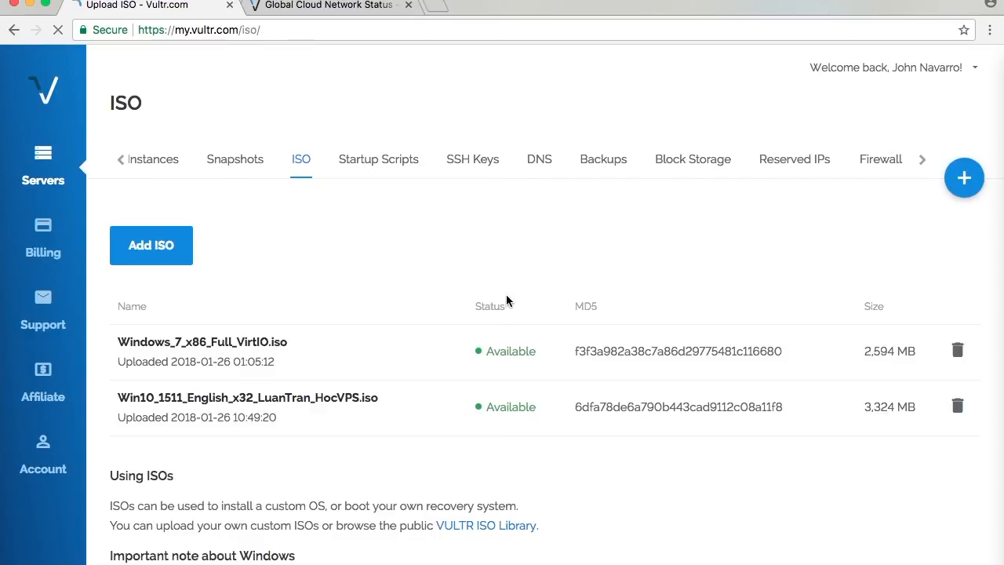
pyautogui.moveTo(384, 395)
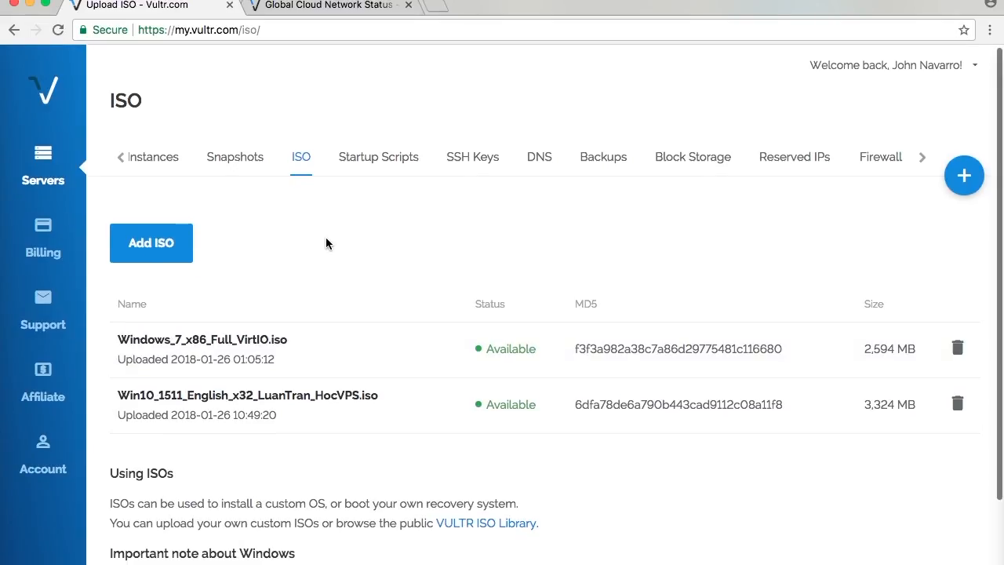
pyautogui.moveTo(207, 198)
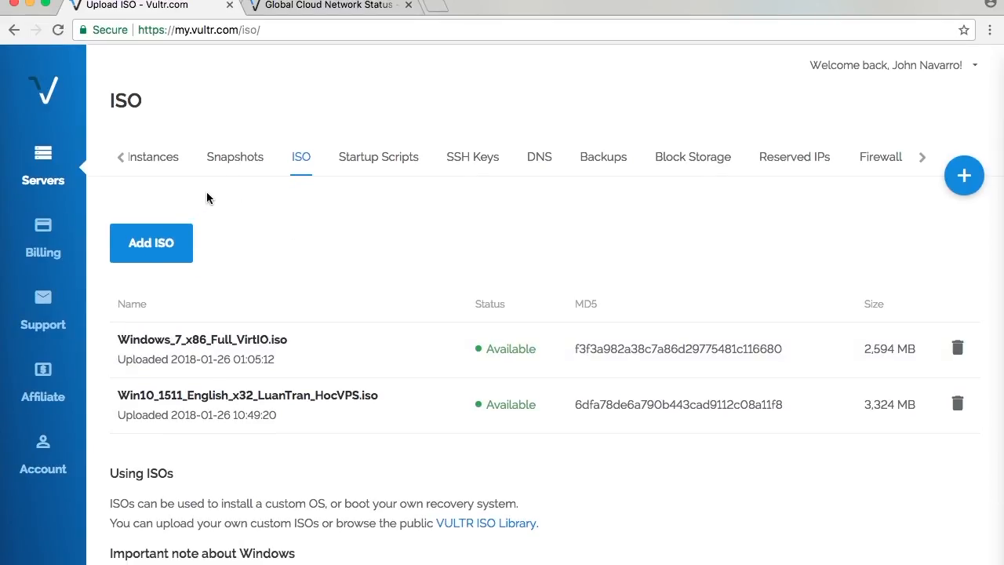
pyautogui.moveTo(77, 180)
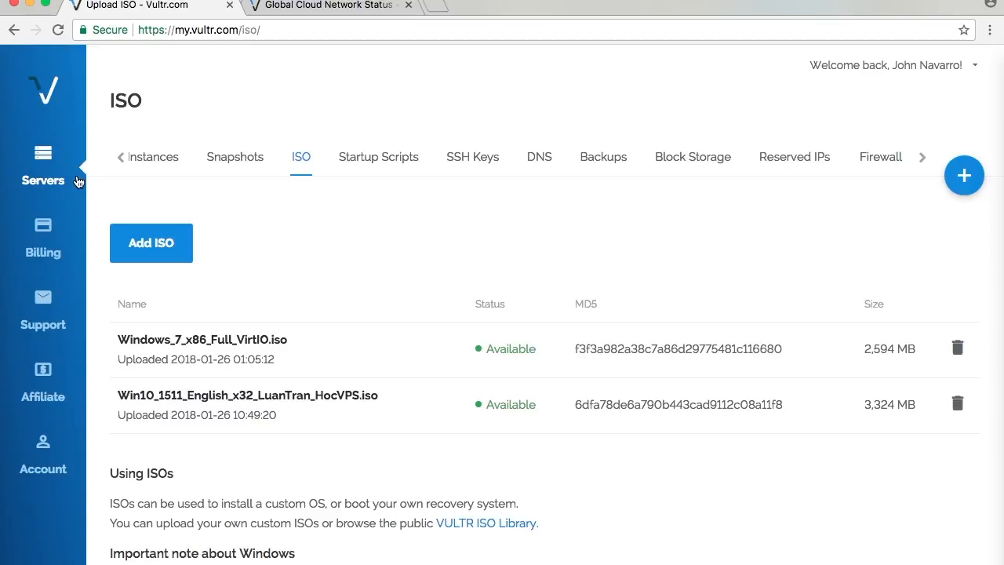
pyautogui.moveTo(57, 167)
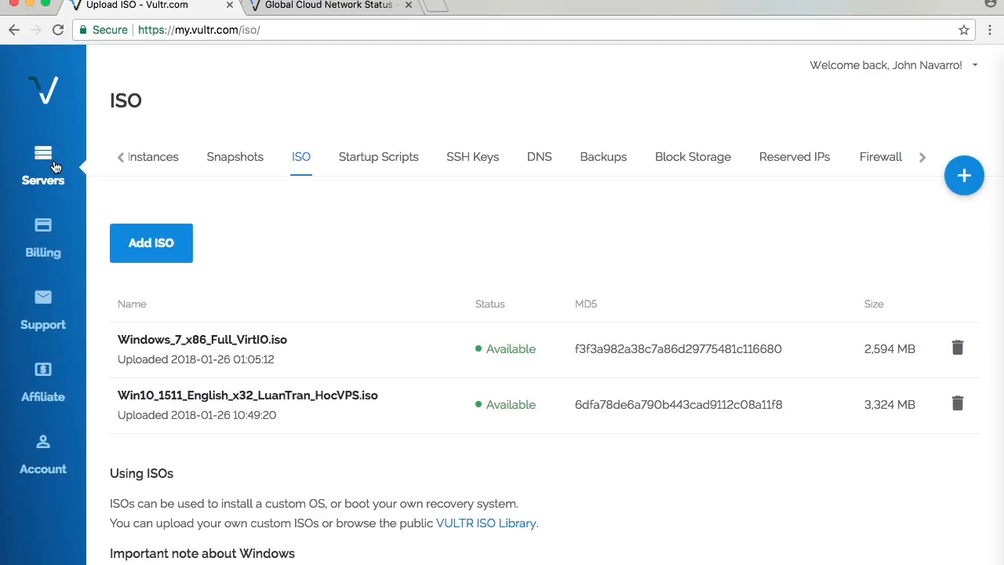
pyautogui.moveTo(82, 195)
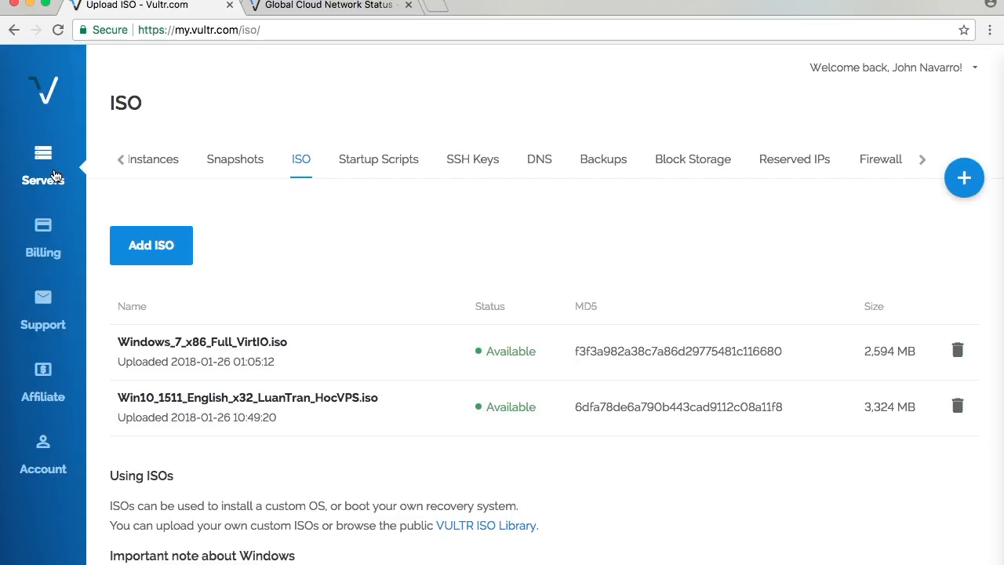
pyautogui.moveTo(321, 306)
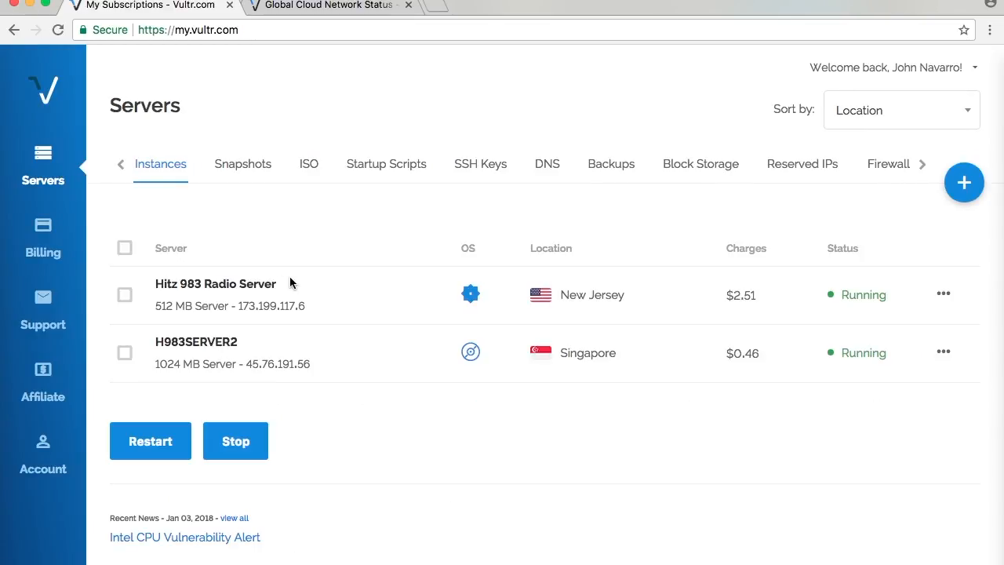
pyautogui.moveTo(661, 188)
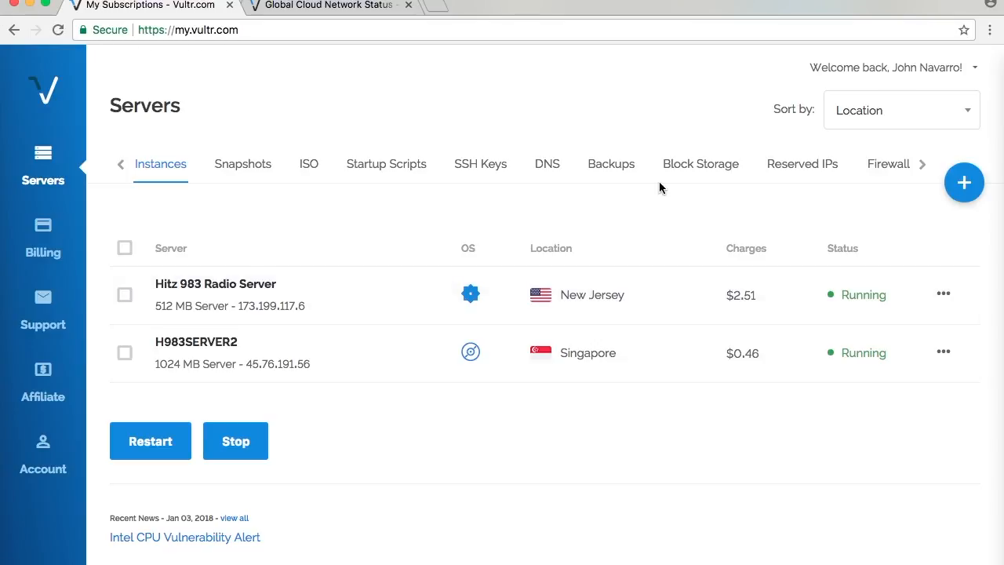
pyautogui.moveTo(467, 293)
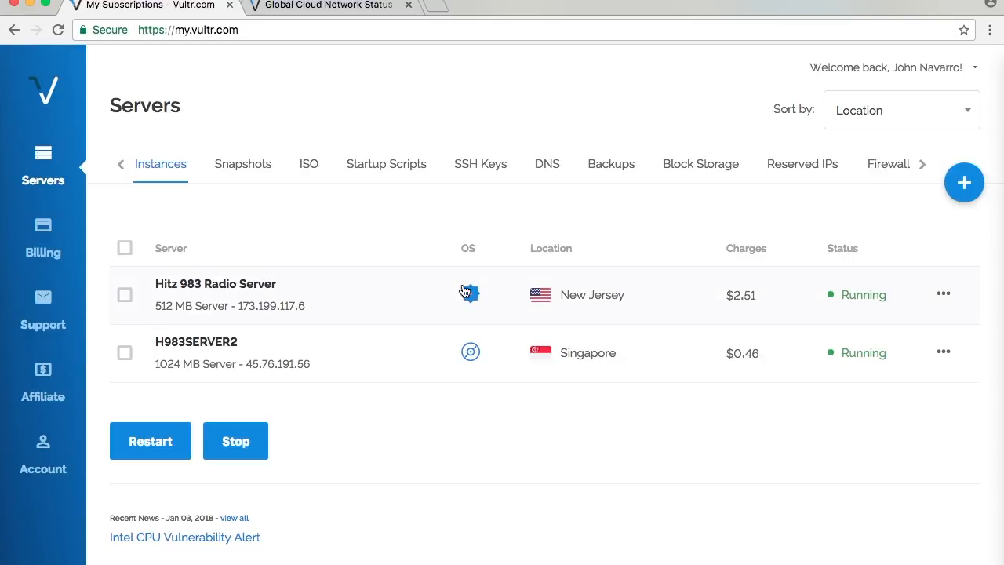
pyautogui.moveTo(377, 219)
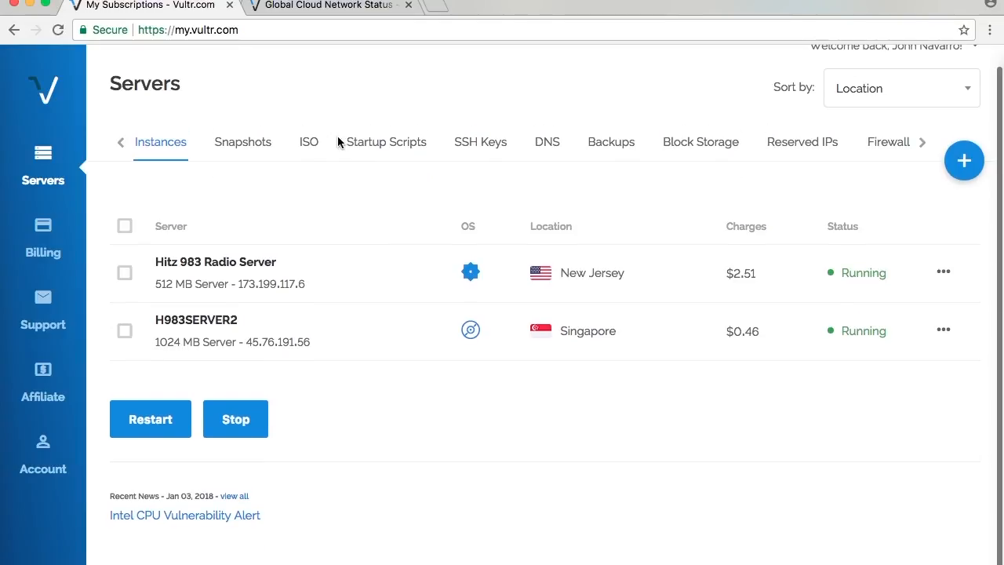
pyautogui.moveTo(333, 224)
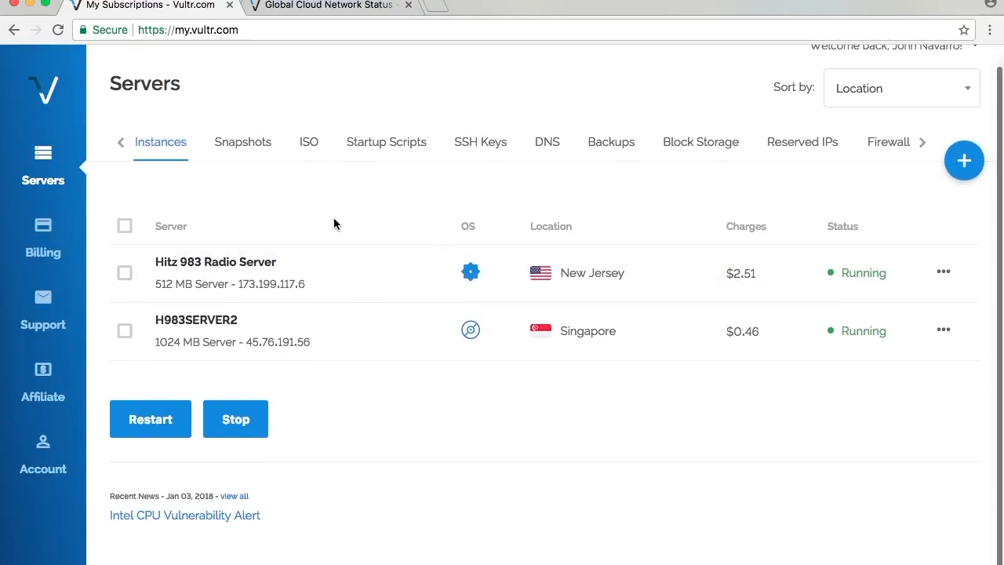
pyautogui.moveTo(73, 289)
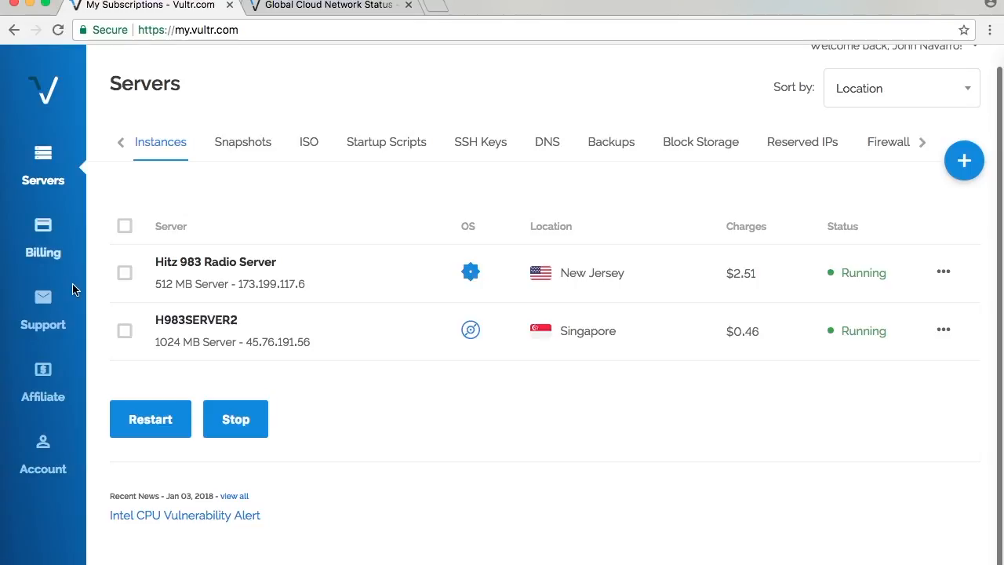
pyautogui.moveTo(282, 155)
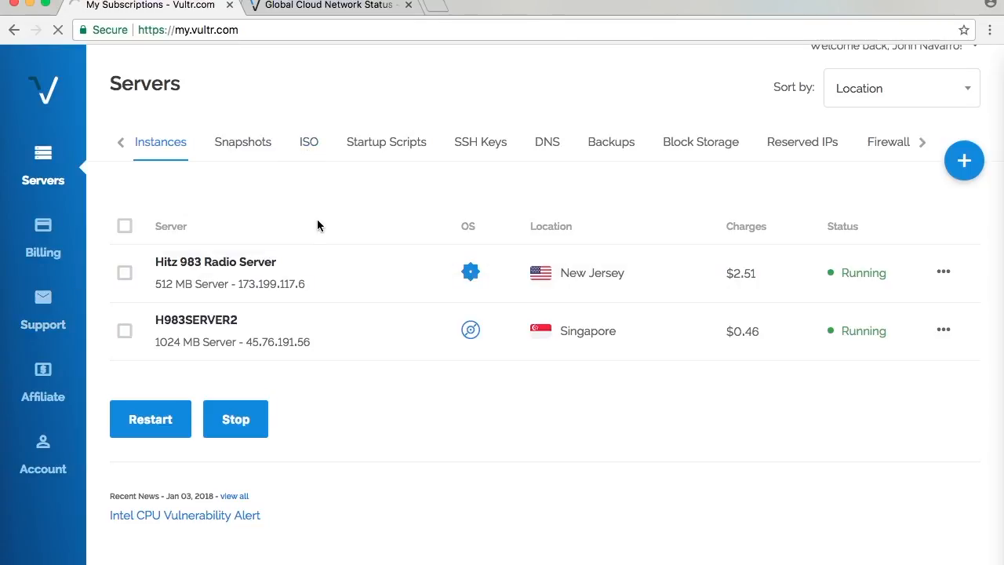
# Bring the uploaded ISO list back up after viewing the server instances.
pyautogui.click(307, 142)
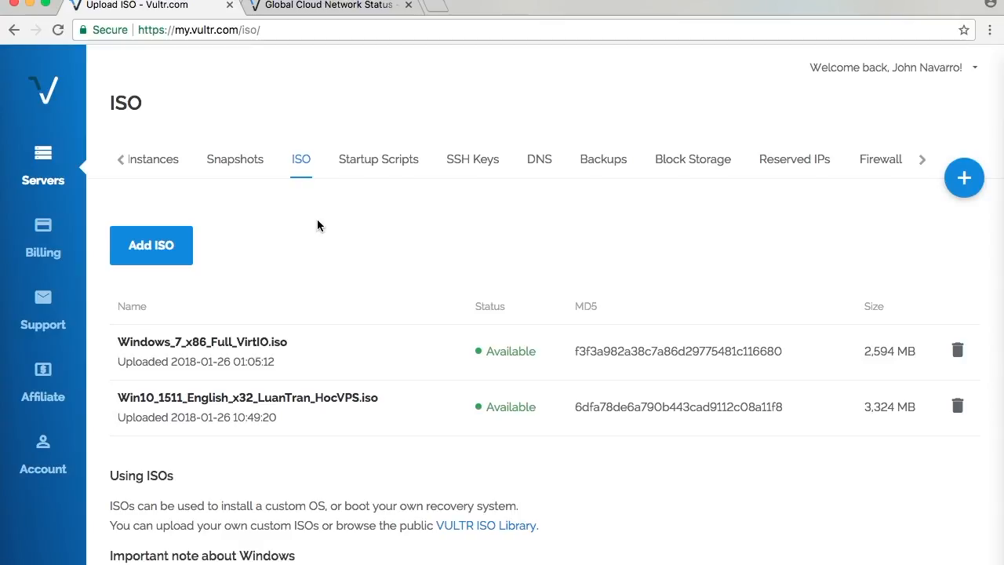
pyautogui.moveTo(232, 198)
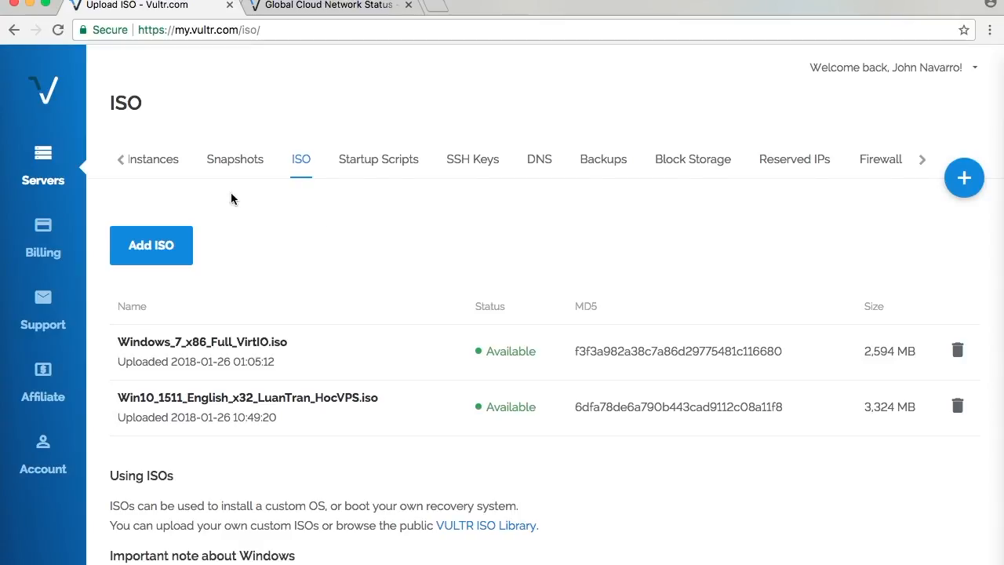
pyautogui.moveTo(297, 267)
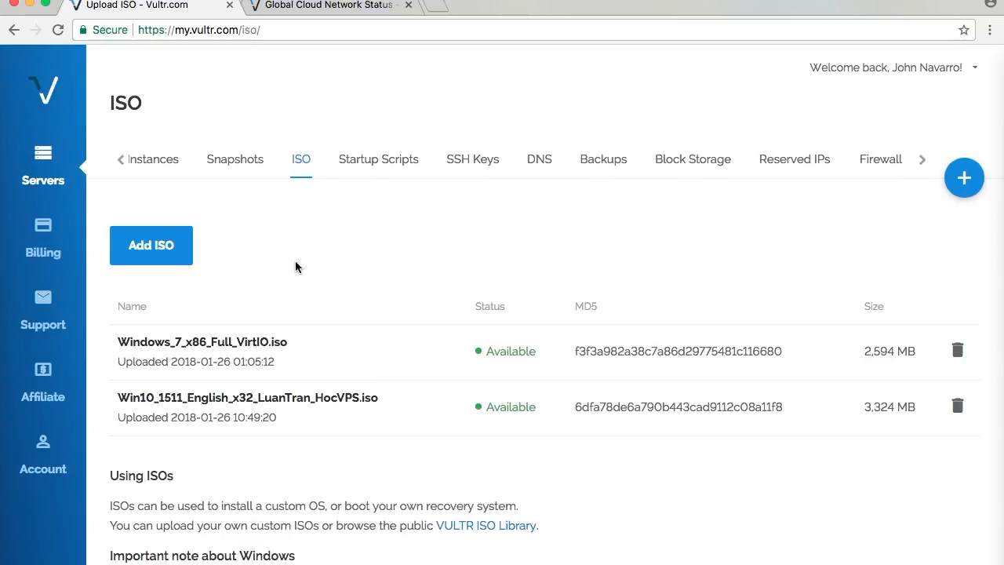
pyautogui.scroll(-3)
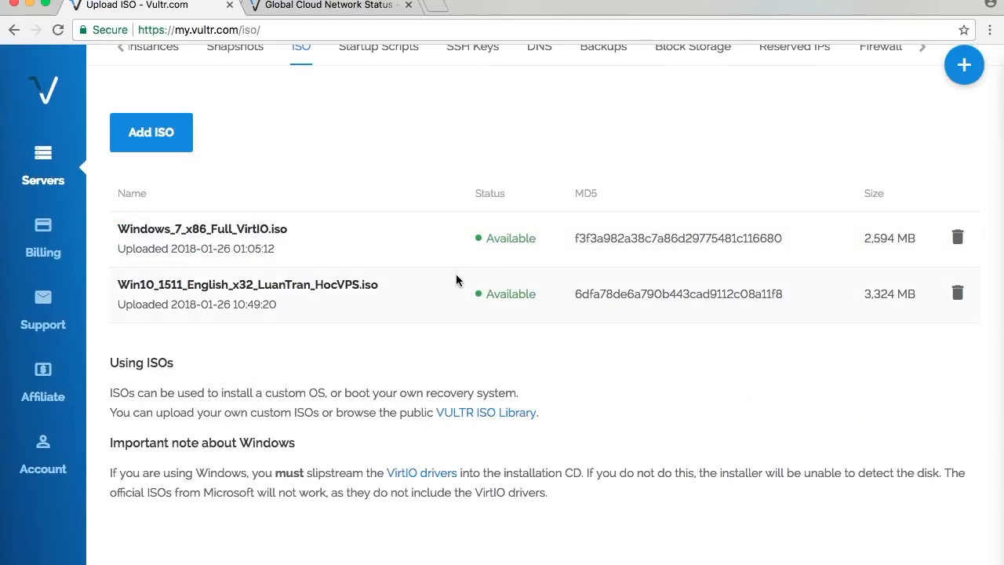
pyautogui.moveTo(496, 273)
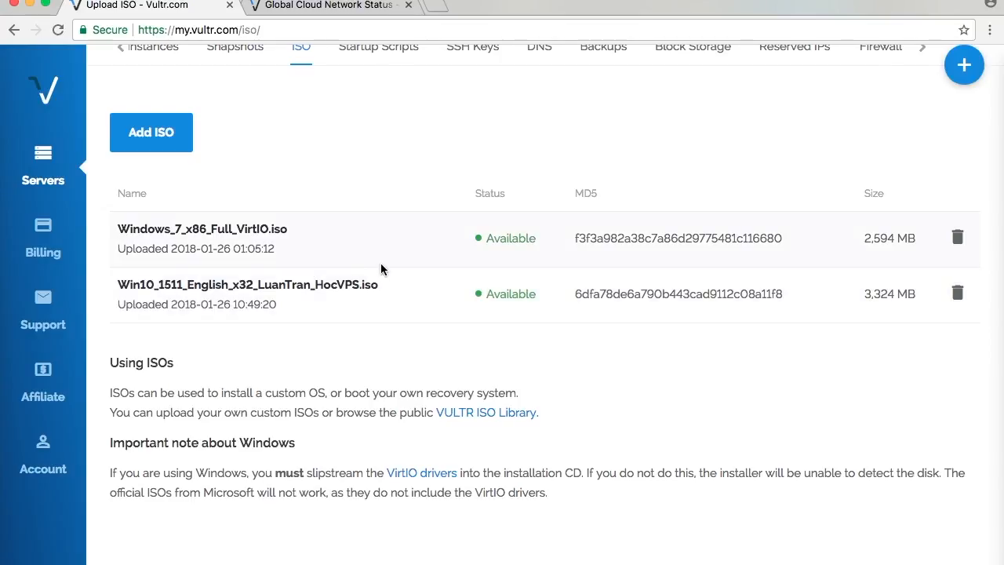
pyautogui.moveTo(248, 103)
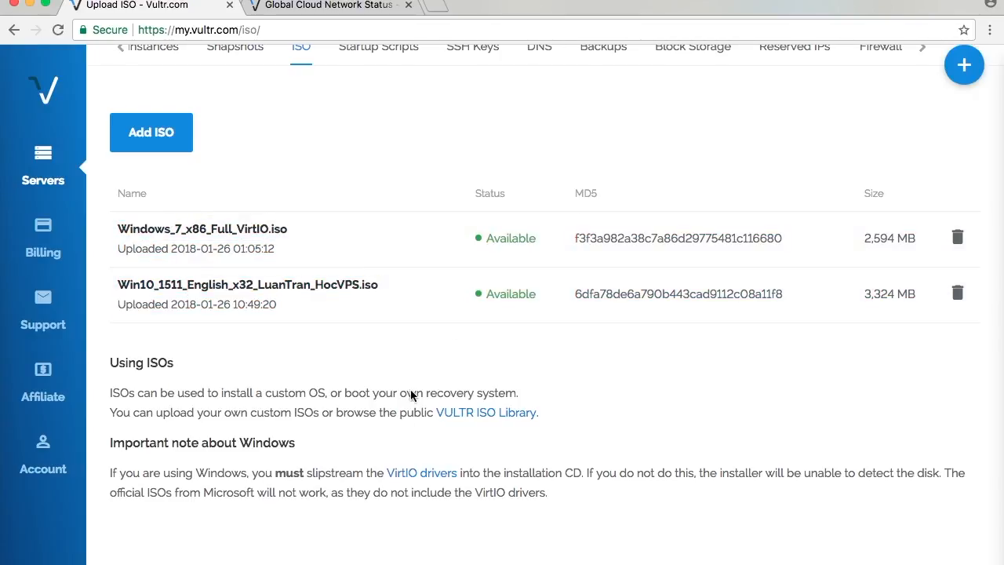
pyautogui.moveTo(400, 486)
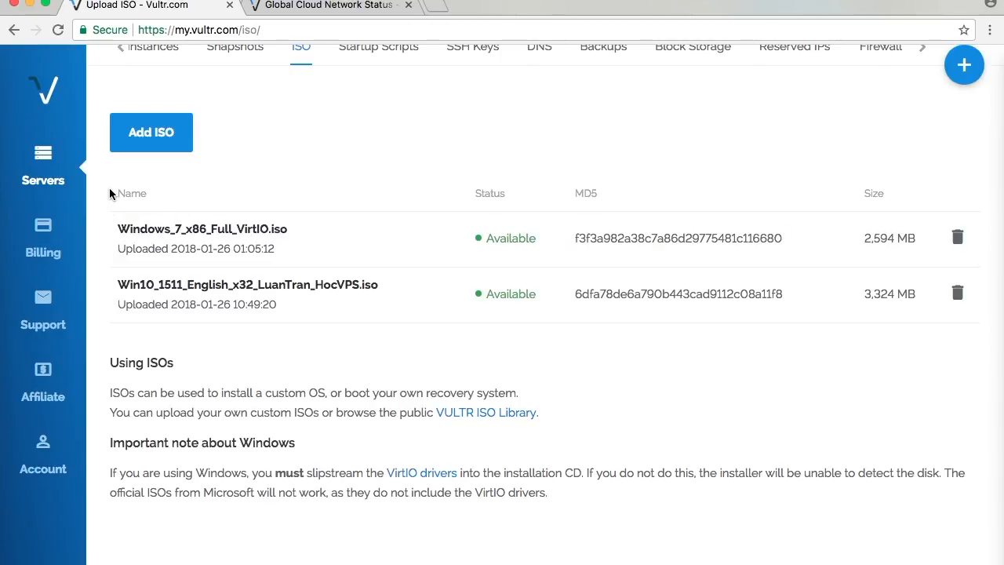
pyautogui.moveTo(243, 217)
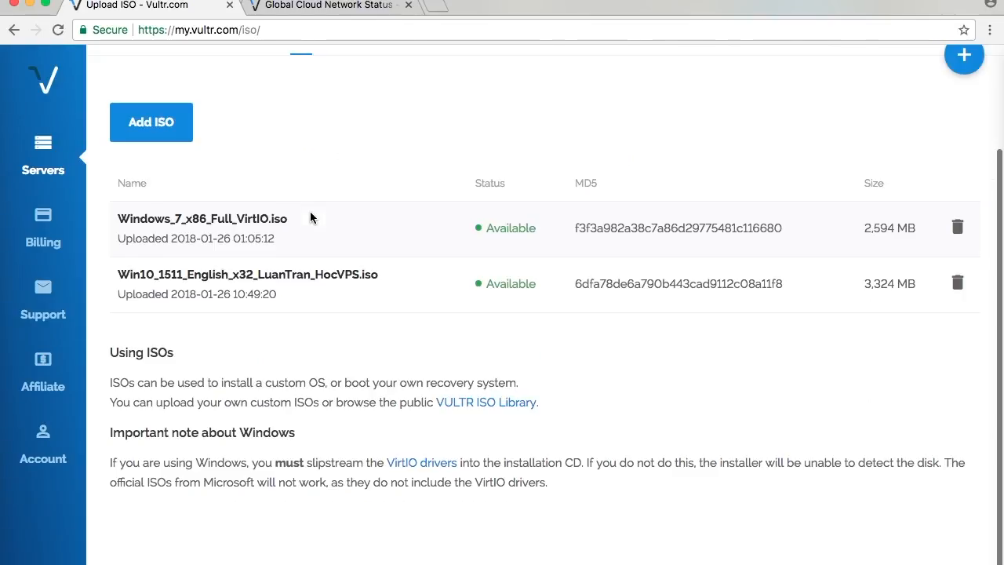
pyautogui.scroll(3)
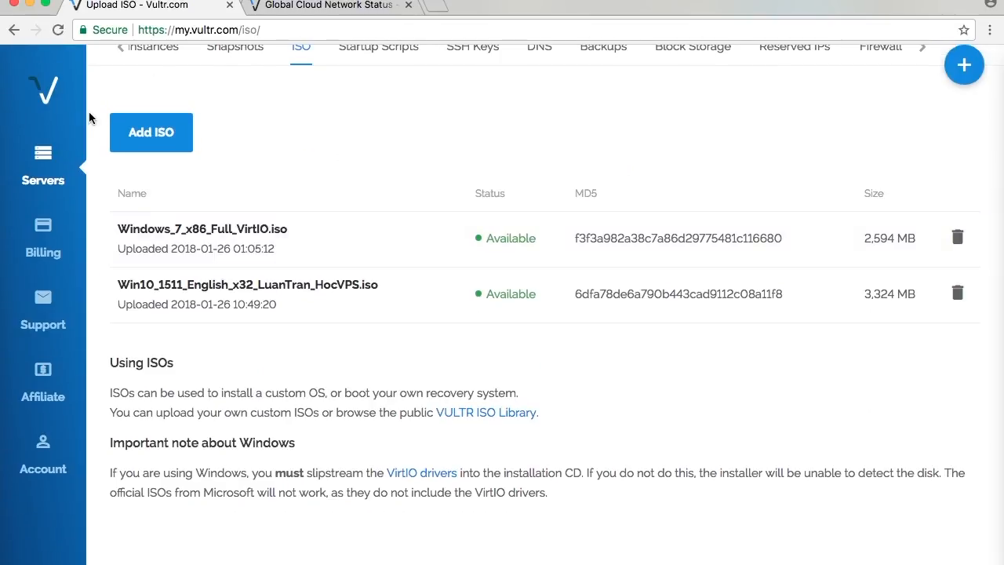
pyautogui.moveTo(369, 170)
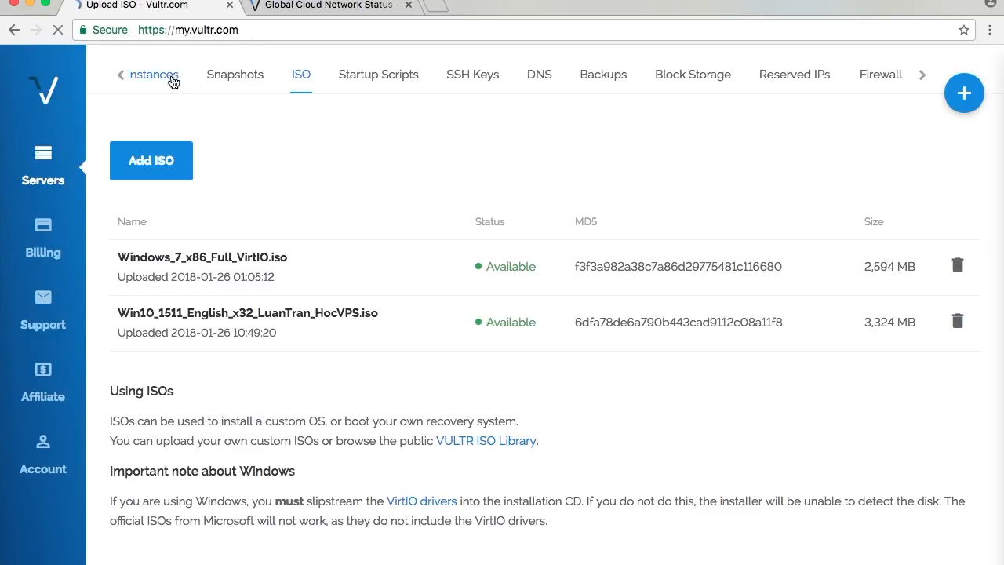
# From the Instances list, start the Deploy New Server form.
pyautogui.click(152, 76)
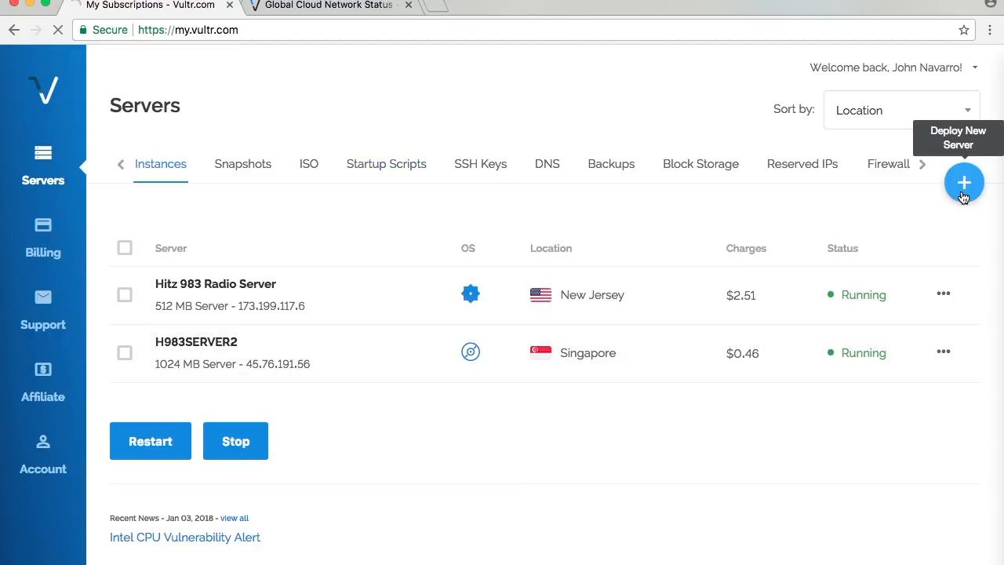
pyautogui.click(963, 182)
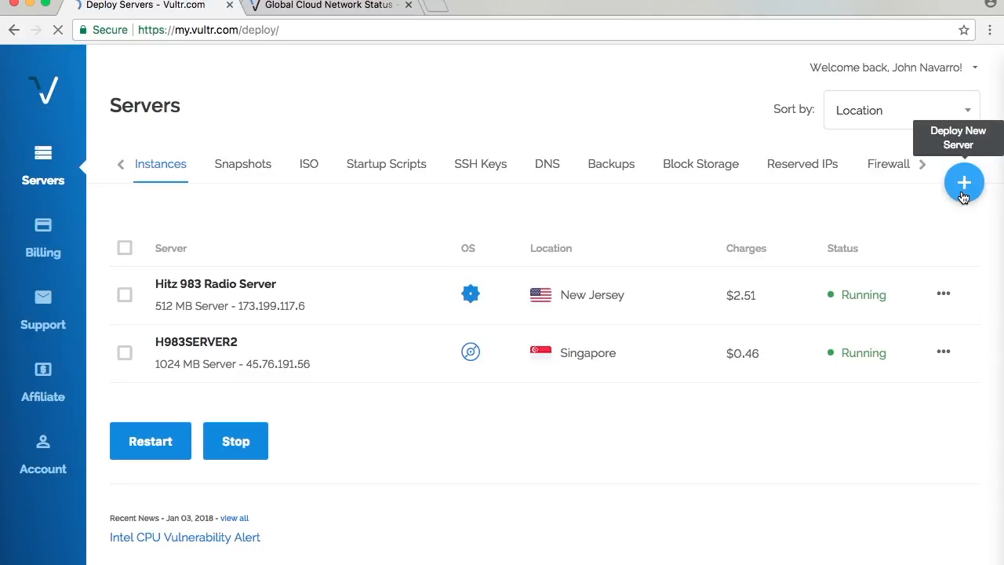
pyautogui.click(963, 182)
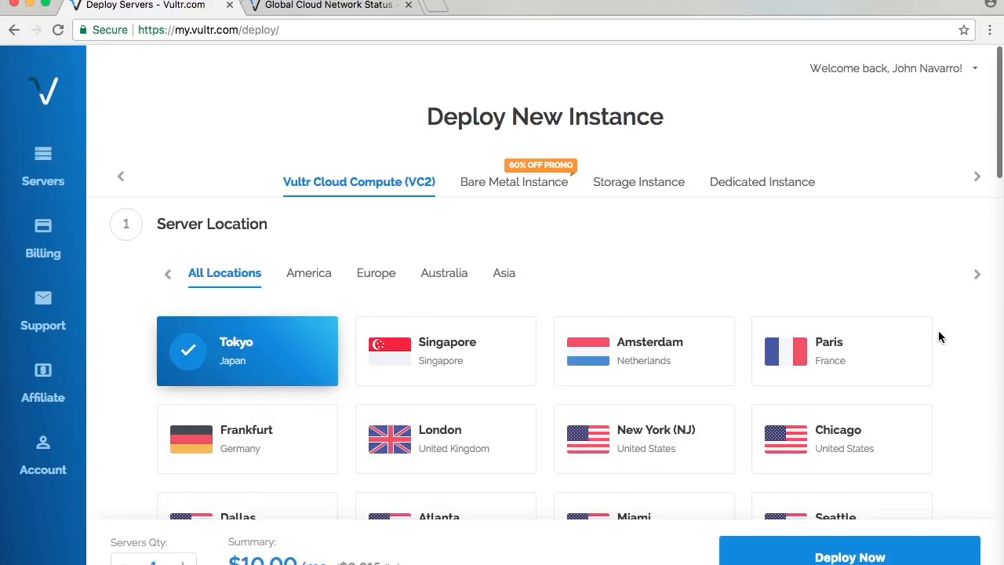
# Browse Application and 32-bit server types, then choose Ubuntu 14.04 x64 under 64-bit OS.
pyautogui.scroll(-3)
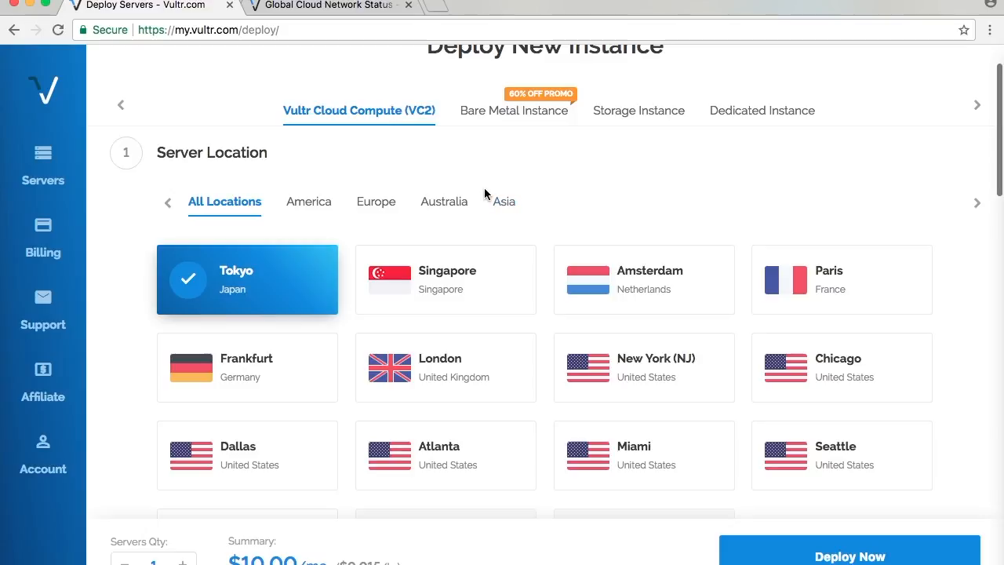
pyautogui.moveTo(502, 273)
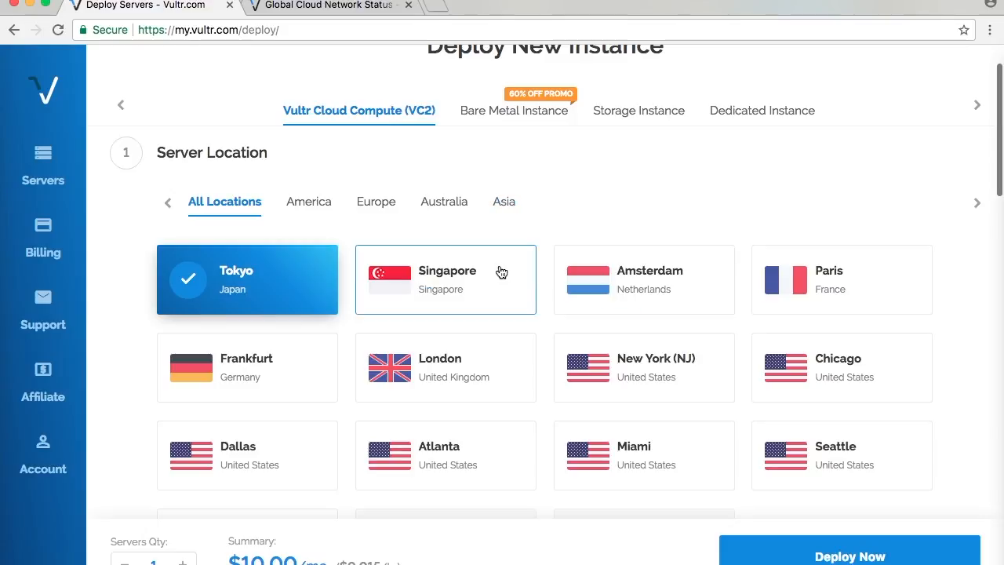
pyautogui.scroll(-3)
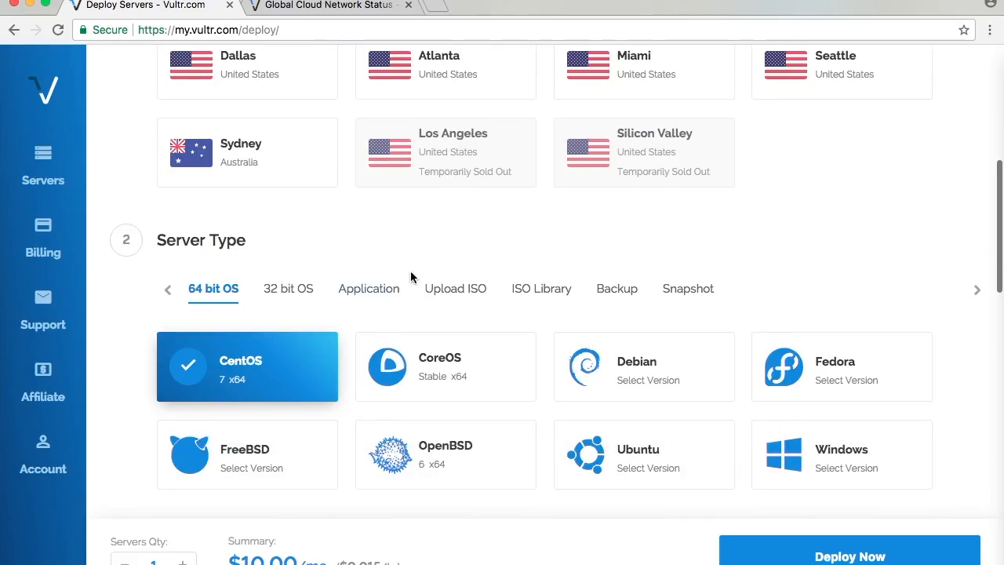
pyautogui.click(369, 289)
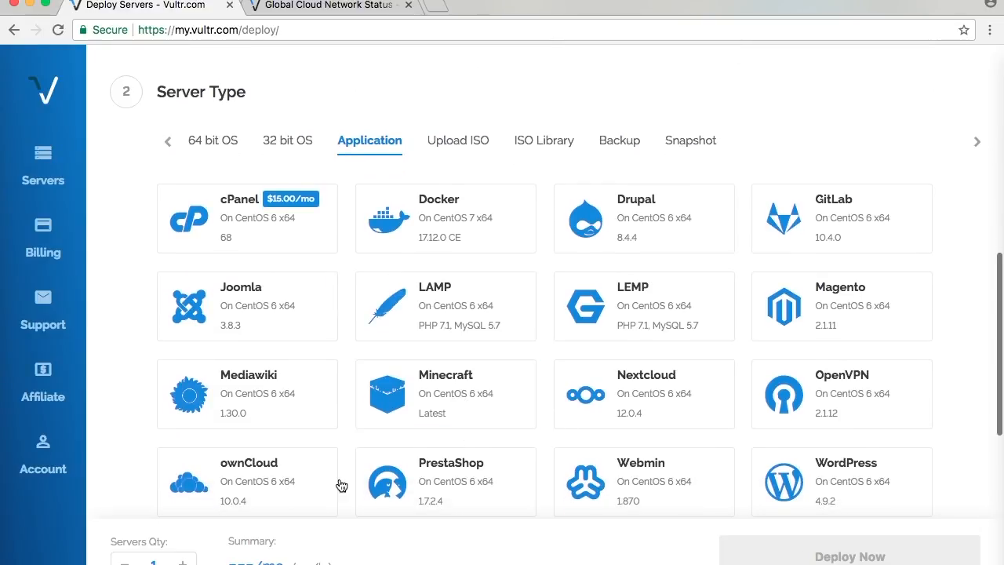
pyautogui.click(287, 142)
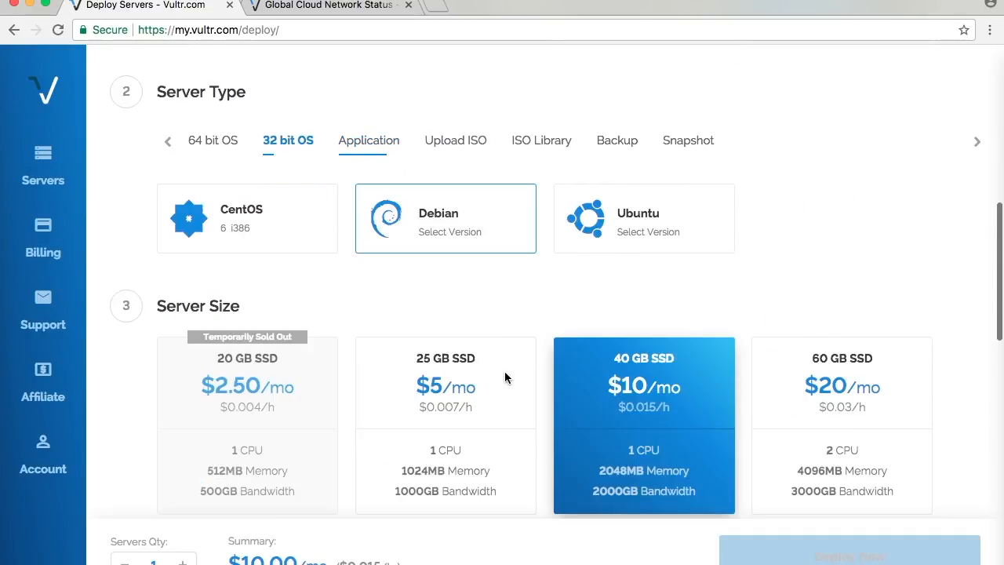
pyautogui.click(214, 141)
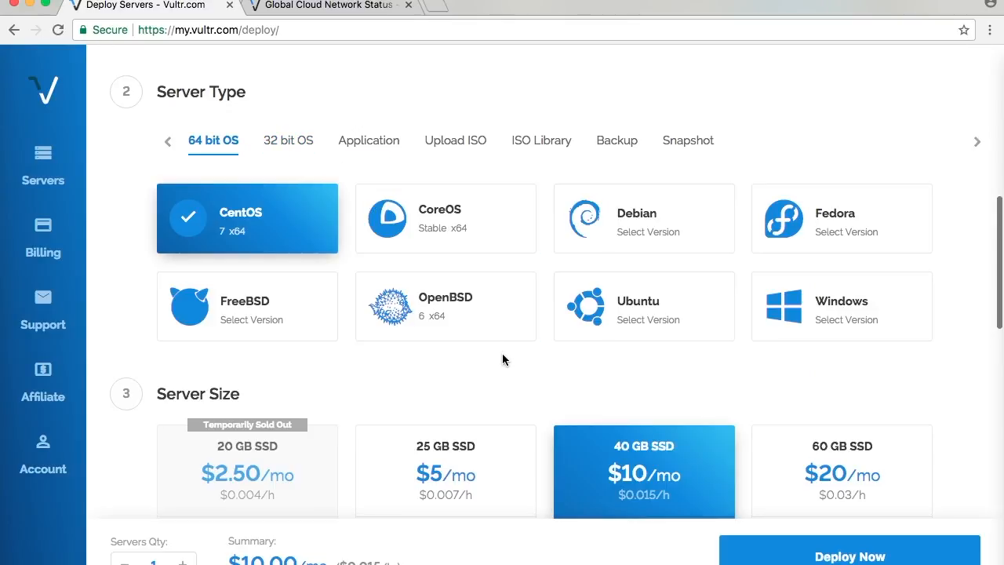
pyautogui.moveTo(593, 226)
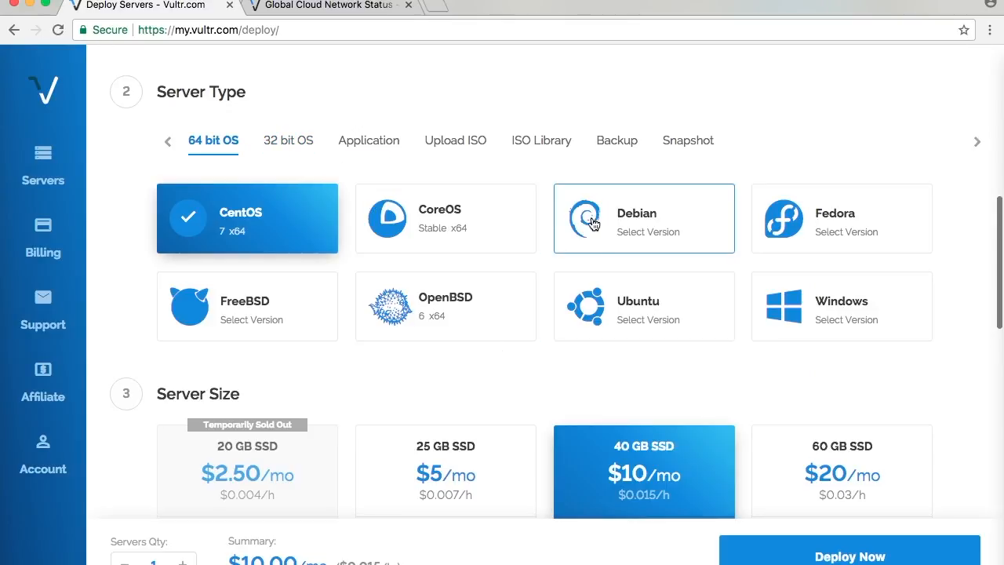
pyautogui.click(644, 306)
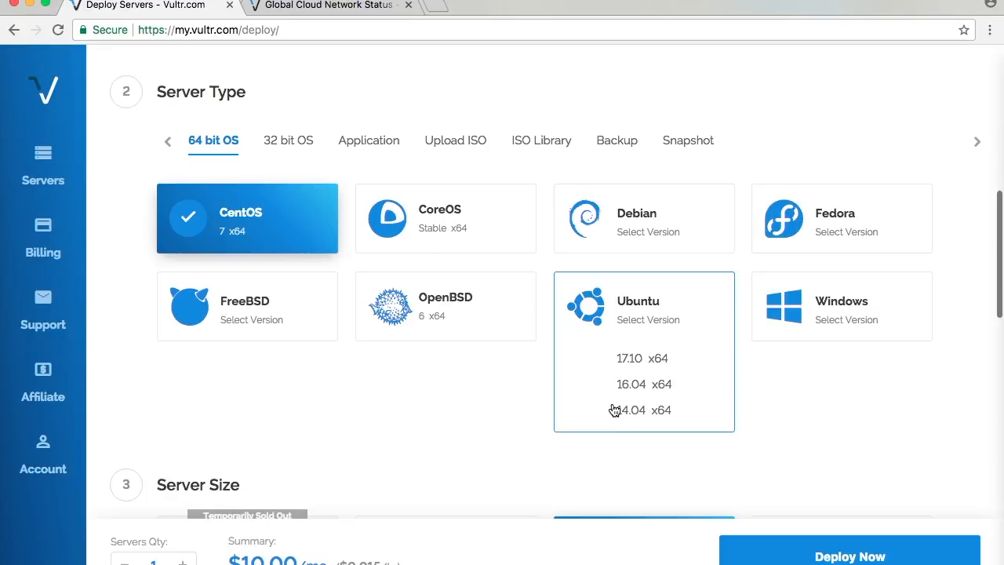
pyautogui.scroll(-3)
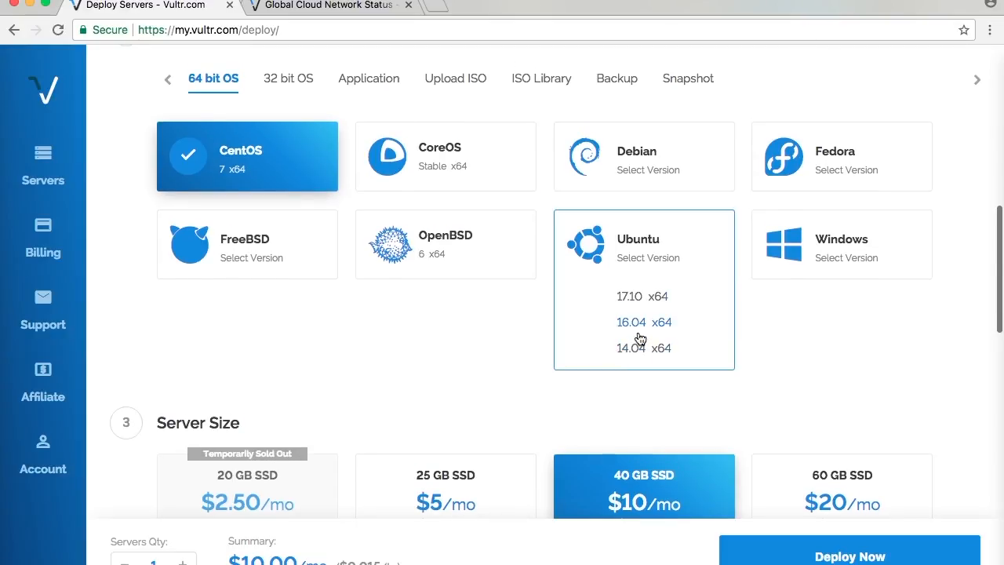
pyautogui.click(644, 349)
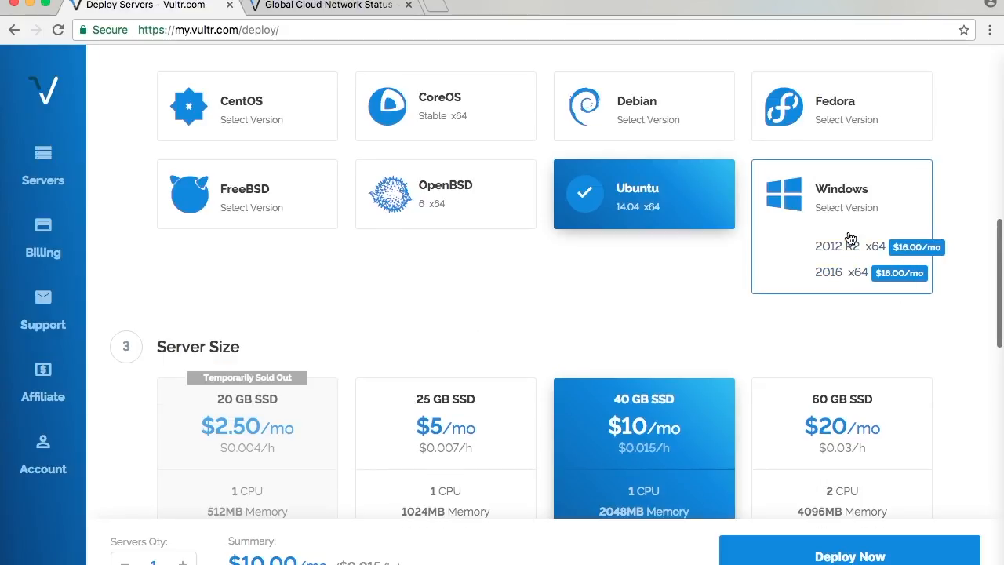
pyautogui.moveTo(841, 273)
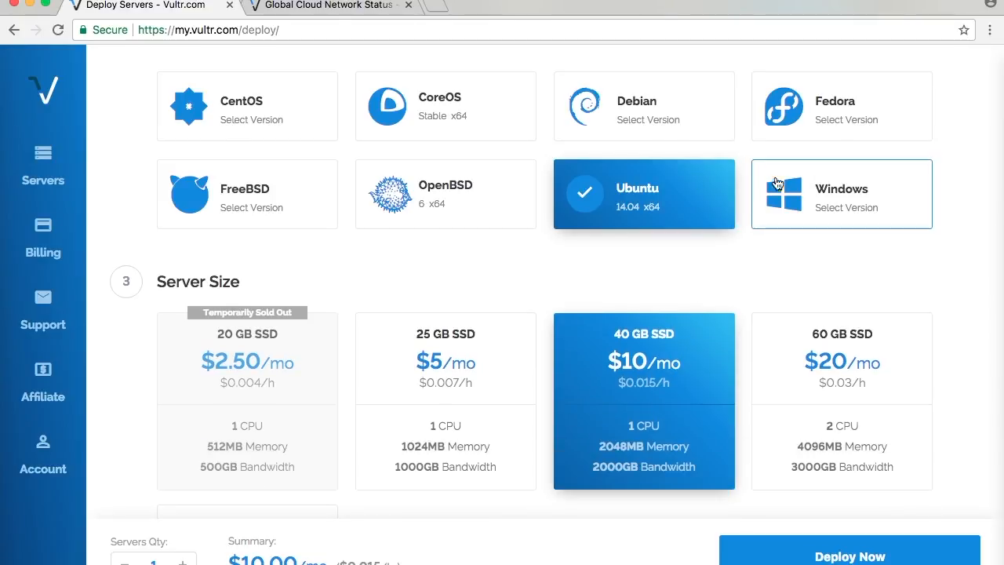
# Try Windows 2012 R2 briefly, then switch the OS back to Ubuntu 14.04 x64.
pyautogui.click(841, 195)
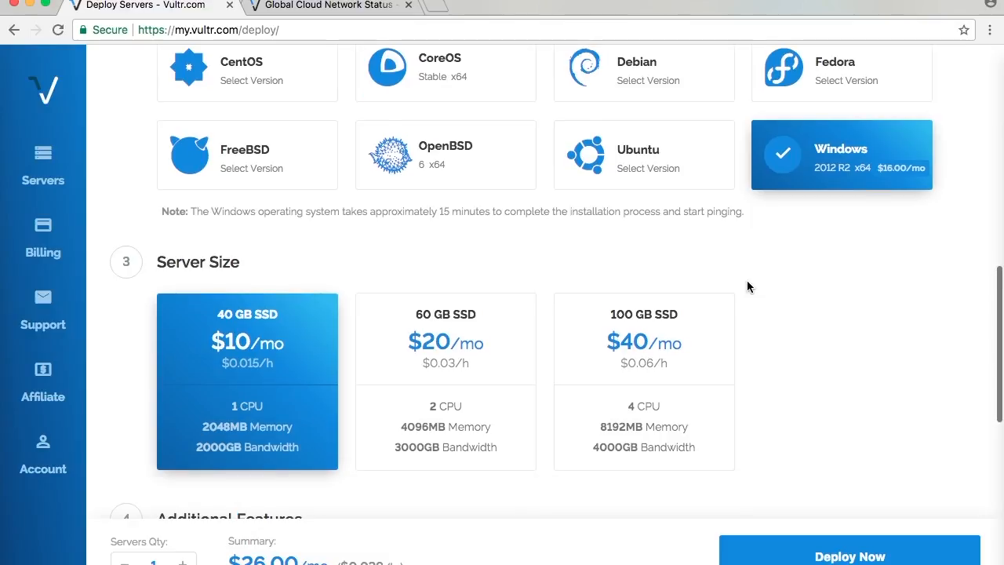
pyautogui.scroll(-3)
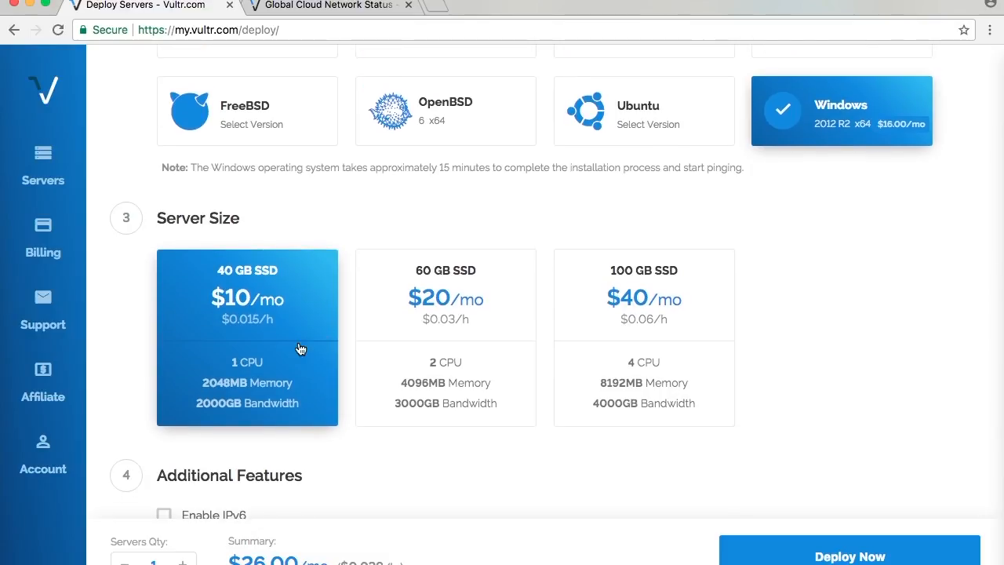
pyautogui.moveTo(263, 383)
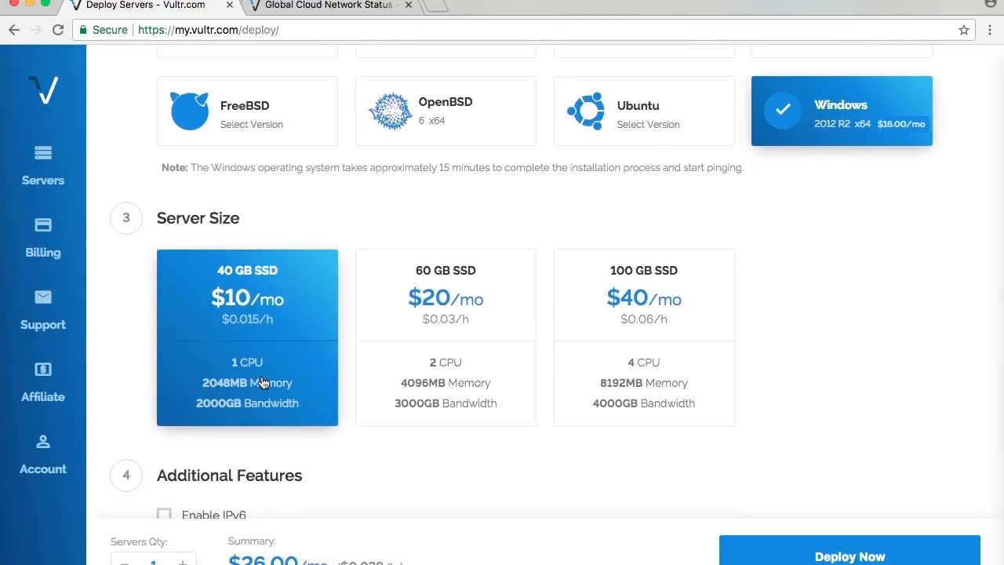
pyautogui.click(644, 110)
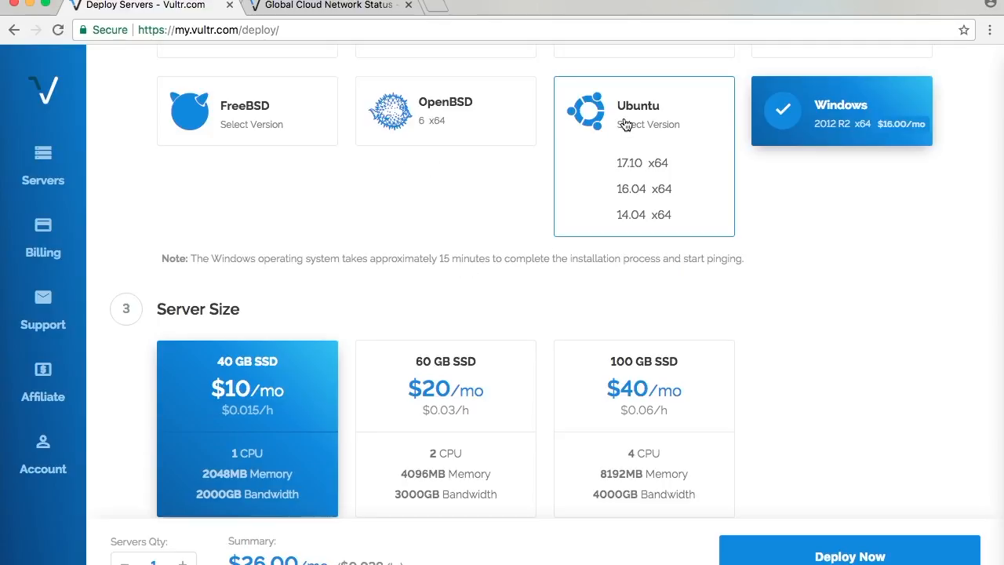
pyautogui.click(643, 213)
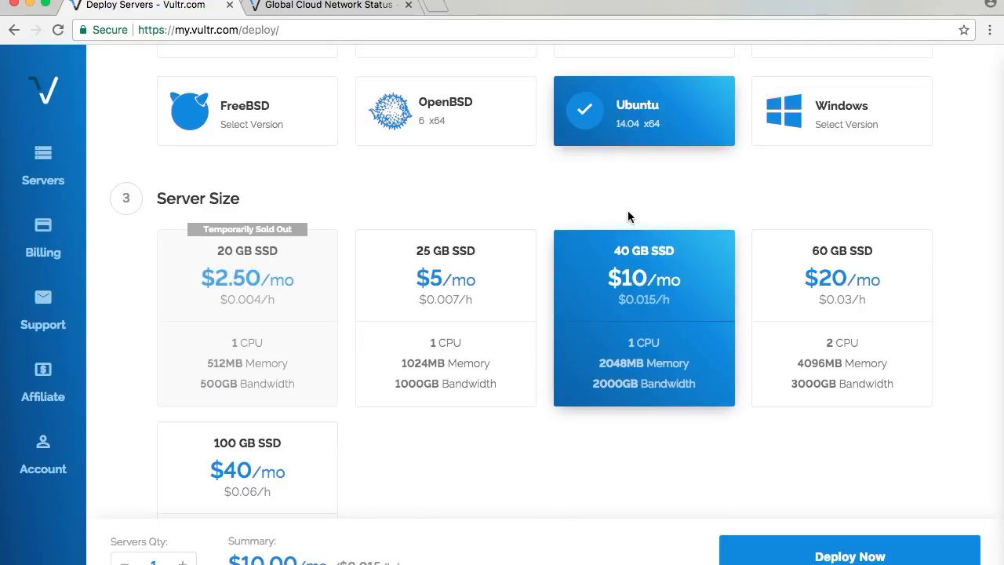
pyautogui.moveTo(427, 238)
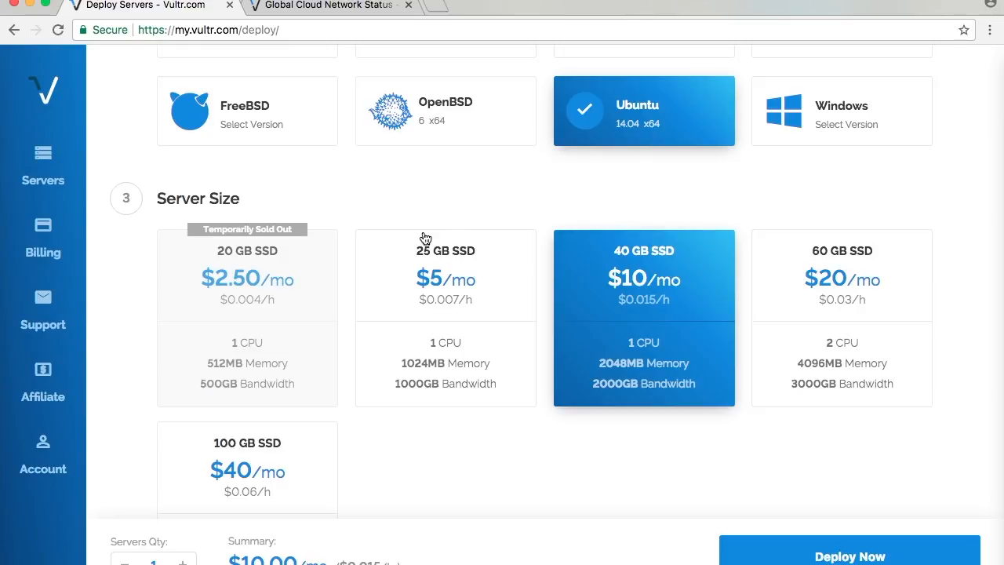
pyautogui.moveTo(262, 298)
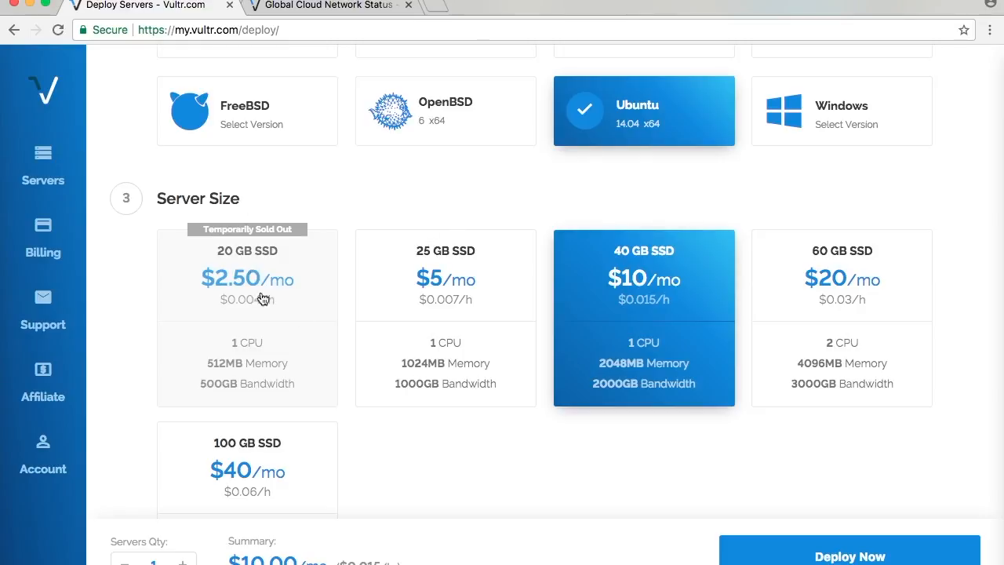
pyautogui.moveTo(288, 328)
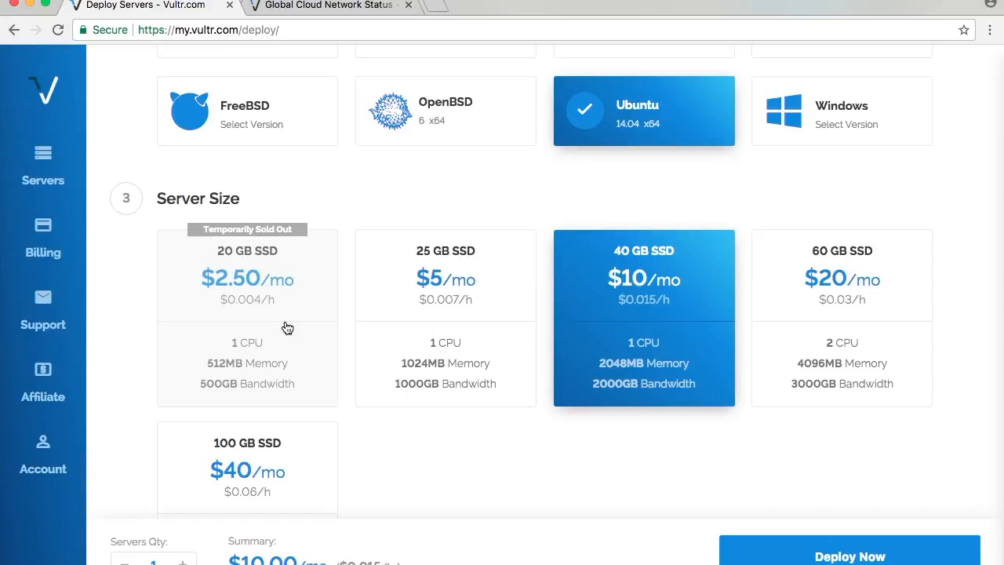
# Scroll the deploy page to settle on the 25 GB SSD $5/mo server size.
pyautogui.scroll(-3)
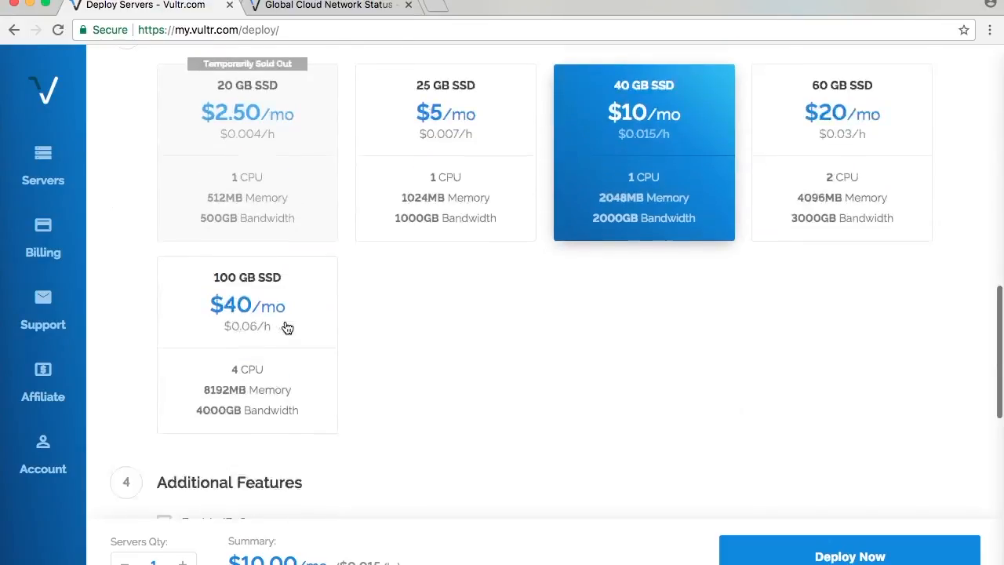
pyautogui.scroll(3)
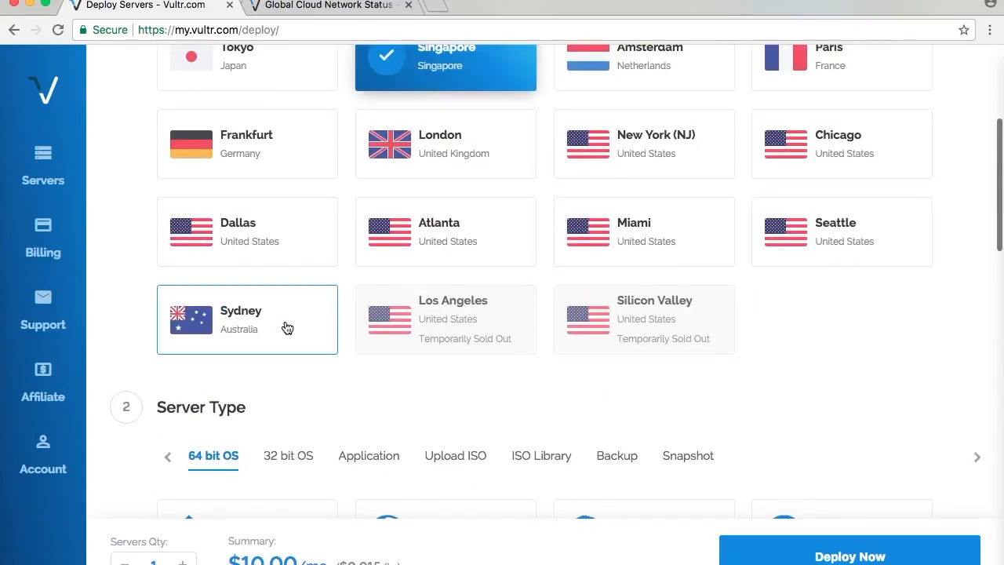
pyautogui.scroll(-3)
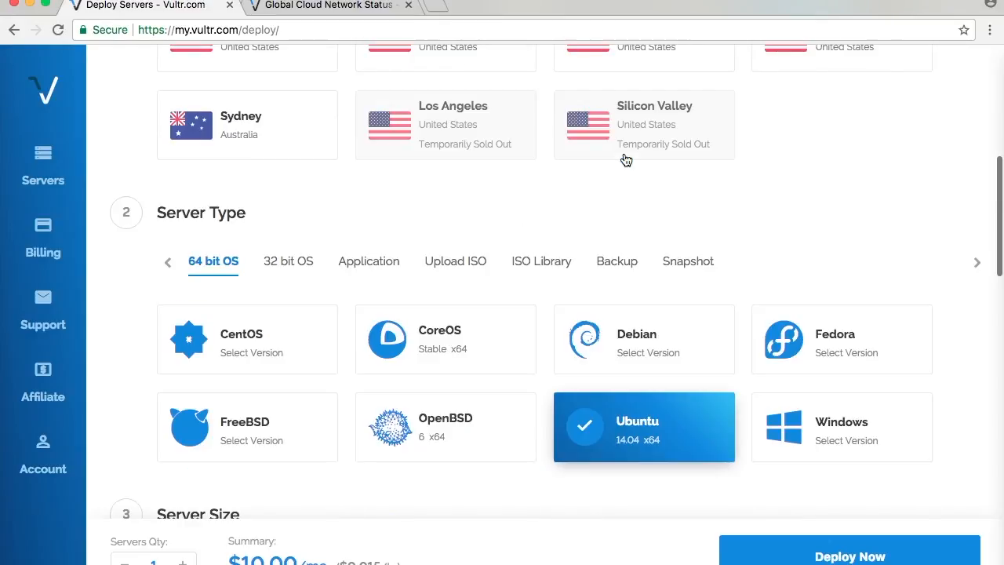
pyautogui.scroll(-3)
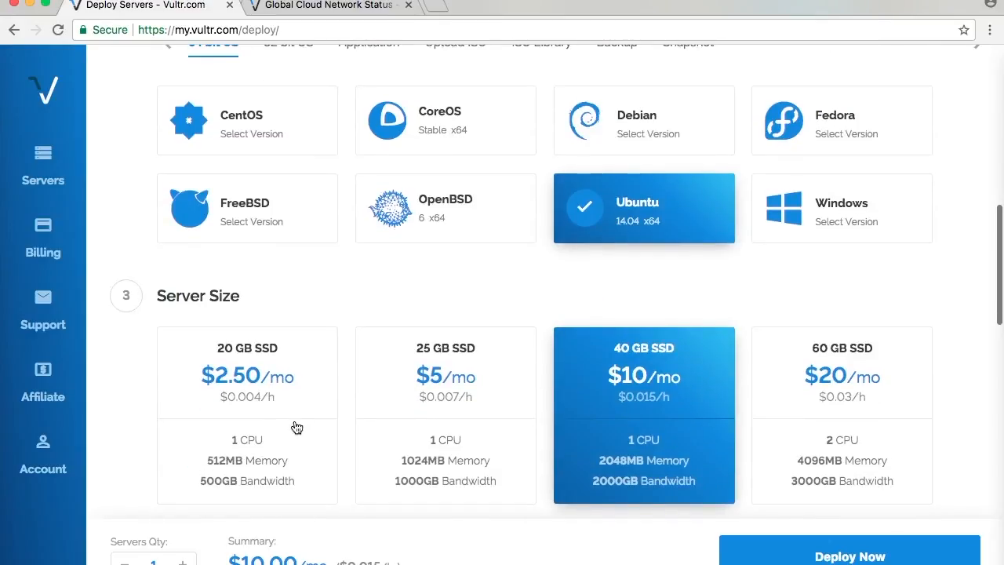
pyautogui.scroll(3)
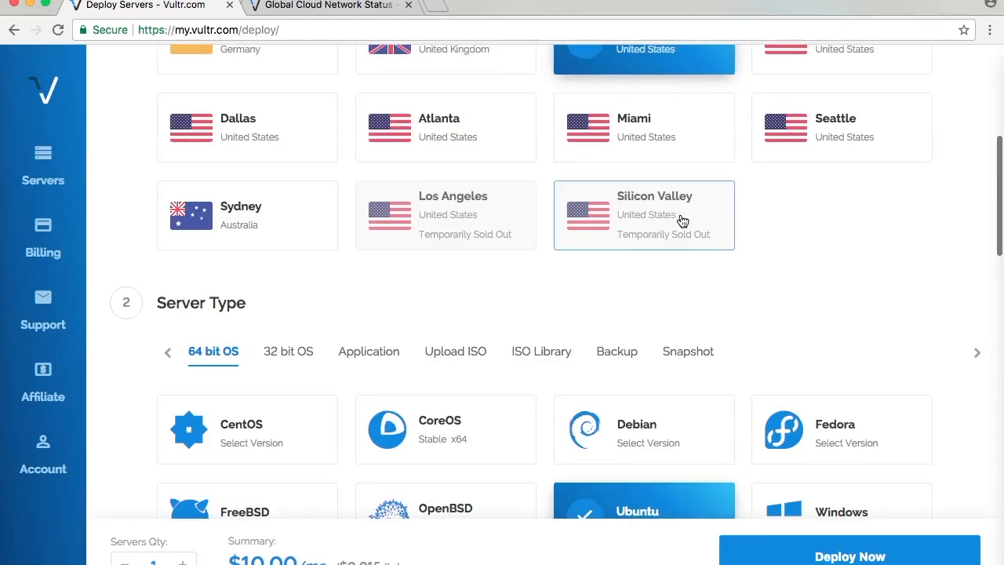
pyautogui.scroll(3)
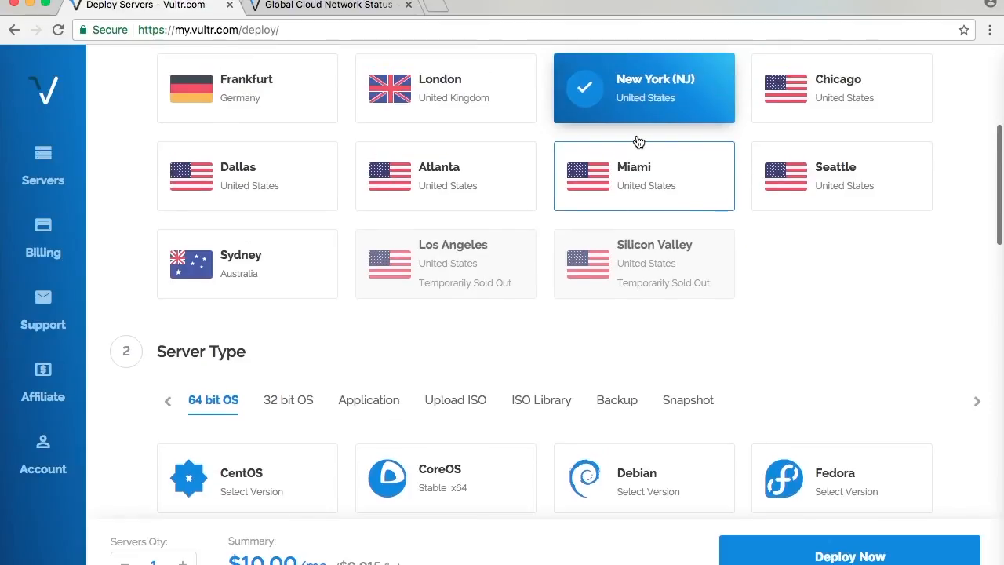
pyautogui.scroll(3)
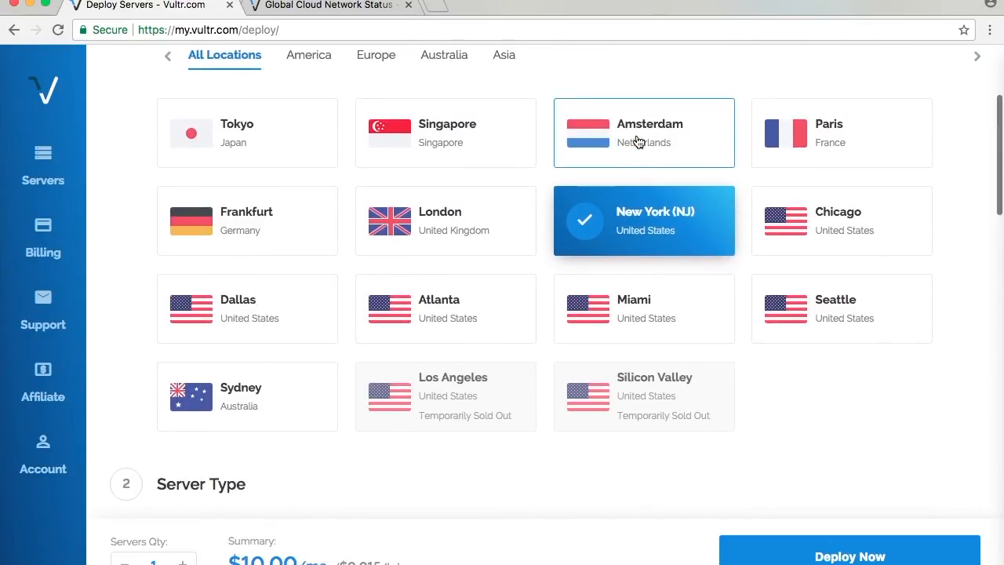
pyautogui.scroll(-3)
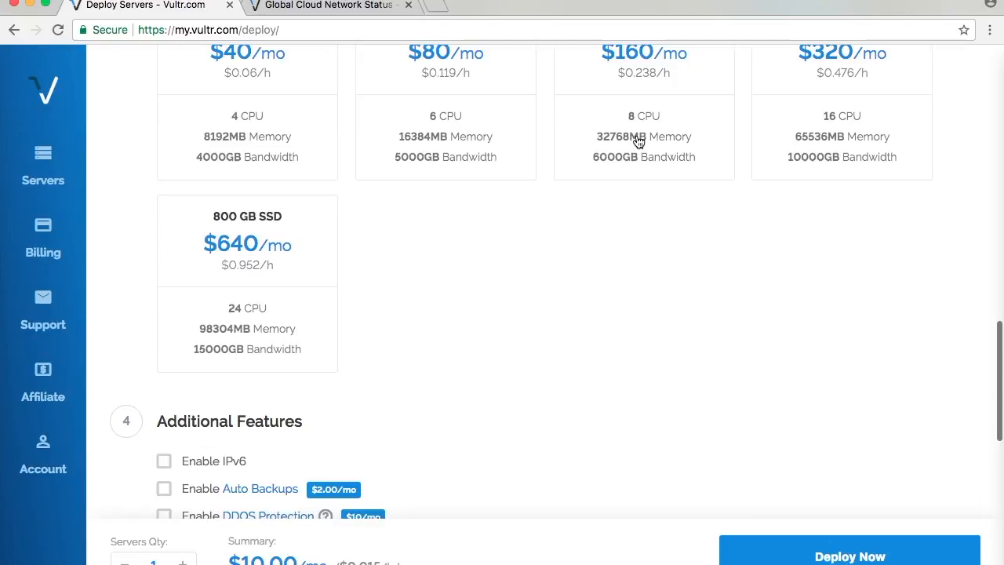
pyautogui.scroll(3)
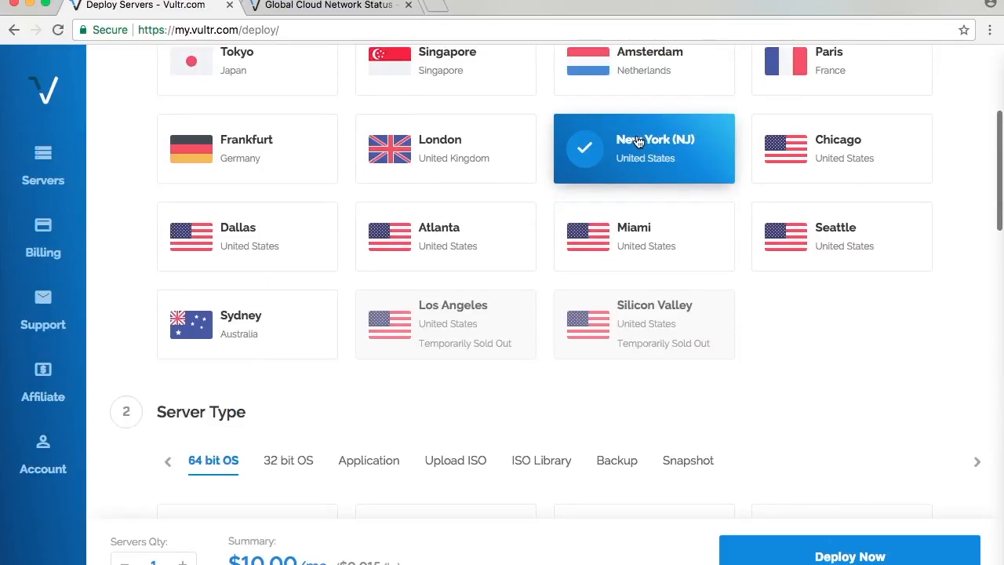
pyautogui.scroll(-3)
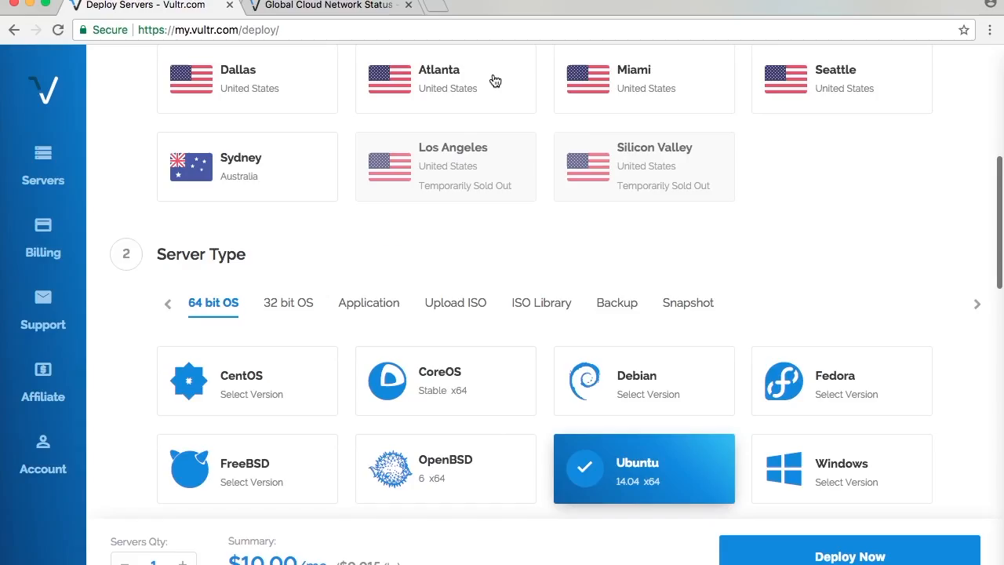
pyautogui.scroll(-3)
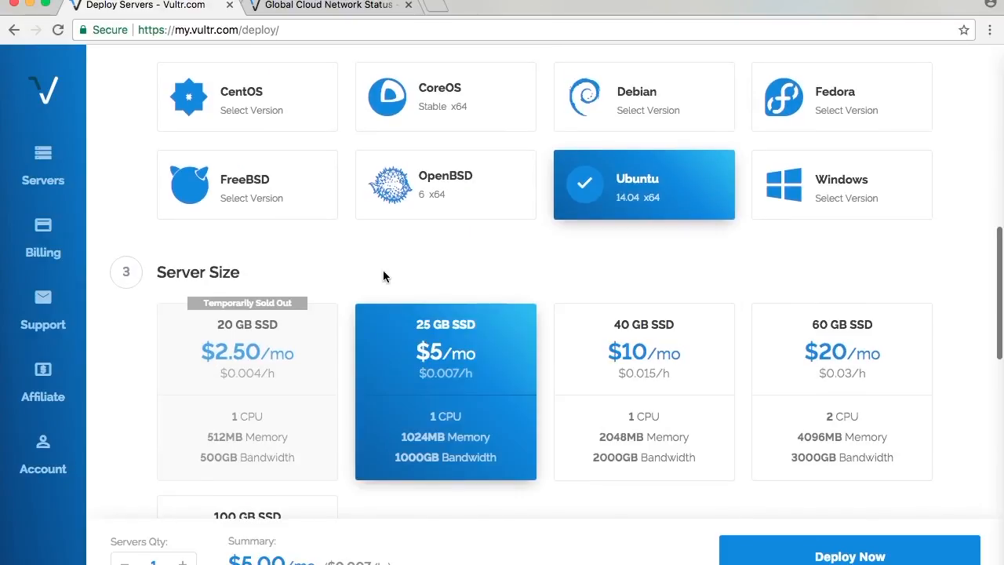
# Enable private networking alongside IPv6 in Additional Features, leaving auto backups off.
pyautogui.scroll(-3)
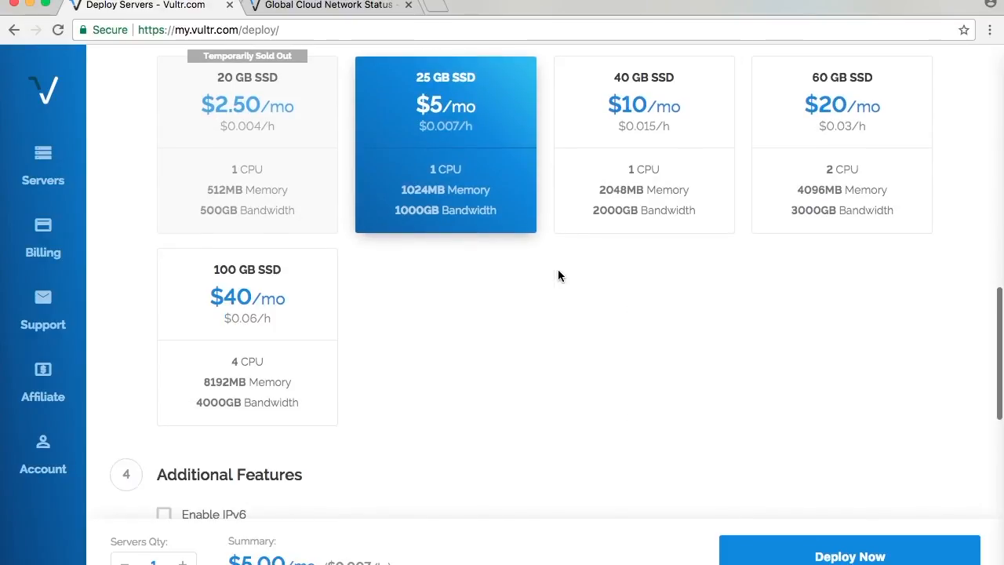
pyautogui.scroll(-3)
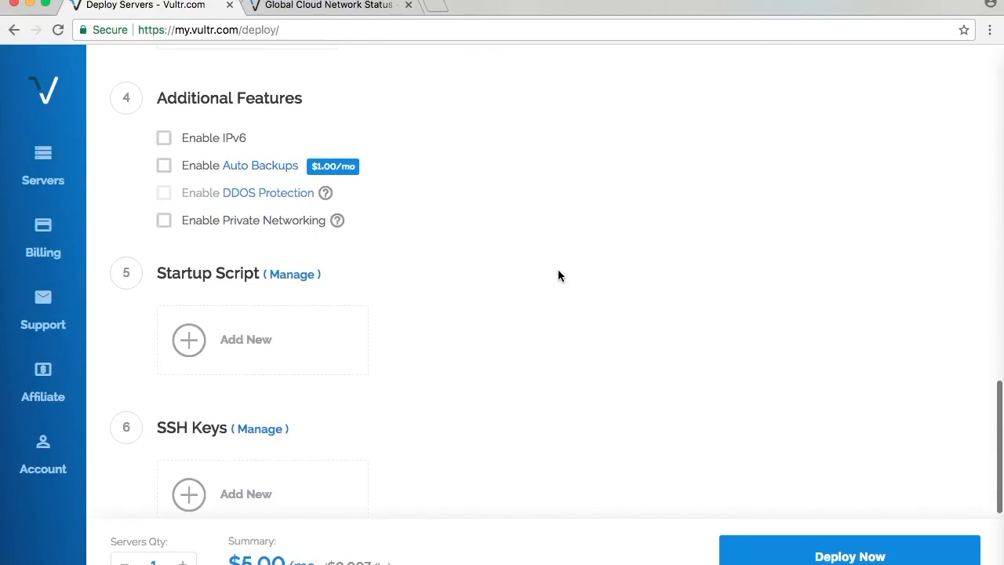
pyautogui.scroll(3)
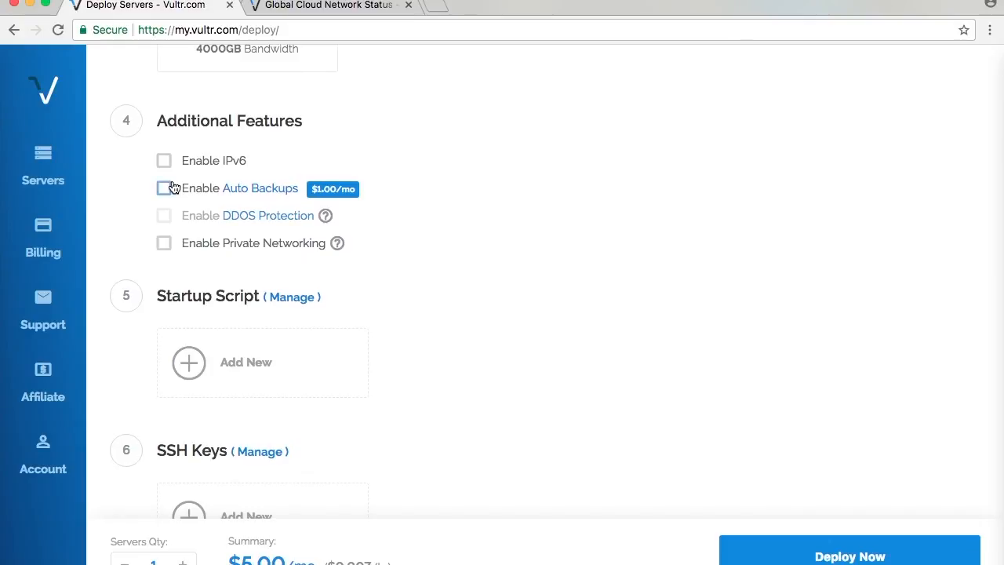
pyautogui.click(164, 160)
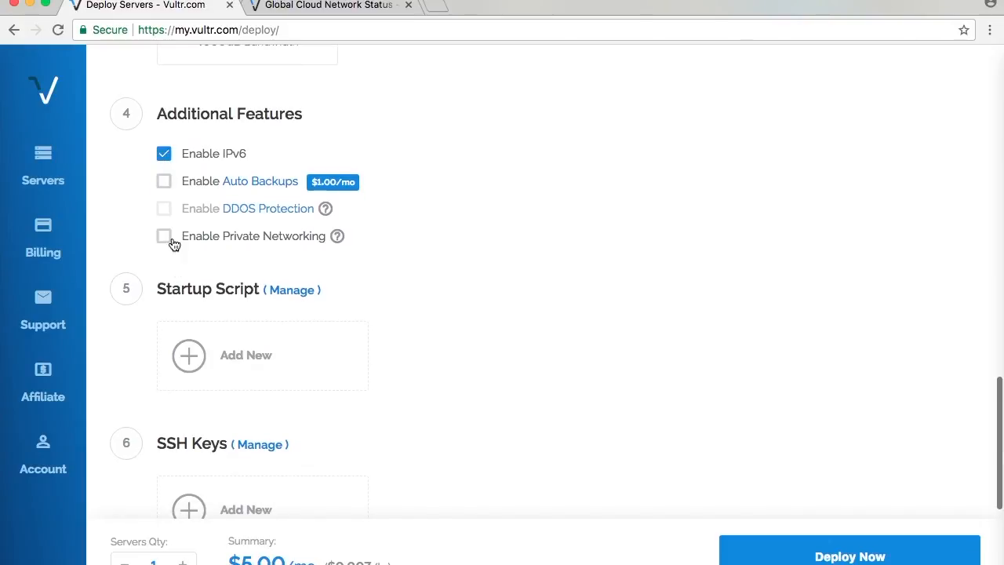
pyautogui.click(163, 236)
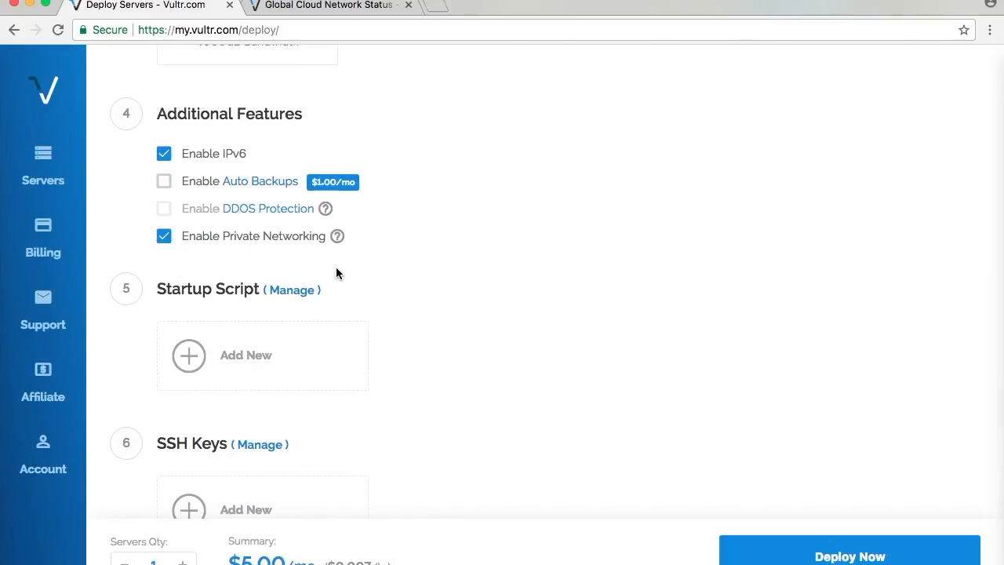
pyautogui.scroll(-3)
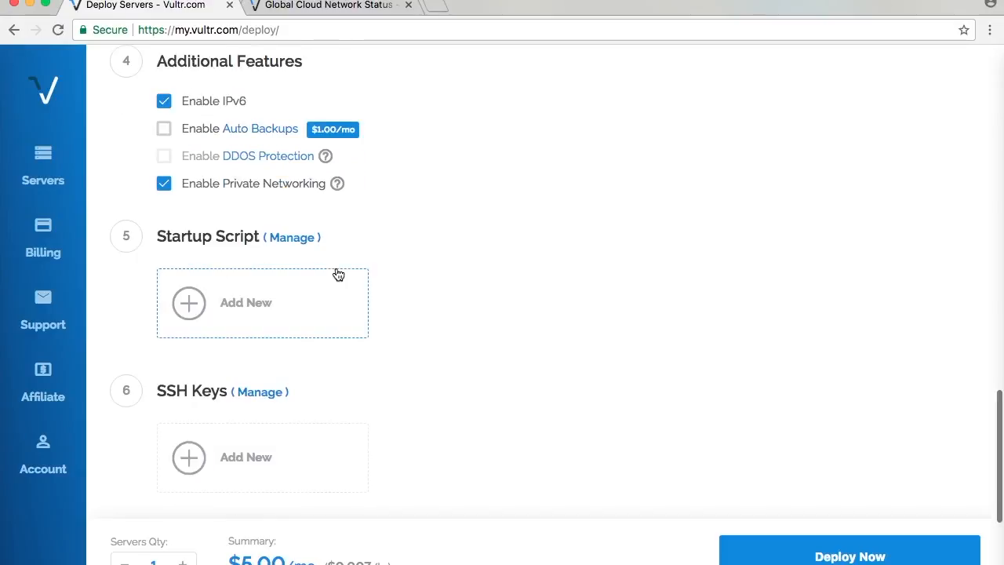
# Review the lower deploy form sections and set an option there for the Singapore server.
pyautogui.scroll(-3)
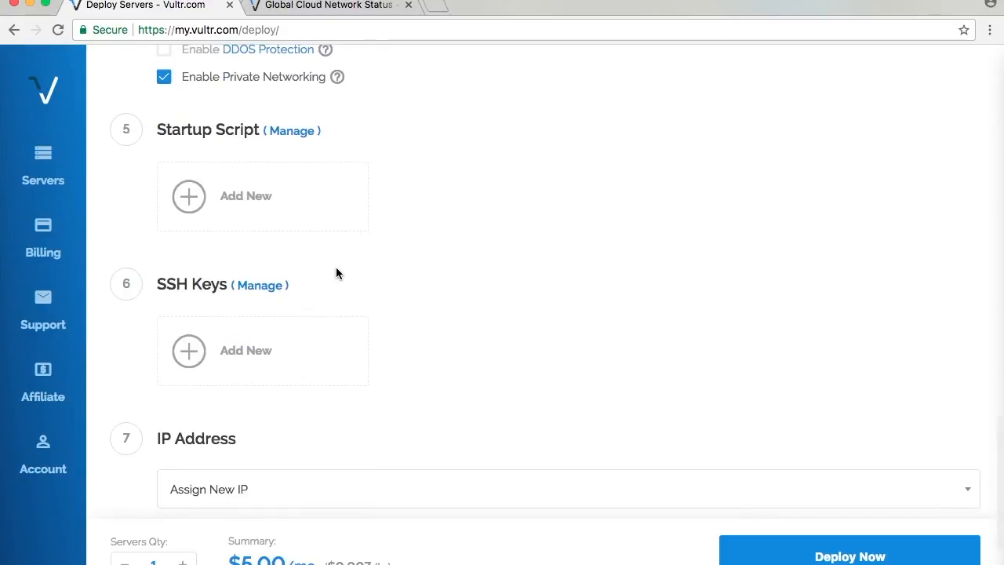
pyautogui.scroll(-3)
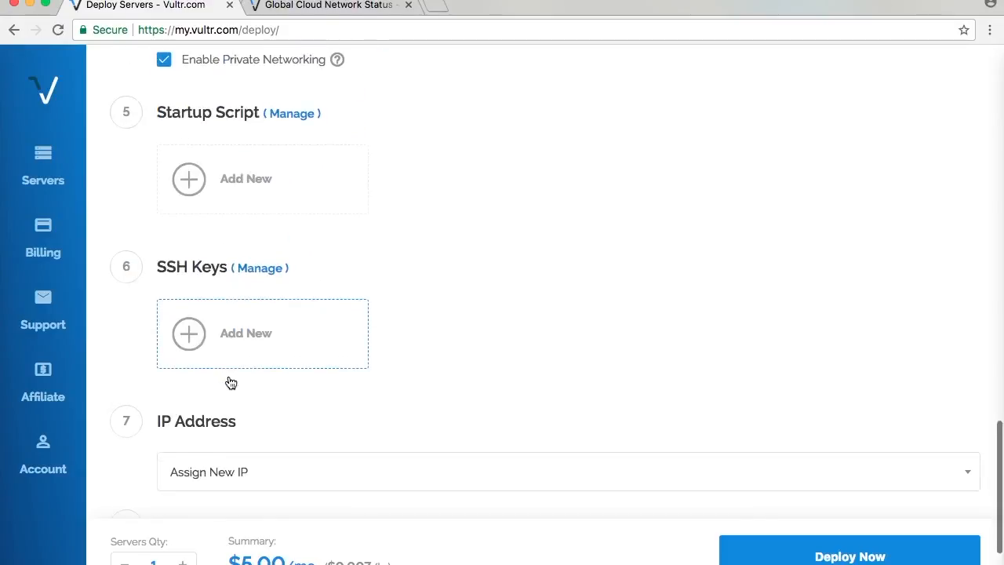
pyautogui.scroll(-3)
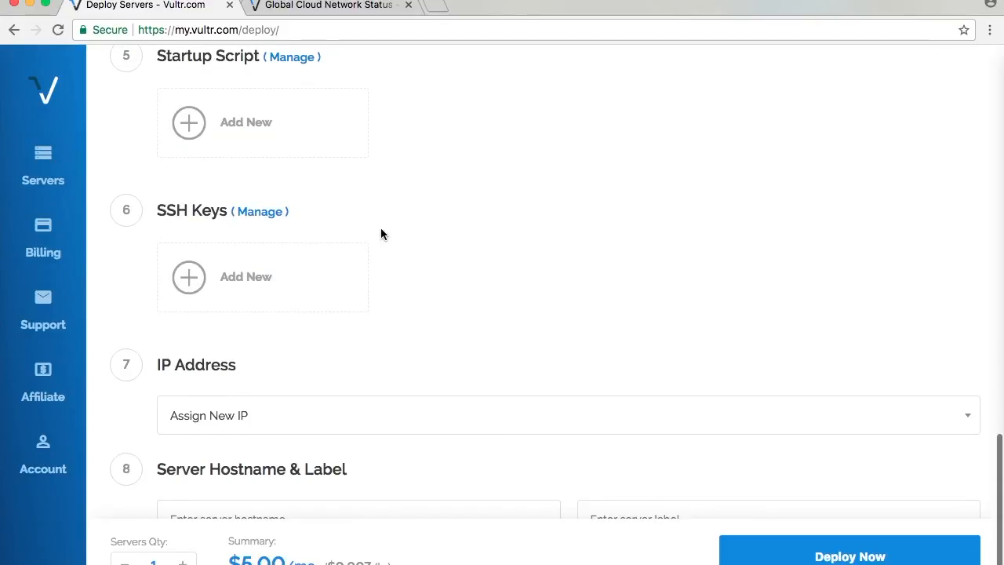
pyautogui.moveTo(386, 353)
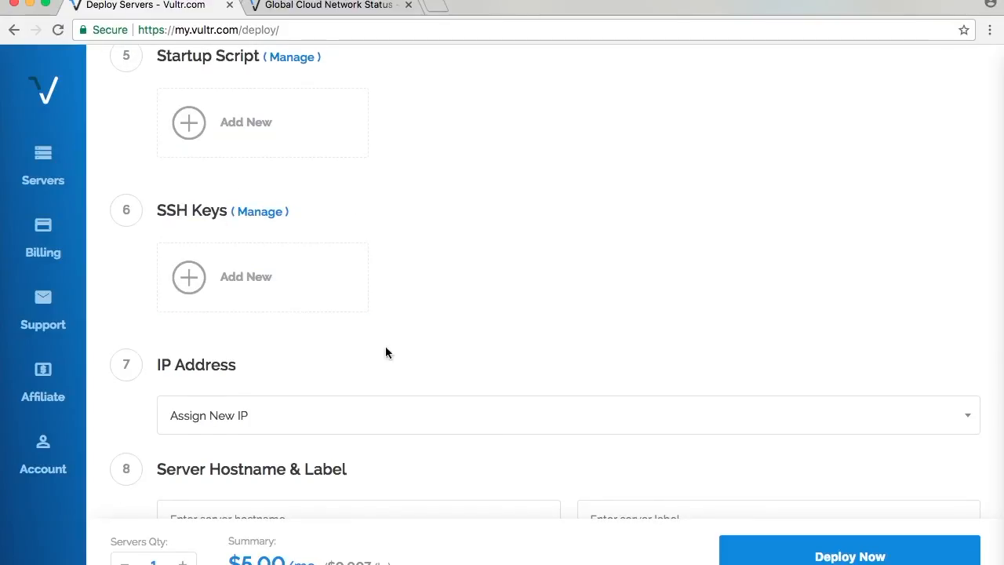
pyautogui.moveTo(408, 295)
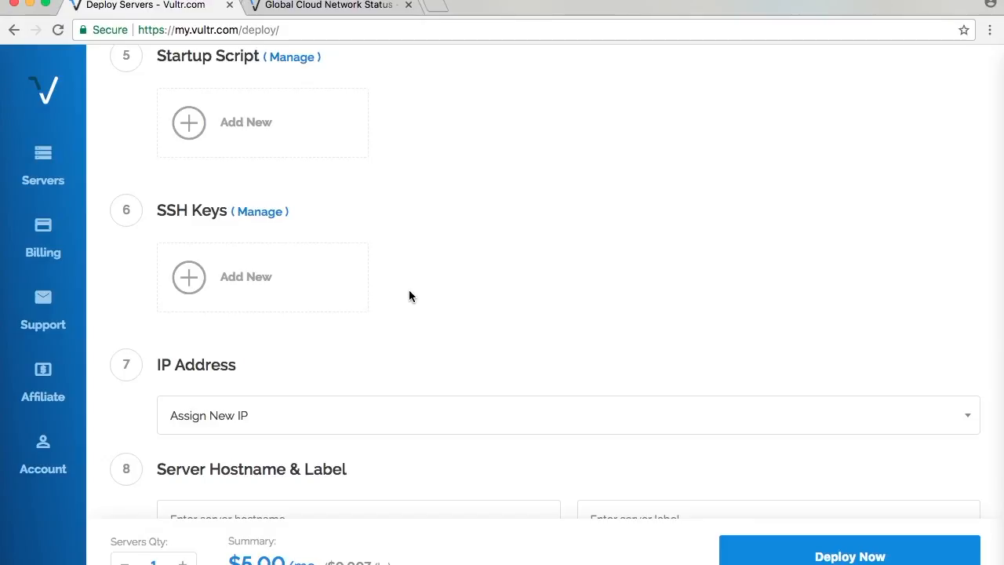
pyautogui.scroll(-3)
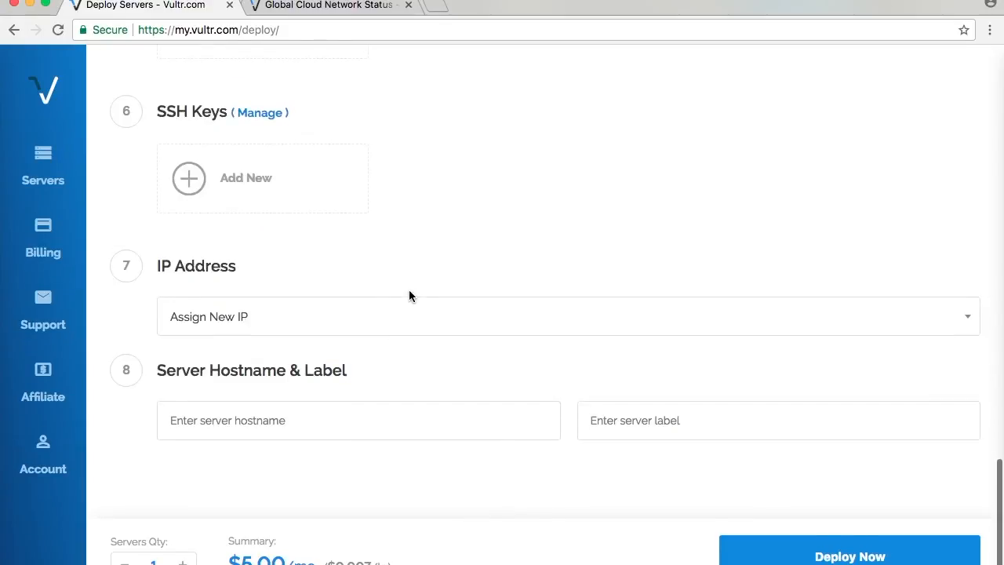
pyautogui.moveTo(336, 283)
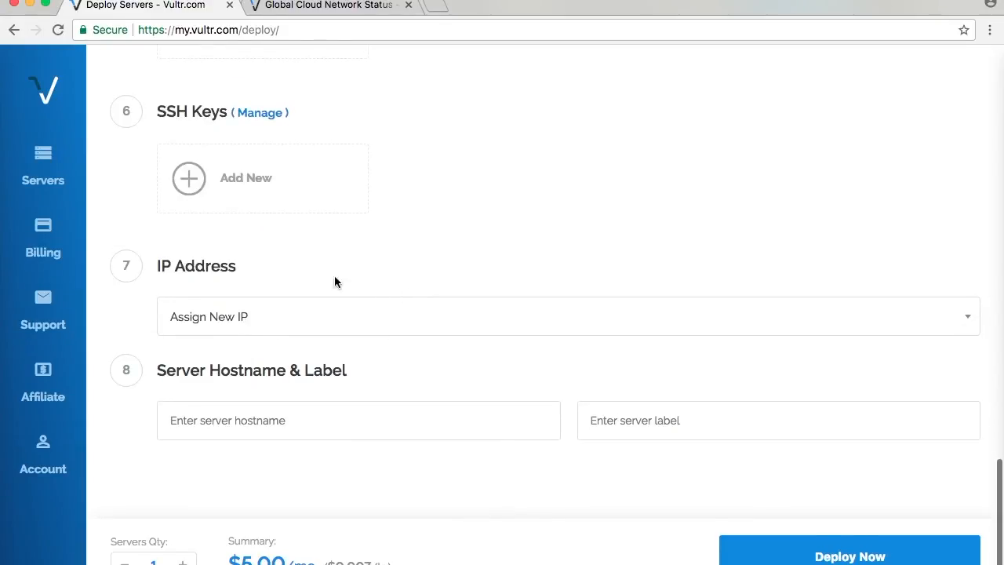
pyautogui.scroll(3)
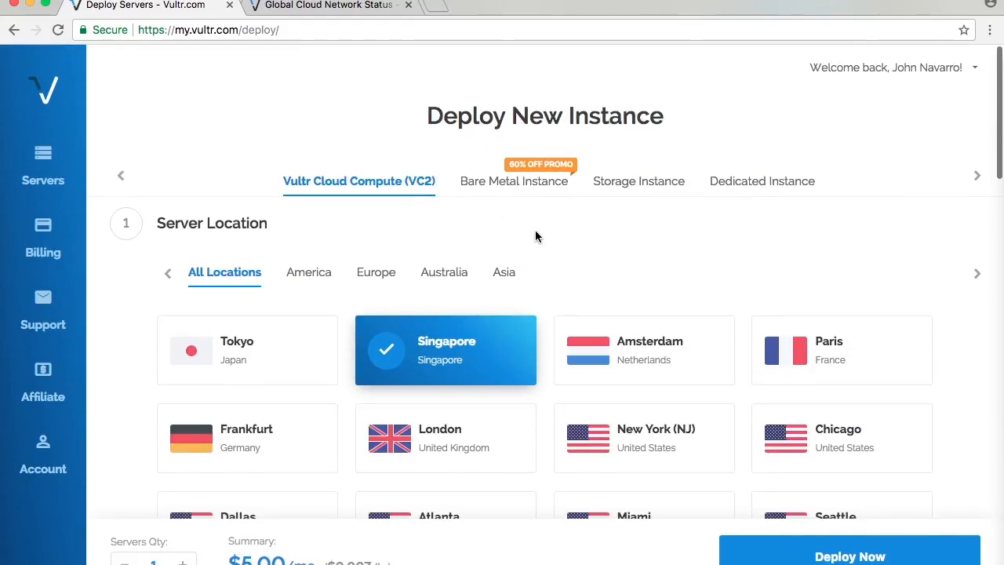
pyautogui.scroll(-3)
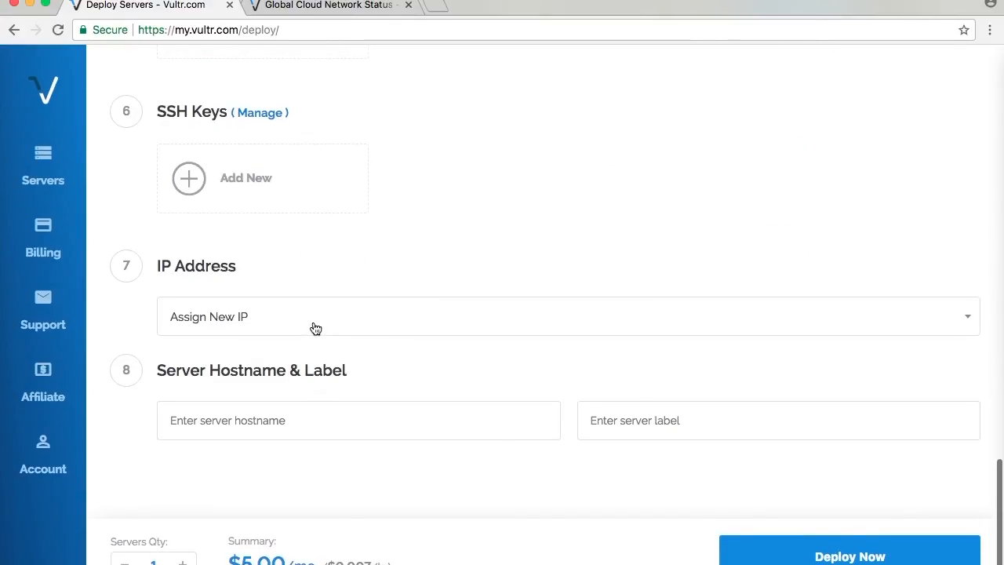
pyautogui.click(550, 317)
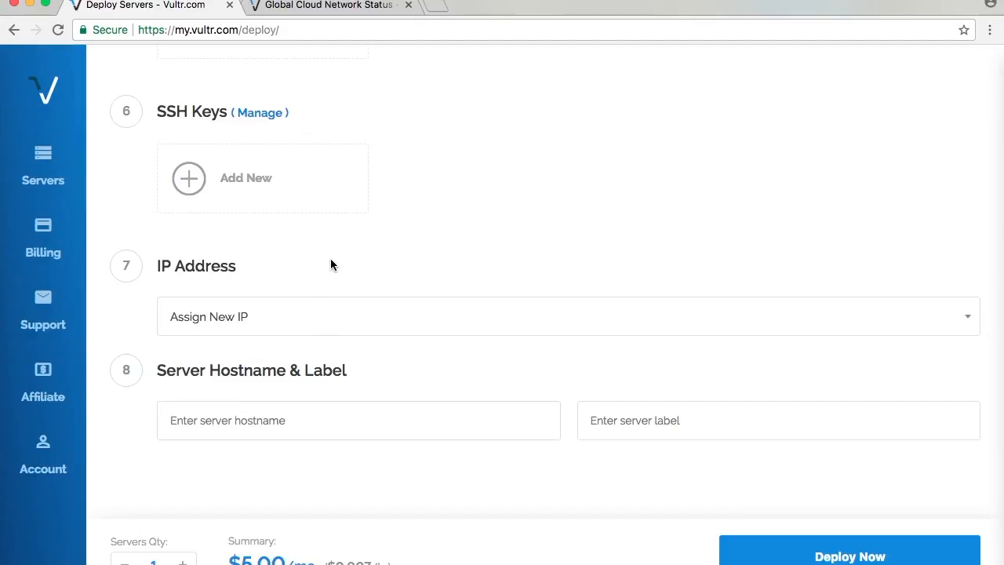
# Scroll back over location, OS, size and features to verify the configuration.
pyautogui.scroll(3)
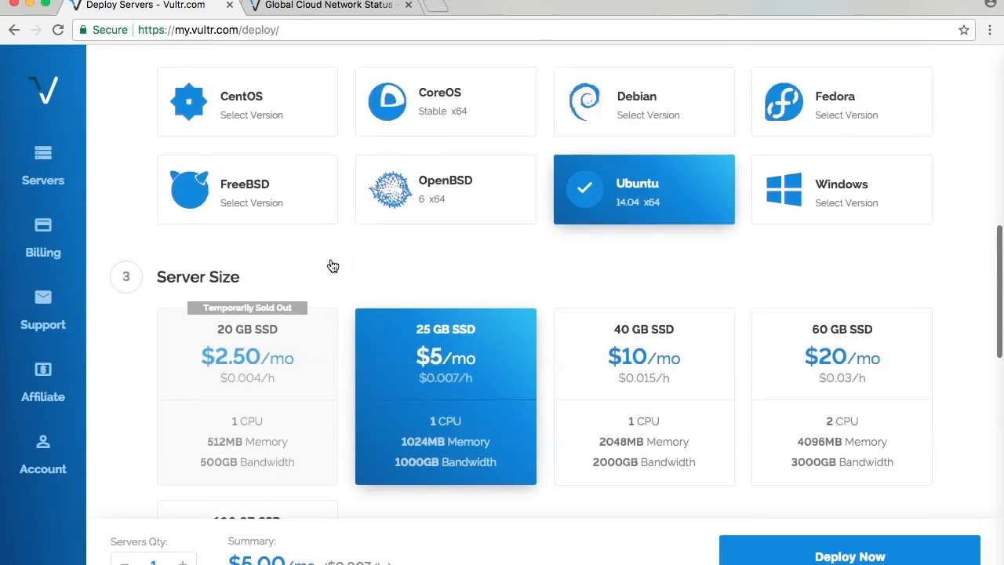
pyautogui.scroll(3)
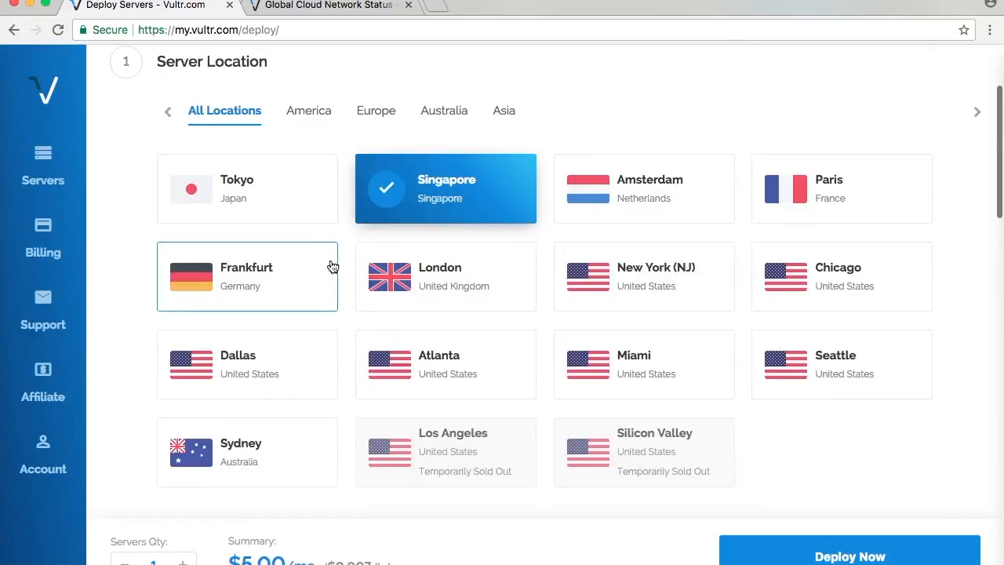
pyautogui.moveTo(595, 254)
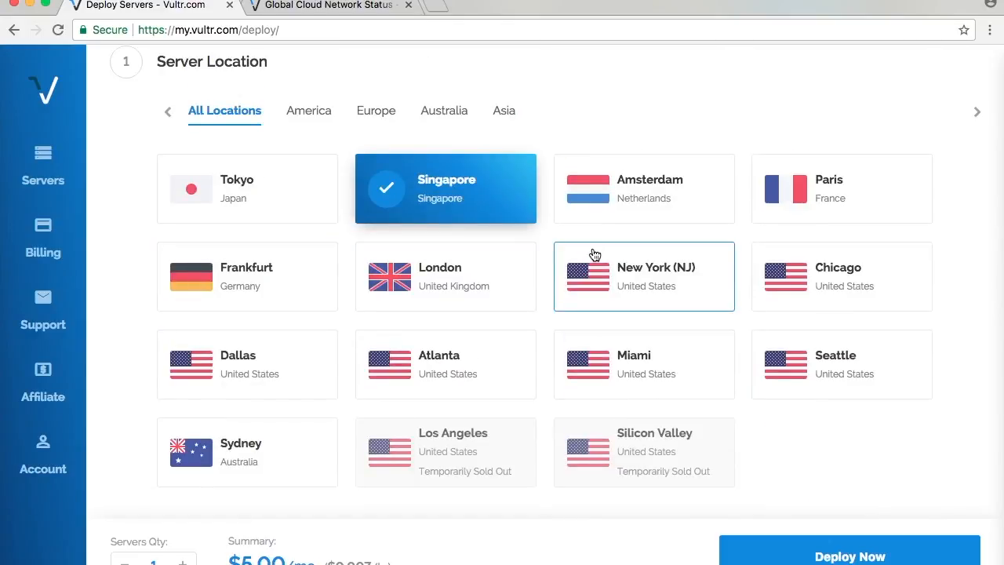
pyautogui.moveTo(776, 442)
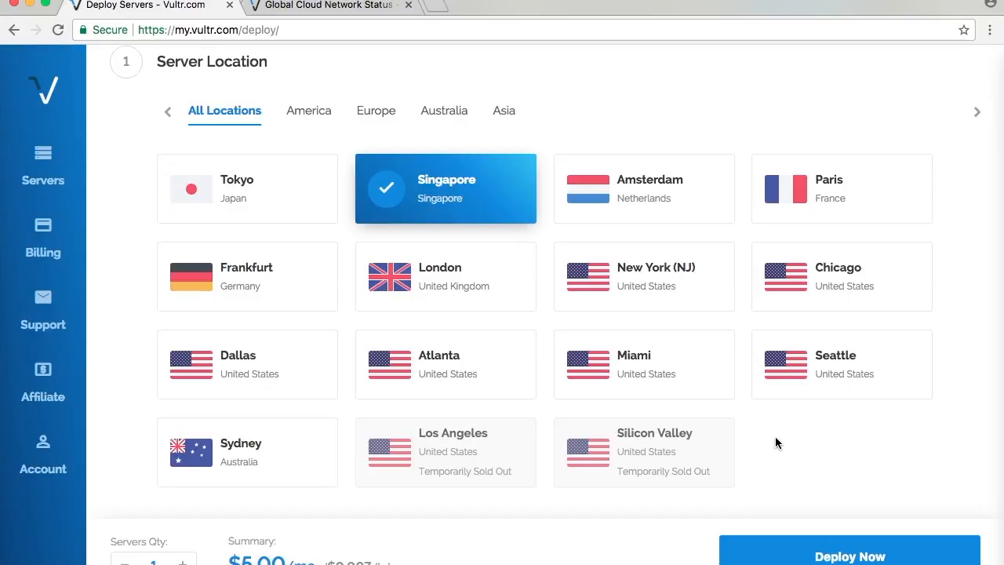
pyautogui.scroll(3)
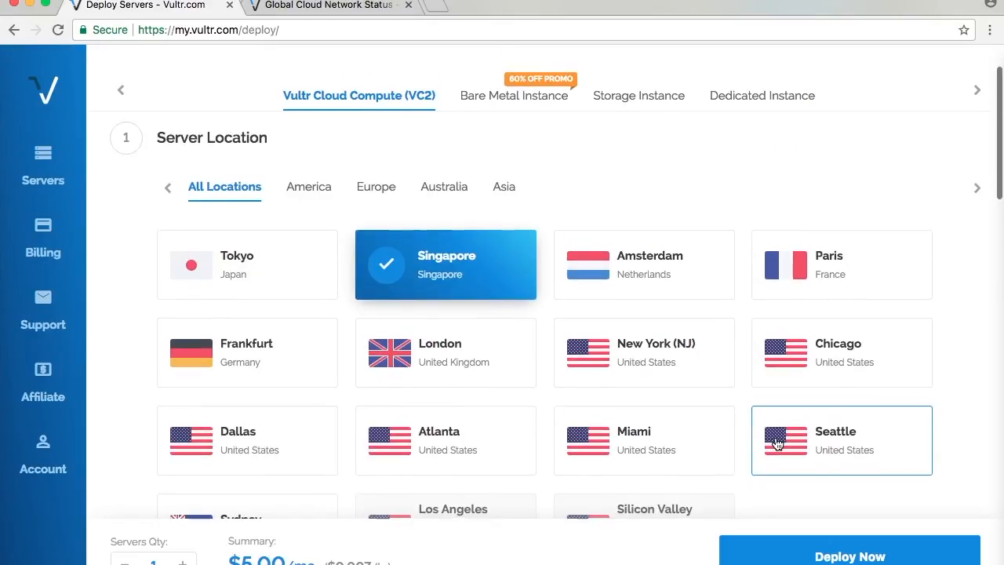
pyautogui.scroll(-3)
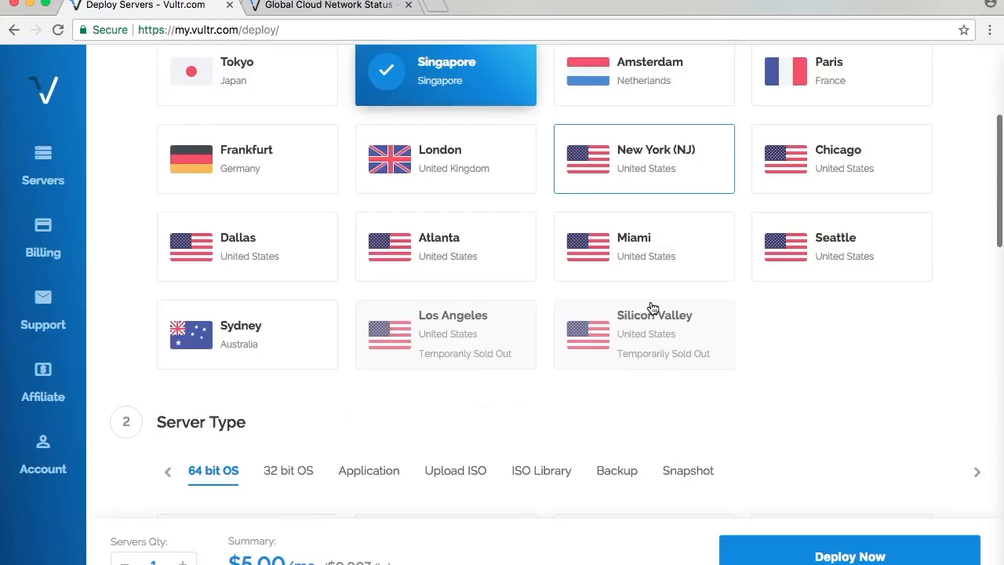
pyautogui.scroll(-3)
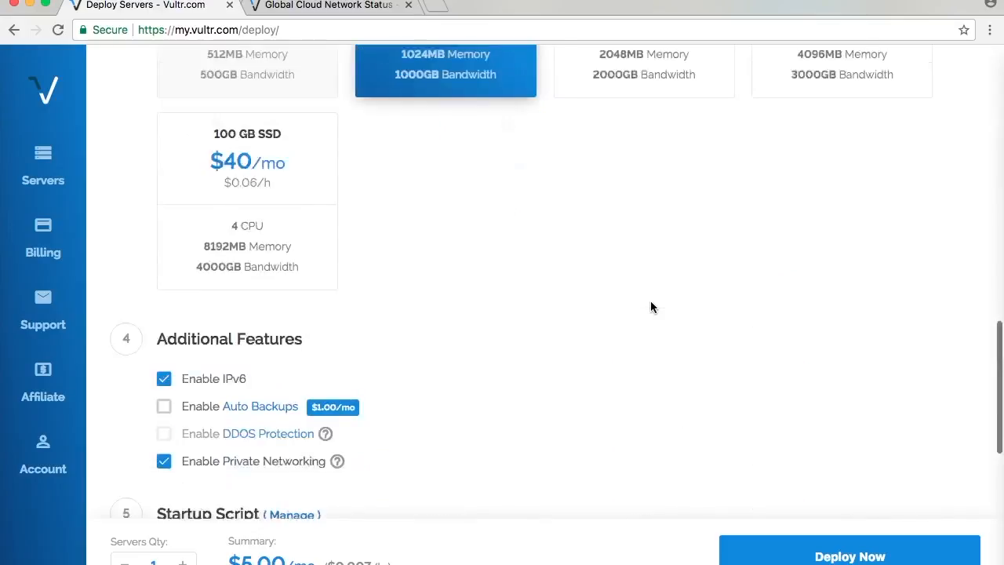
pyautogui.scroll(-3)
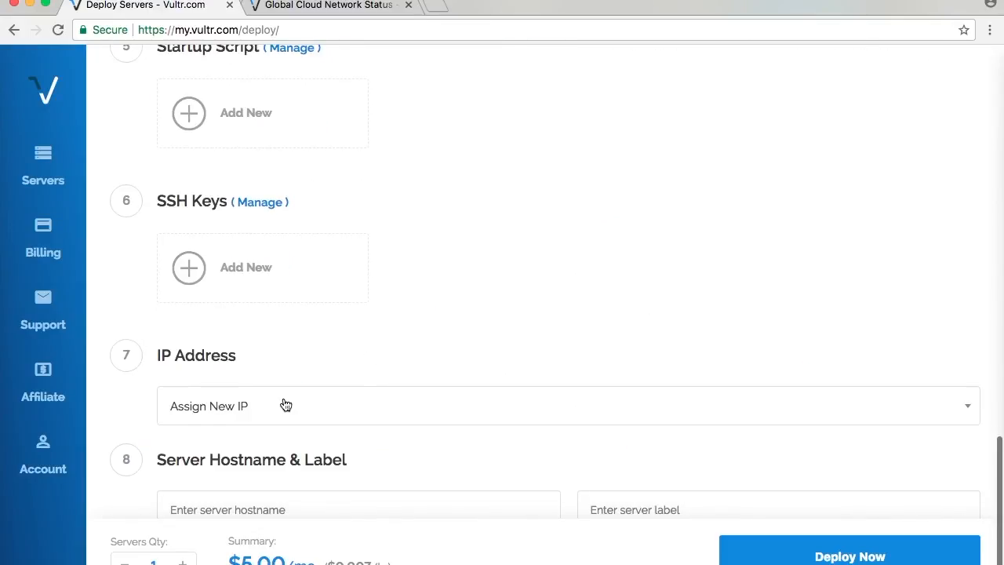
pyautogui.moveTo(442, 294)
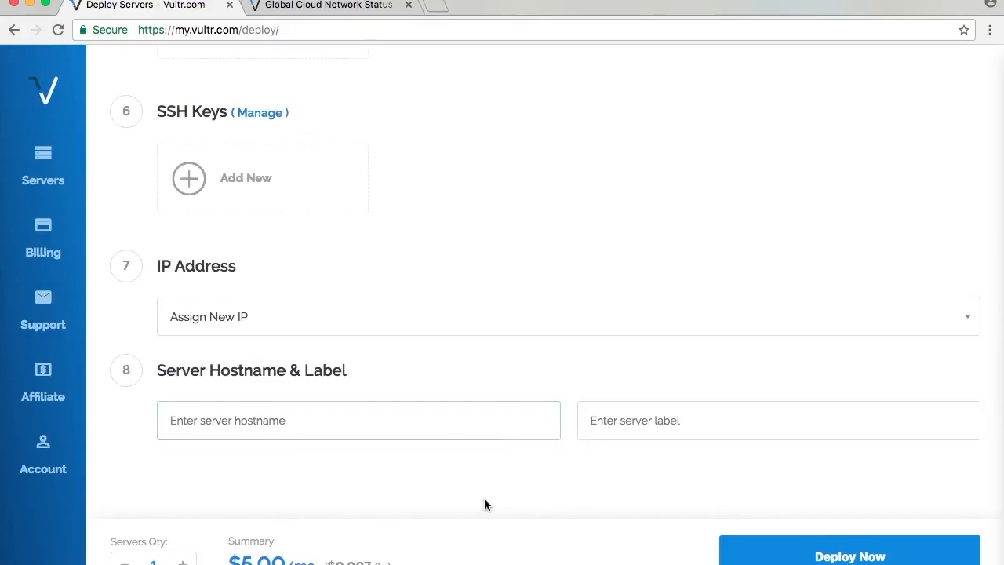
pyautogui.moveTo(550, 527)
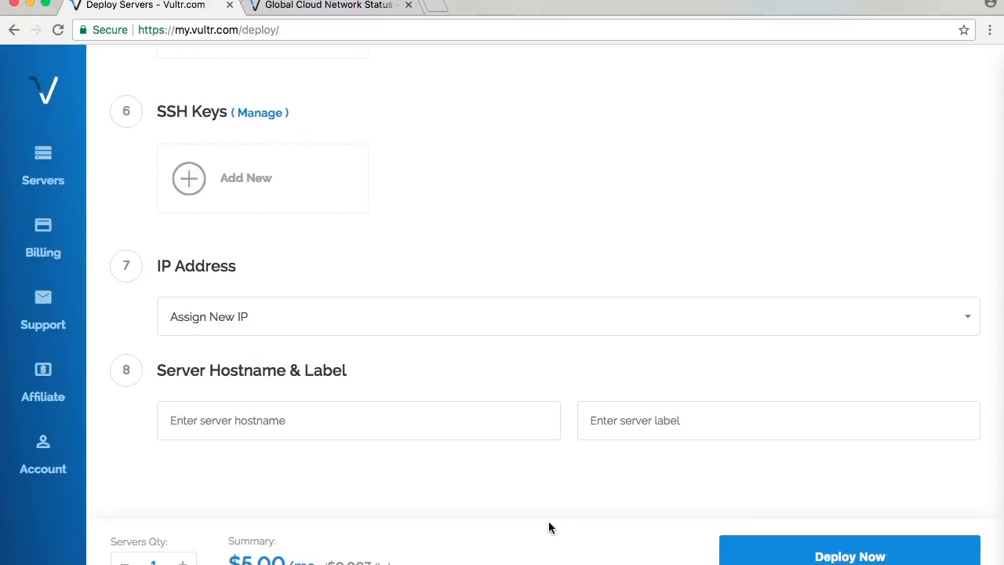
pyautogui.moveTo(791, 556)
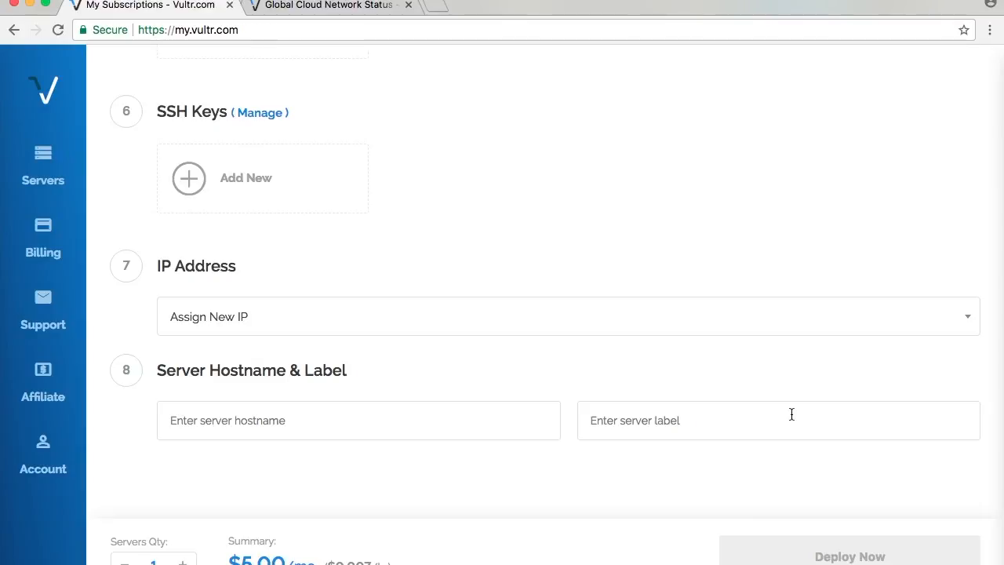
# Deploy the configured server and check the new Singapore Cloud Instance in the list.
pyautogui.click(850, 556)
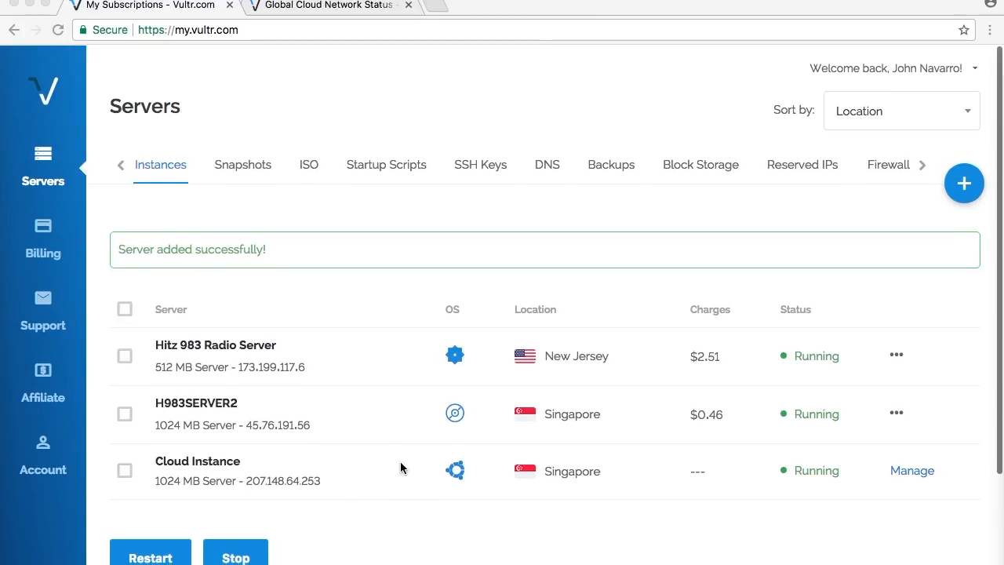
pyautogui.scroll(-3)
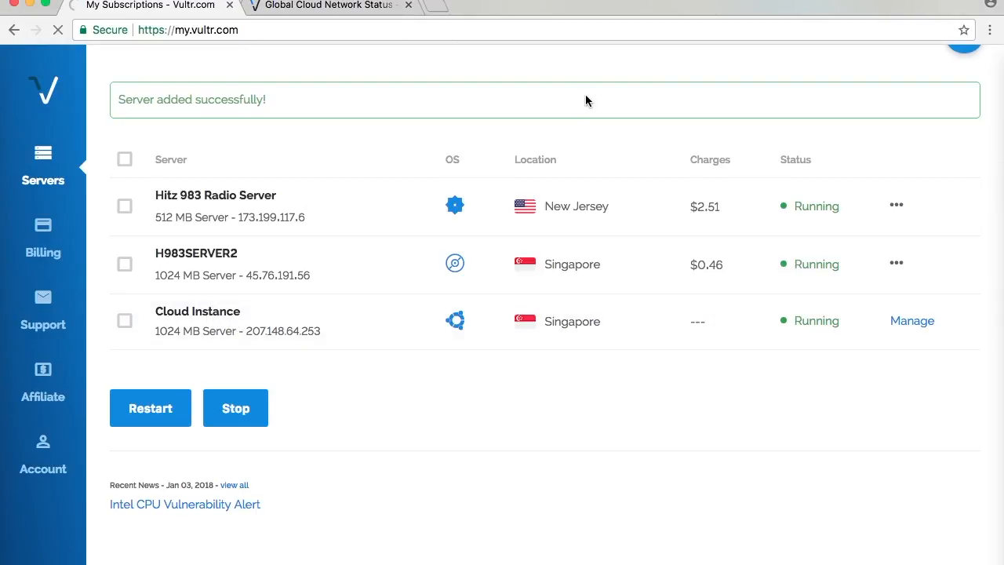
# Open the new Cloud Instance's information page, then launch Terminal via Spotlight.
pyautogui.click(912, 321)
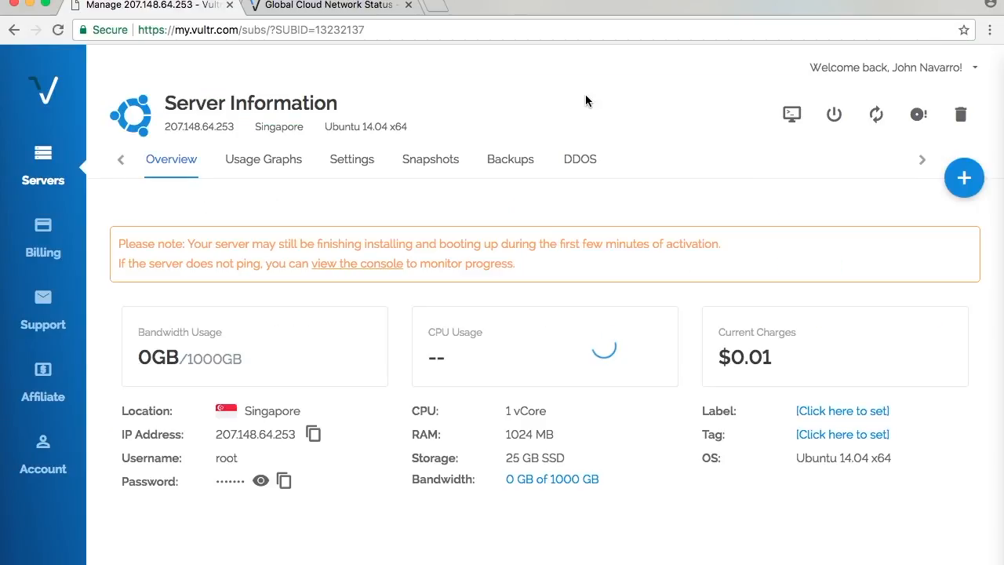
pyautogui.moveTo(523, 359)
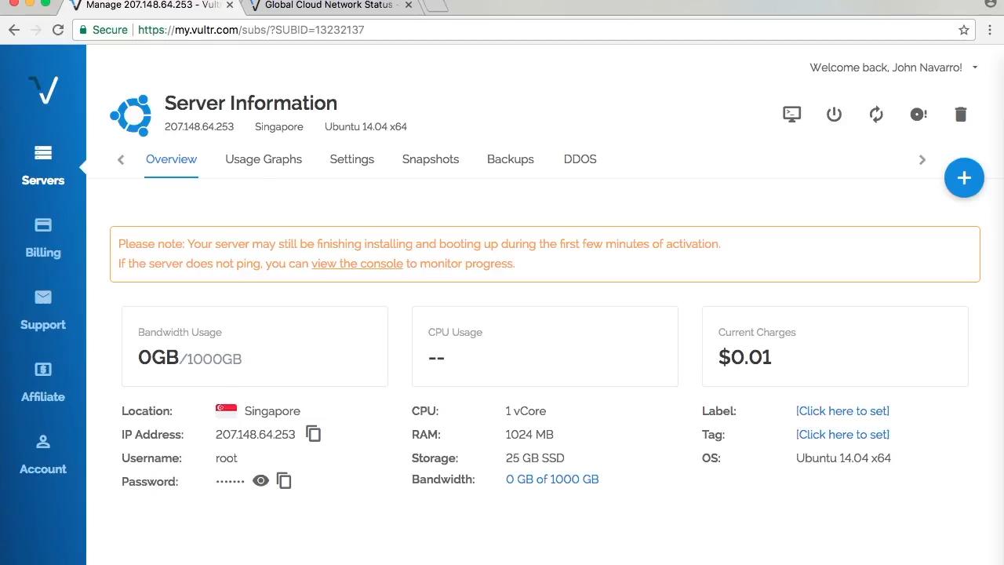
pyautogui.press('cmd+space')
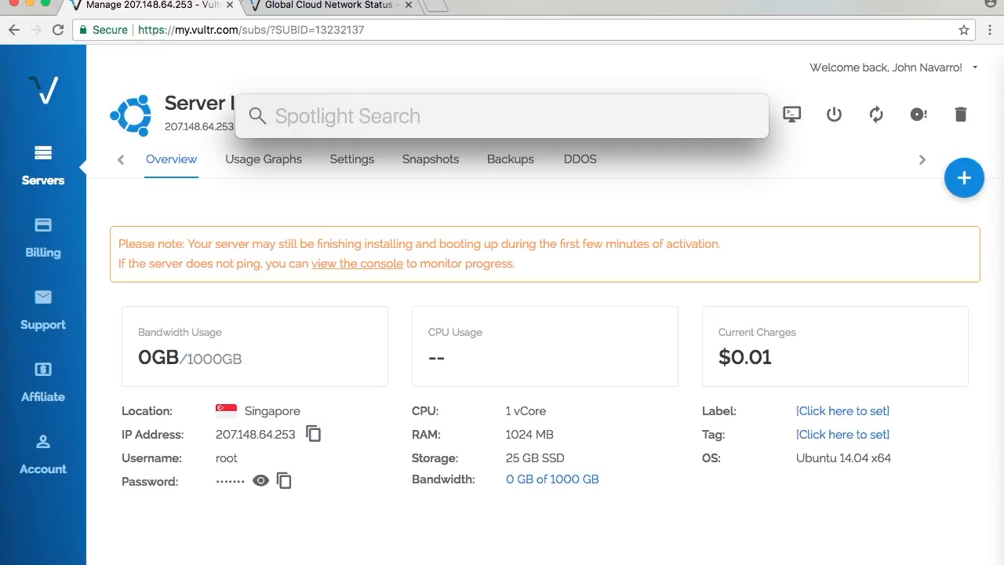
pyautogui.write('terminal')
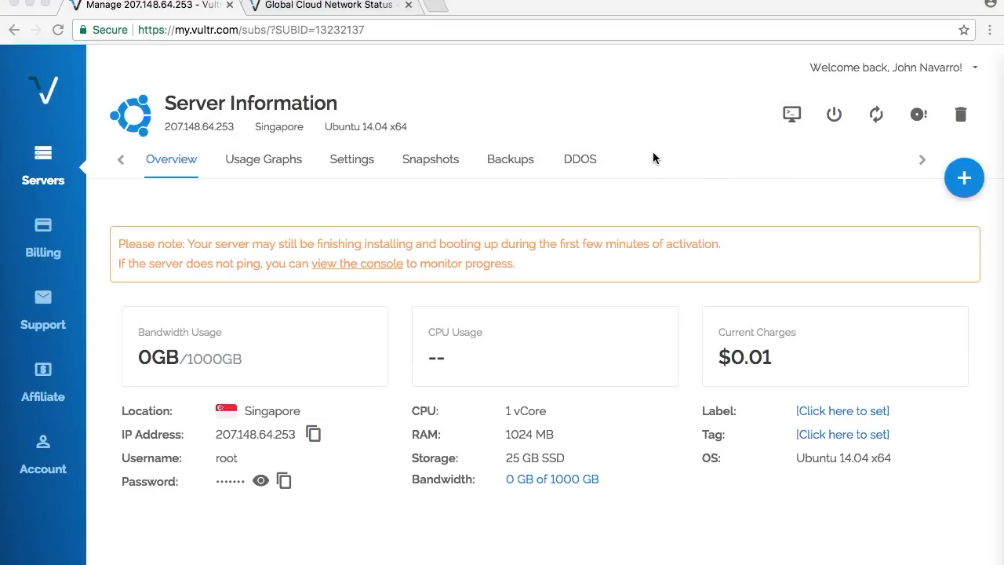
pyautogui.moveTo(769, 48)
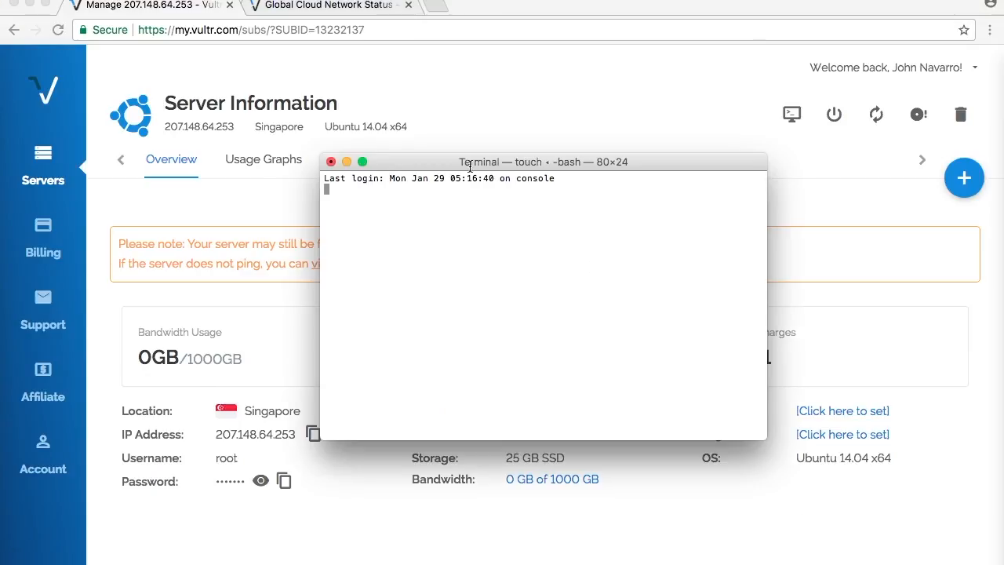
# Enter ssh root@ in Terminal and paste the server IP 207.148.64.253 copied from Vultr.
pyautogui.moveTo(541, 162); pyautogui.dragTo(495, 13)
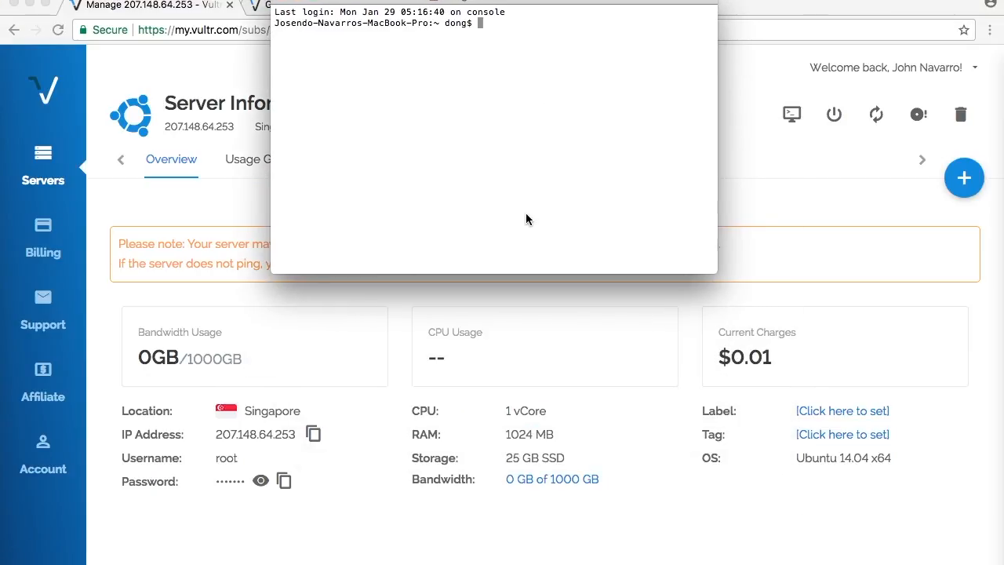
pyautogui.write('ssh')
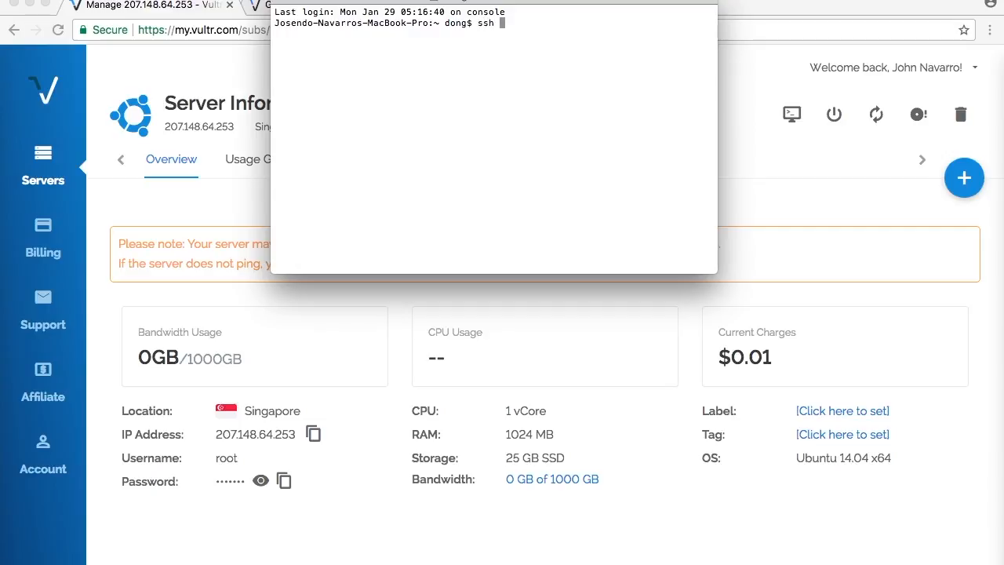
pyautogui.write('root')
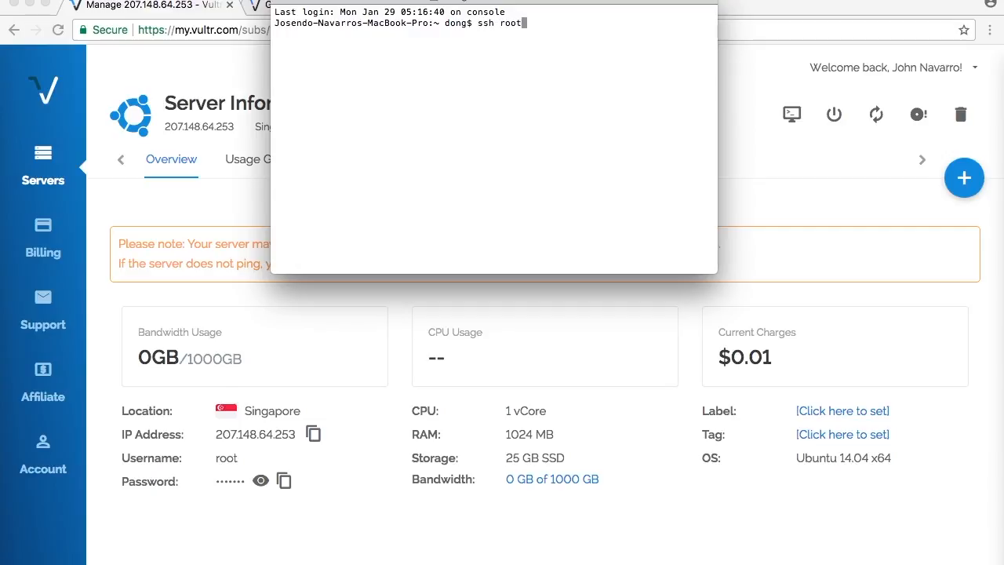
pyautogui.write('@')
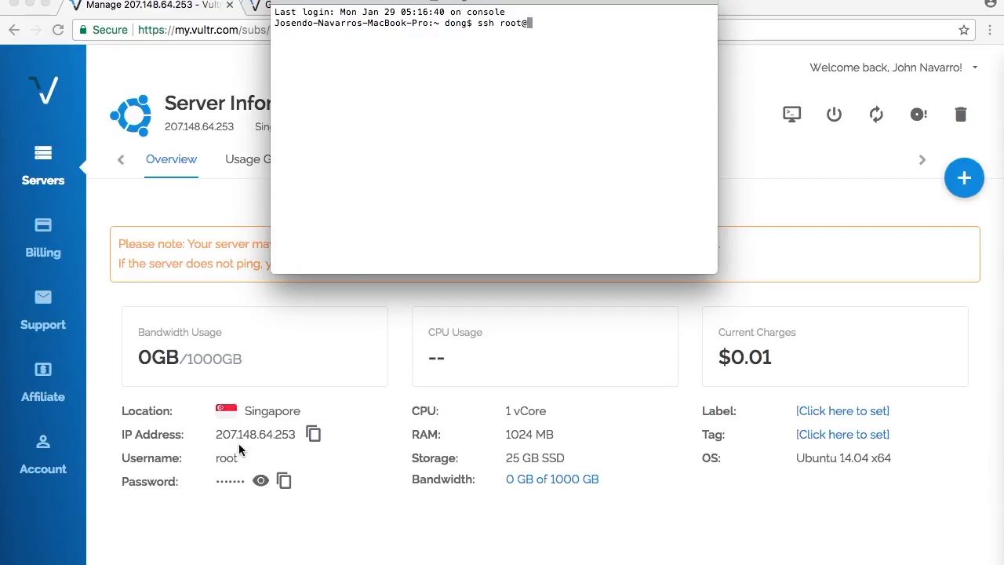
pyautogui.rightClick(255, 433)
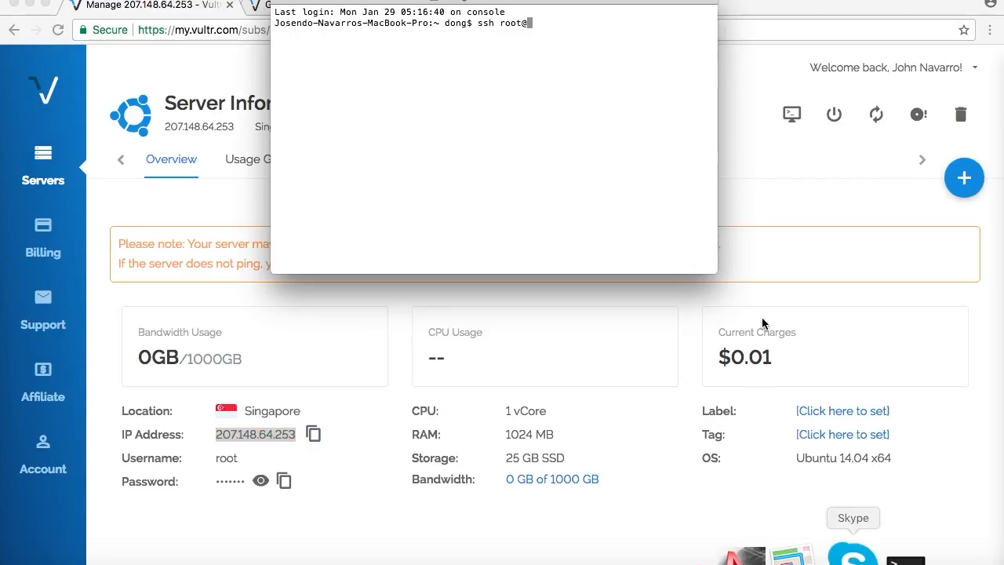
pyautogui.rightClick(593, 135)
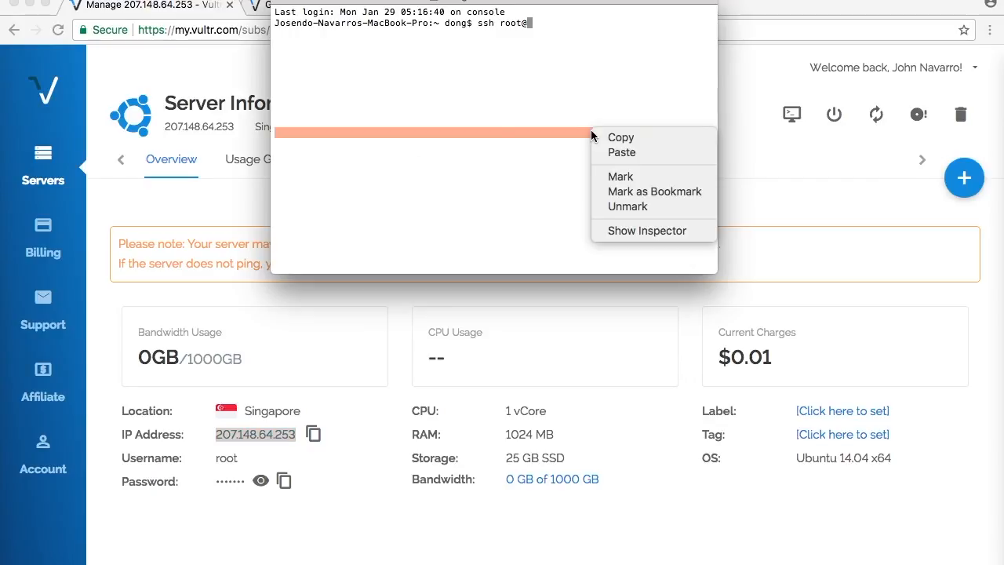
pyautogui.click(622, 152)
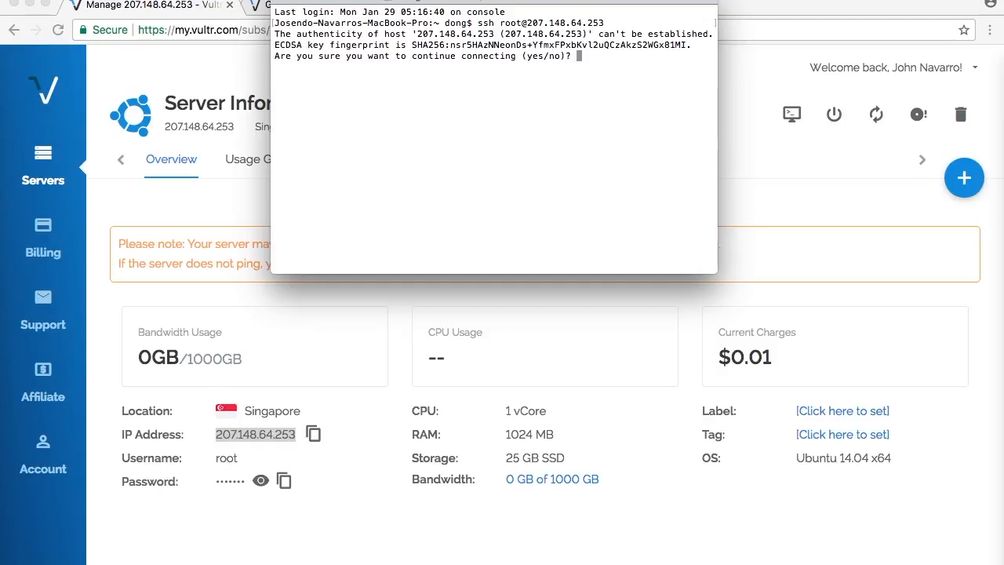
pyautogui.moveTo(550, 76)
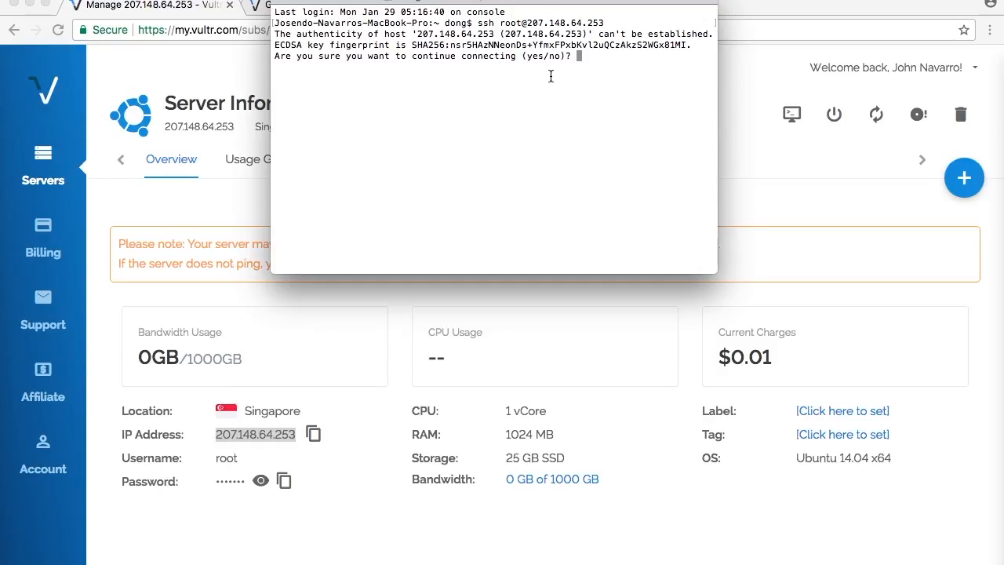
# Begin answering yes to the SSH host-authenticity prompt.
pyautogui.write('y')
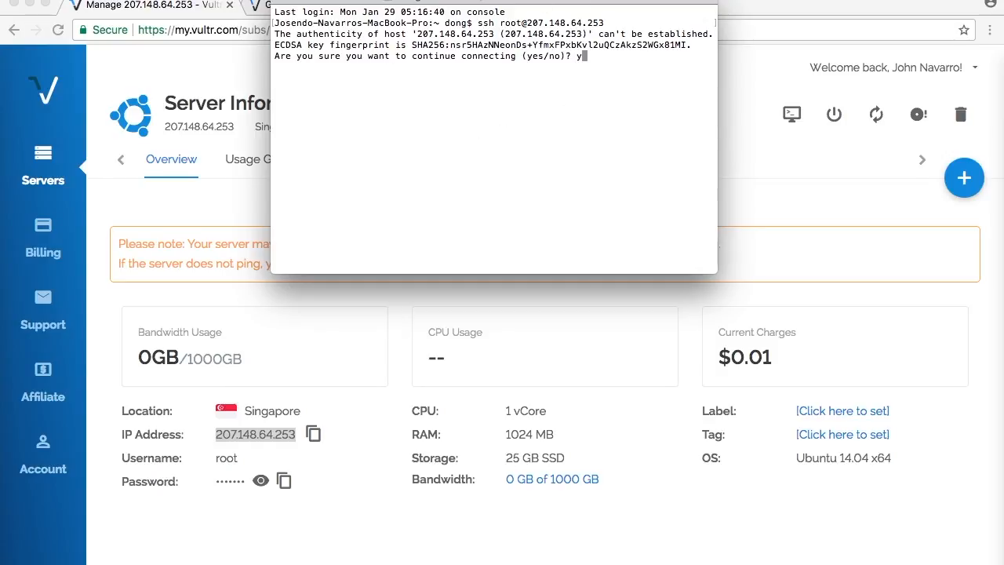
pyautogui.write('e')
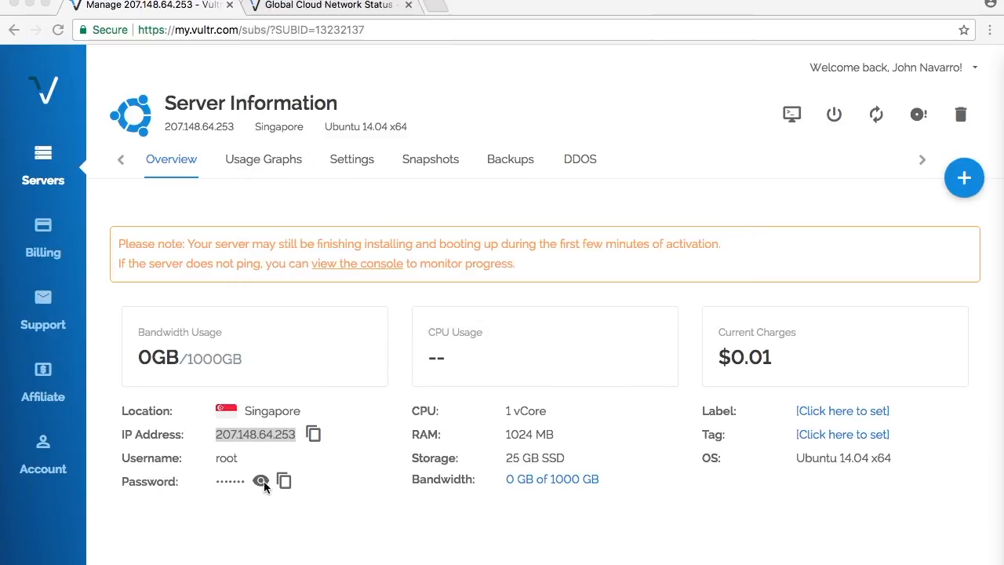
# Reveal and copy the server's root password, then paste it into Terminal to log in as root.
pyautogui.click(260, 480)
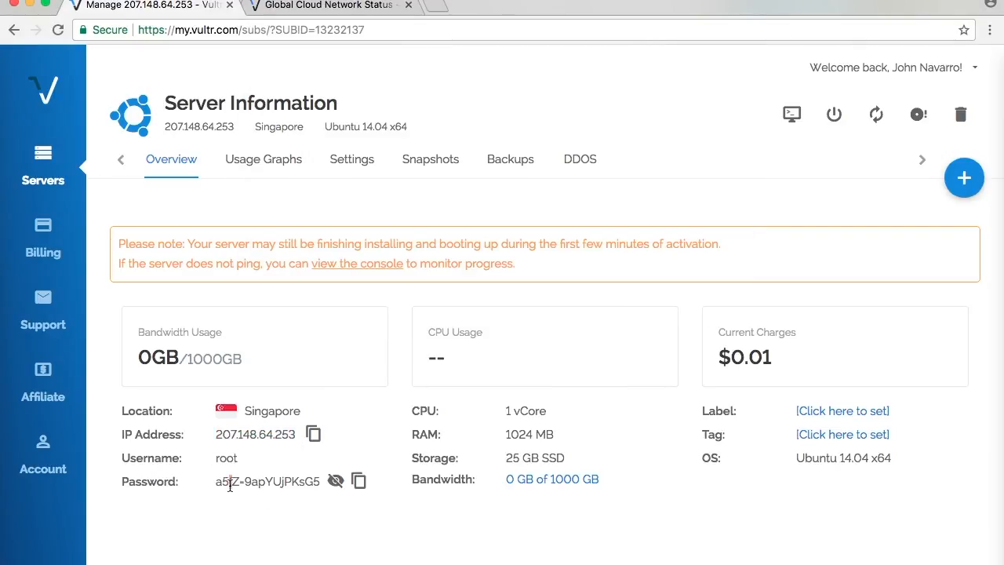
pyautogui.rightClick(267, 480)
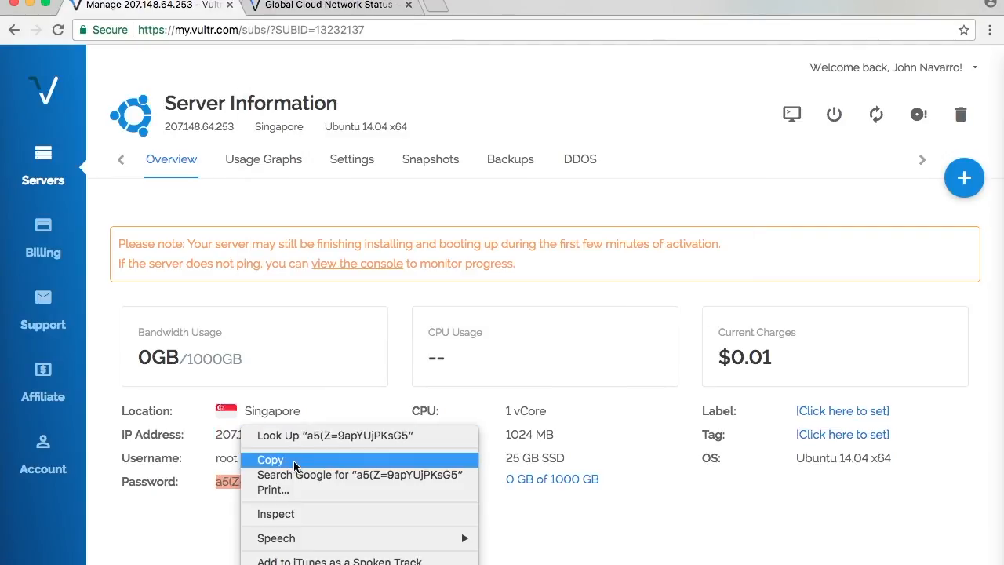
pyautogui.click(270, 460)
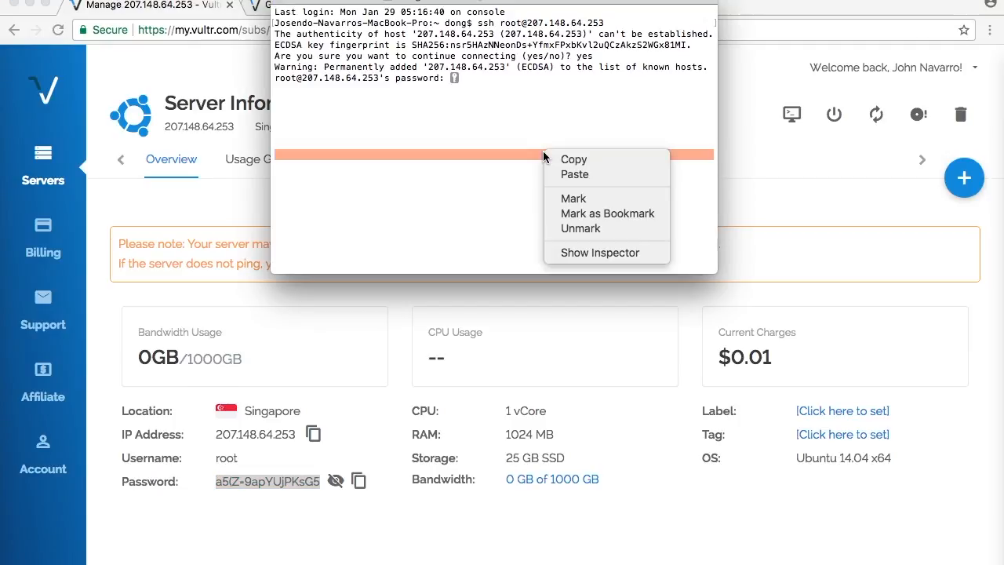
pyautogui.click(574, 175)
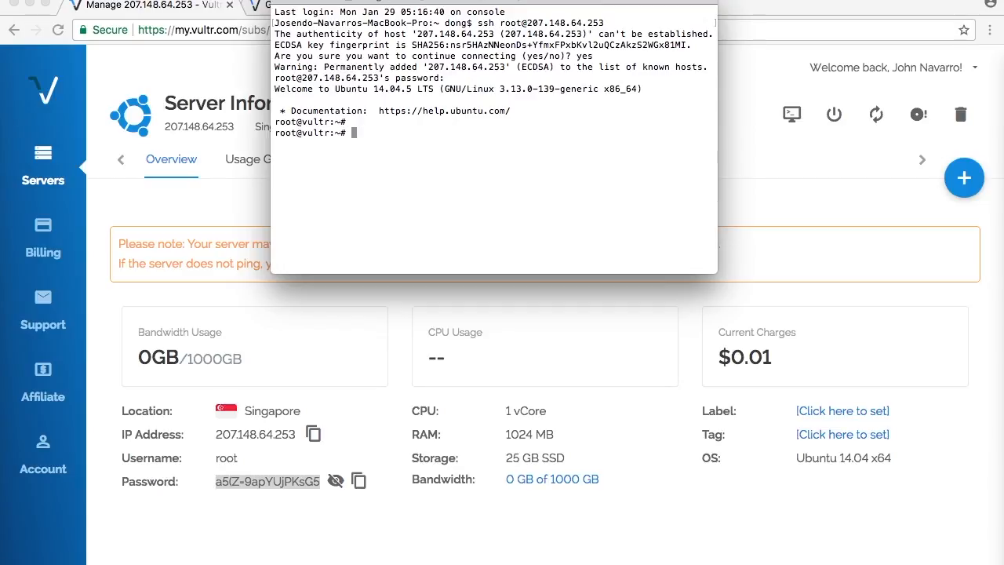
# Run apt-get update on the Singapore Ubuntu server.
pyautogui.write('h')
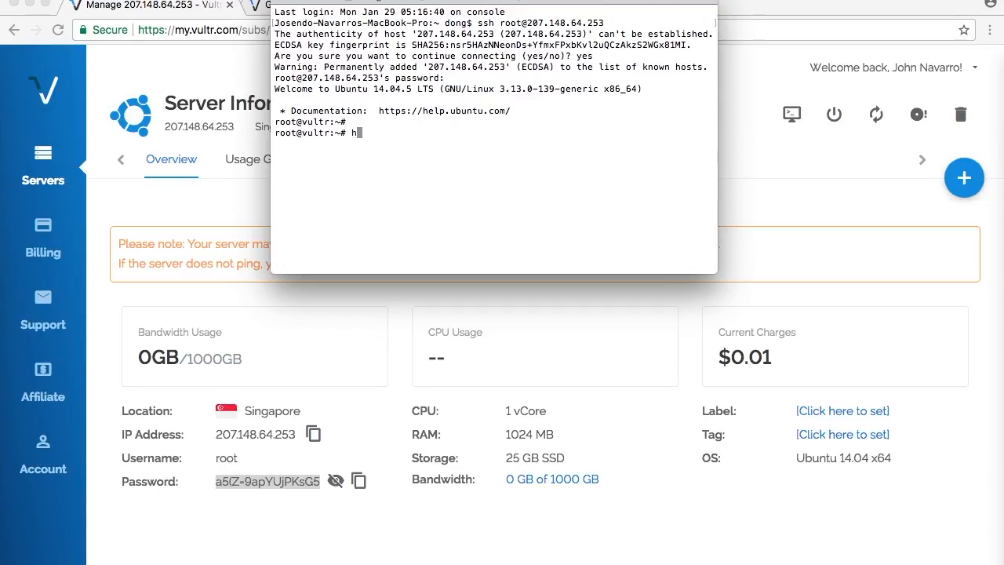
pyautogui.write('apt-get')
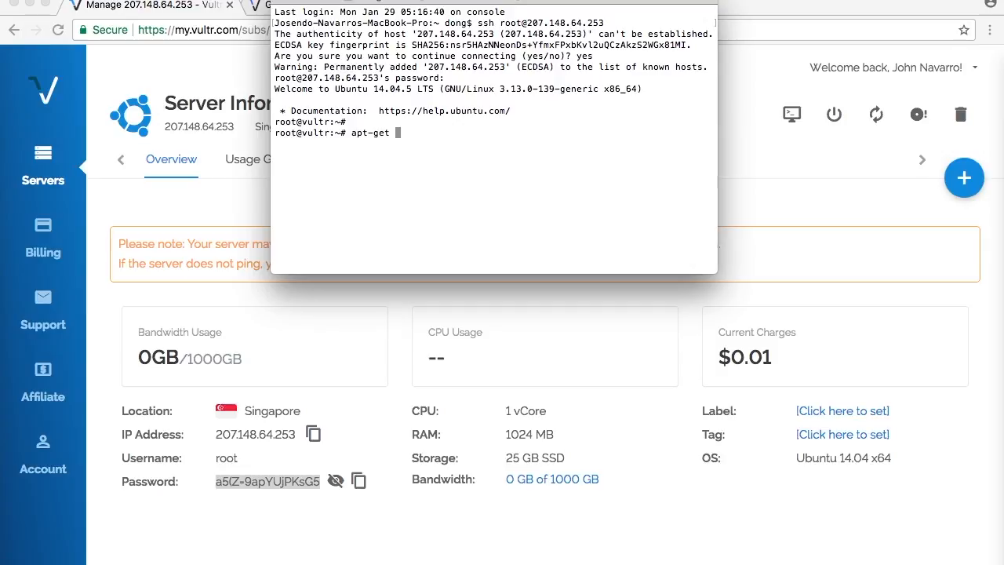
pyautogui.write('update')
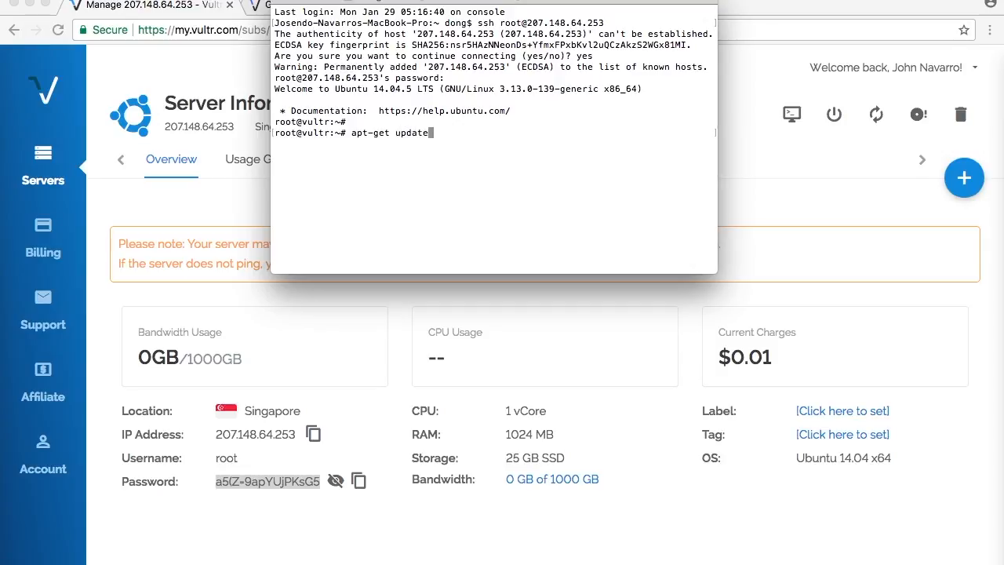
pyautogui.press('Return')
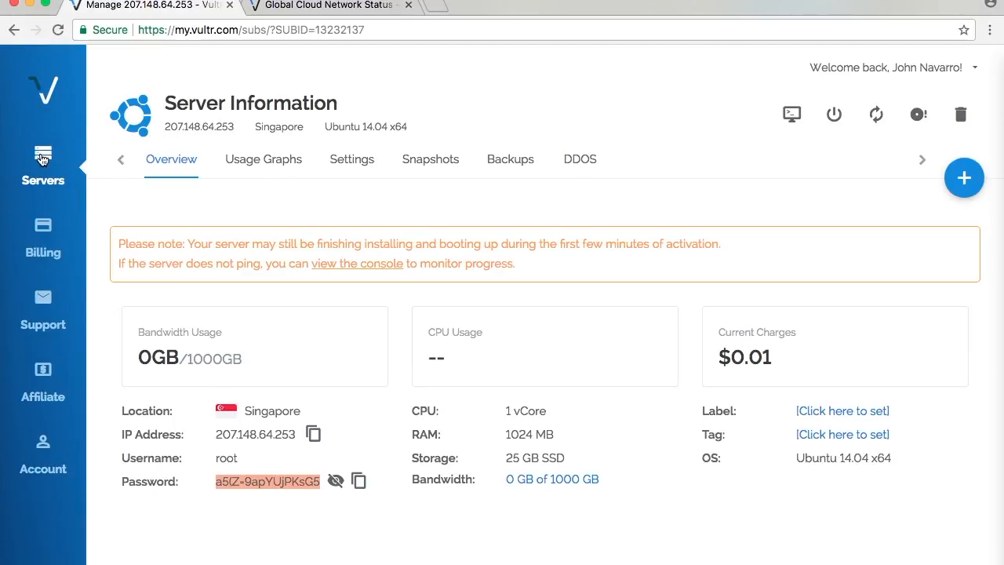
# Return to the Servers list and locate the Cloud Instance server.
pyautogui.click(42, 152)
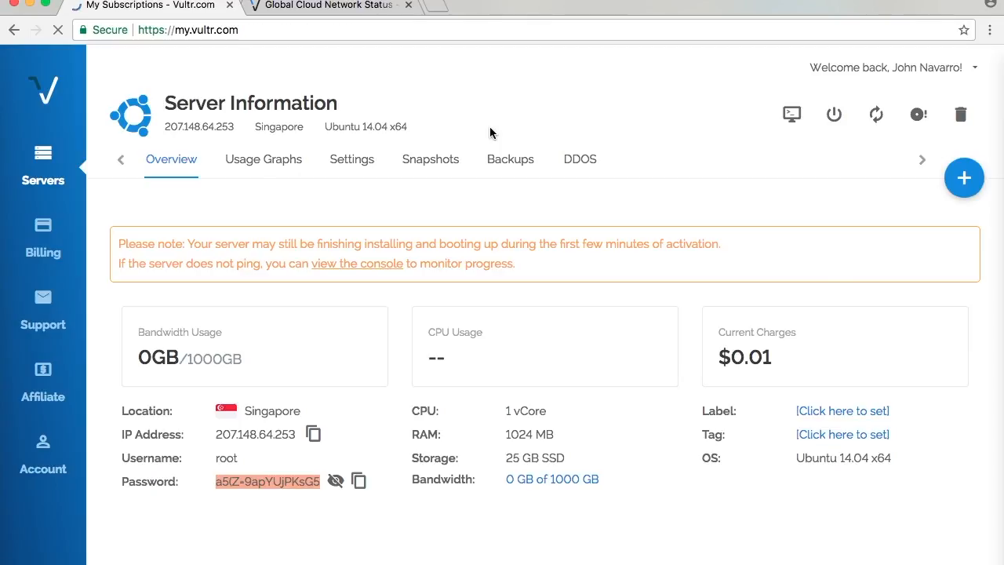
pyautogui.click(42, 157)
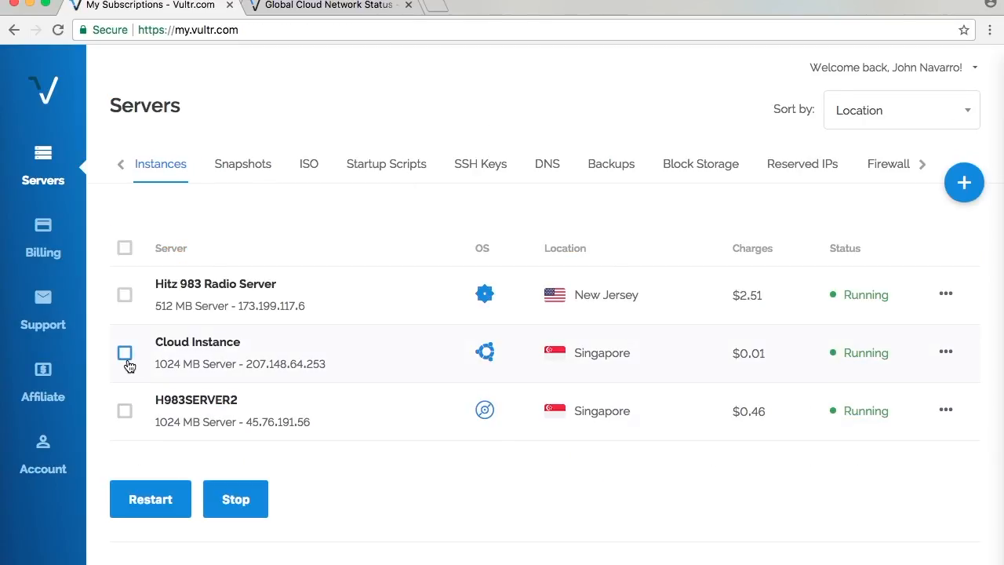
pyautogui.click(126, 353)
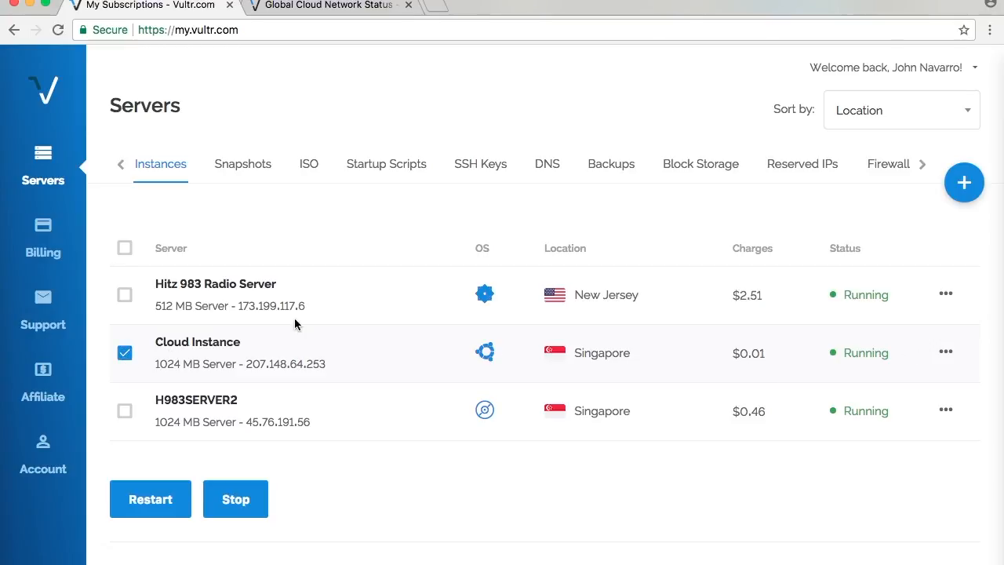
pyautogui.click(124, 351)
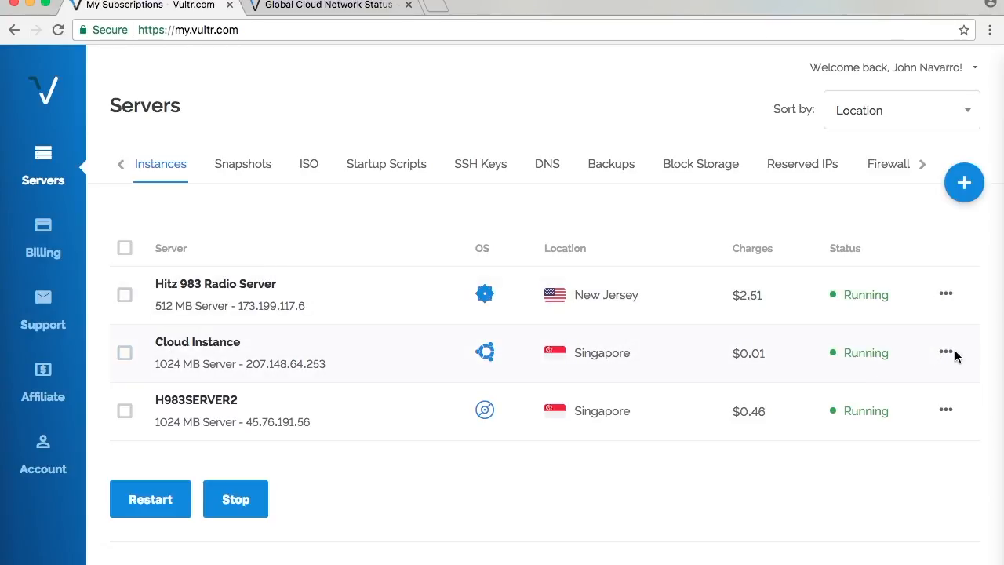
# Confirm Server Destroy for the Cloud Instance, refused within 5 minutes of creation.
pyautogui.click(945, 351)
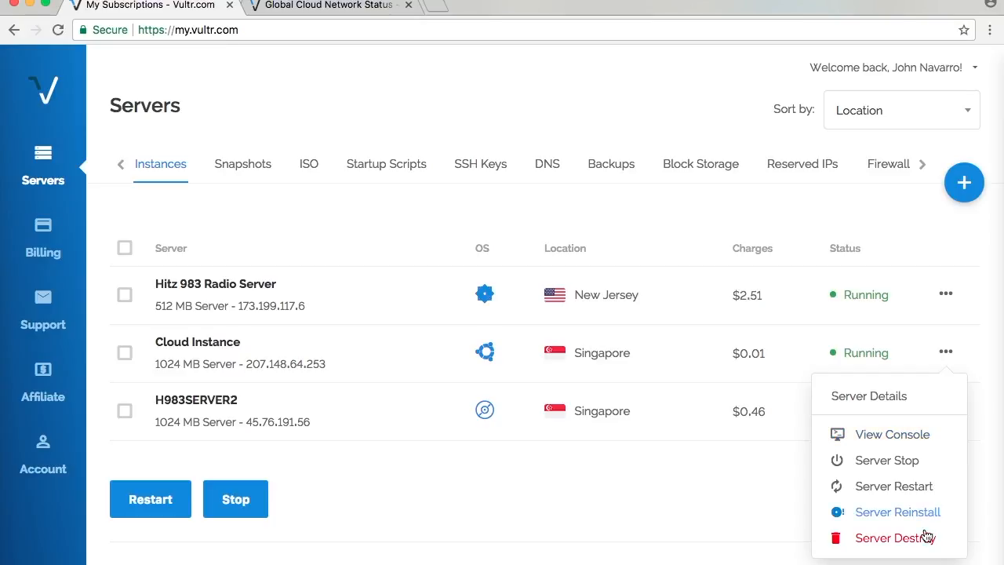
pyautogui.click(894, 536)
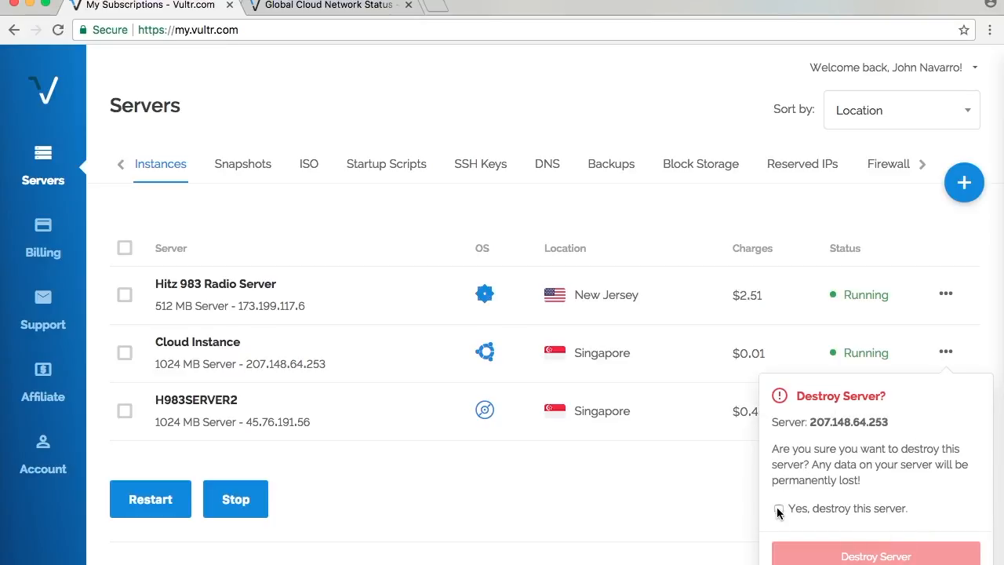
pyautogui.click(778, 509)
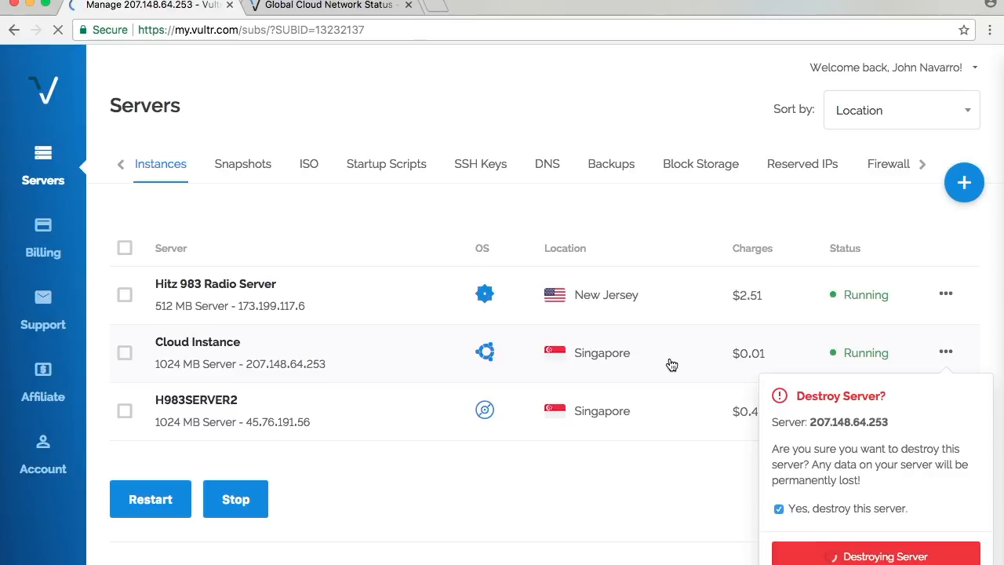
pyautogui.click(876, 556)
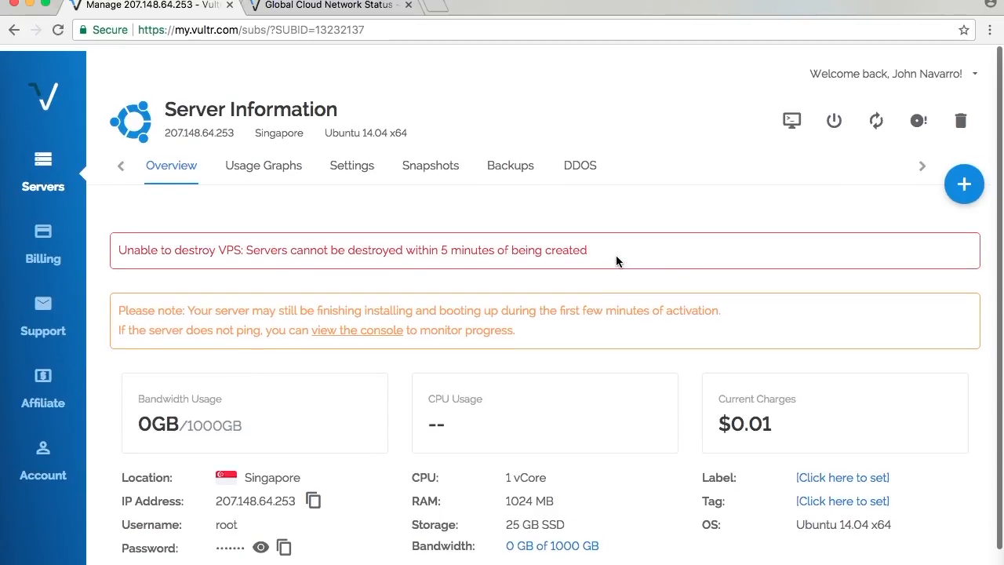
pyautogui.scroll(3)
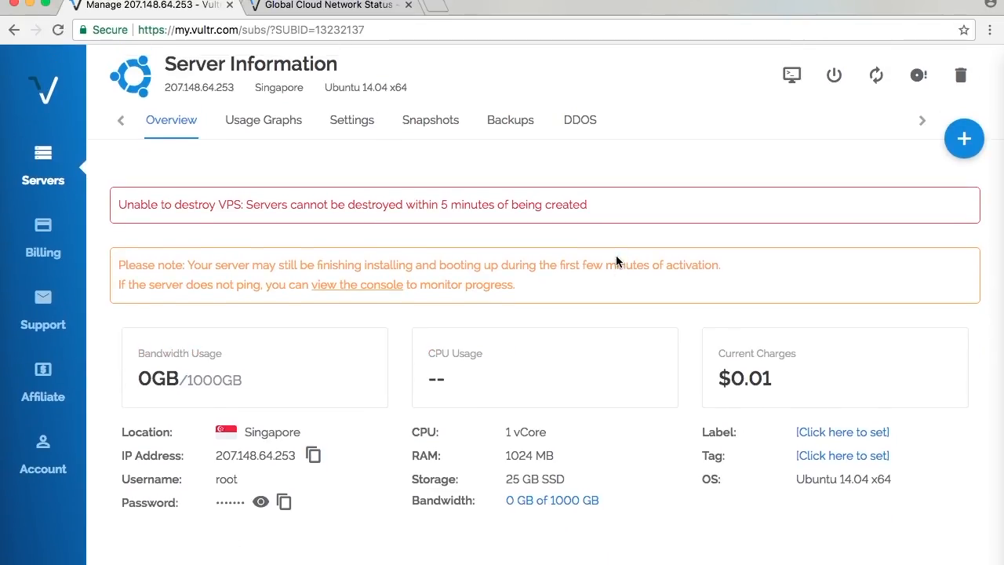
pyautogui.moveTo(374, 49)
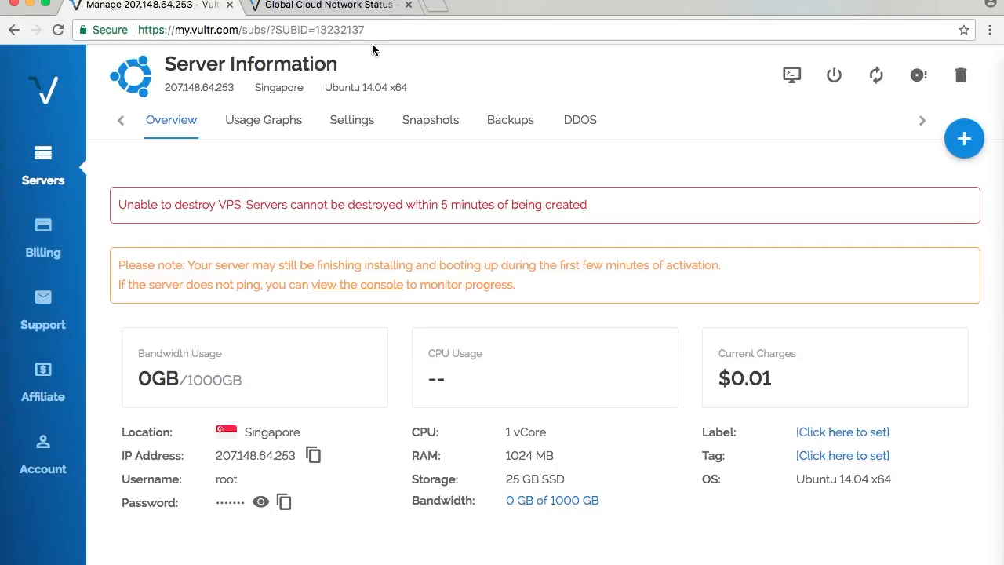
pyautogui.moveTo(467, 186)
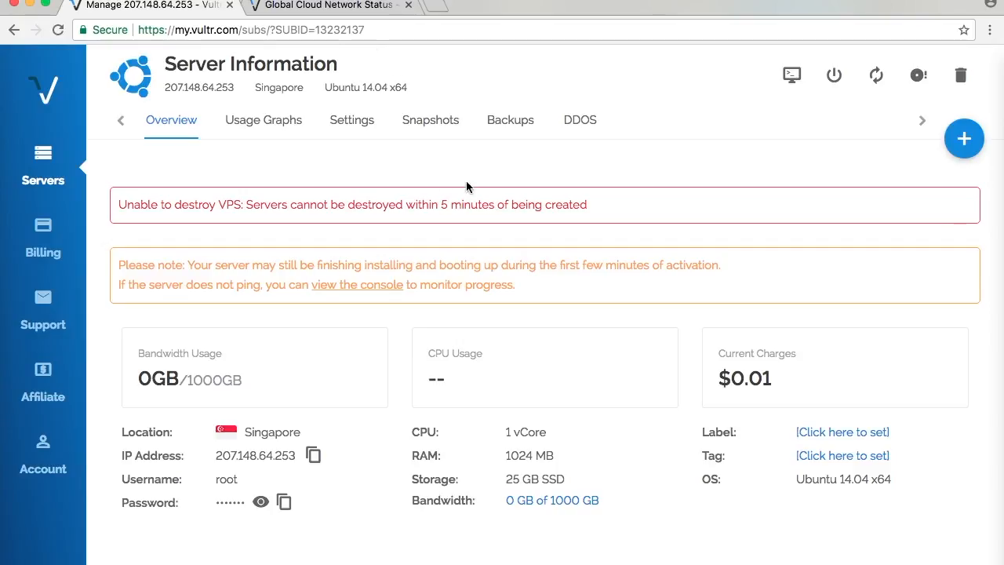